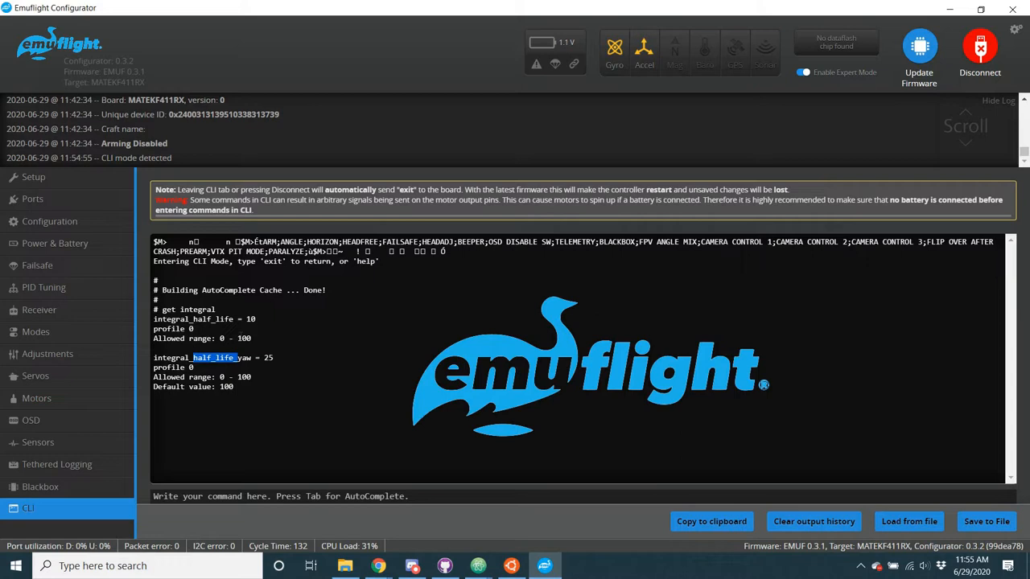
mouse_move(293, 358)
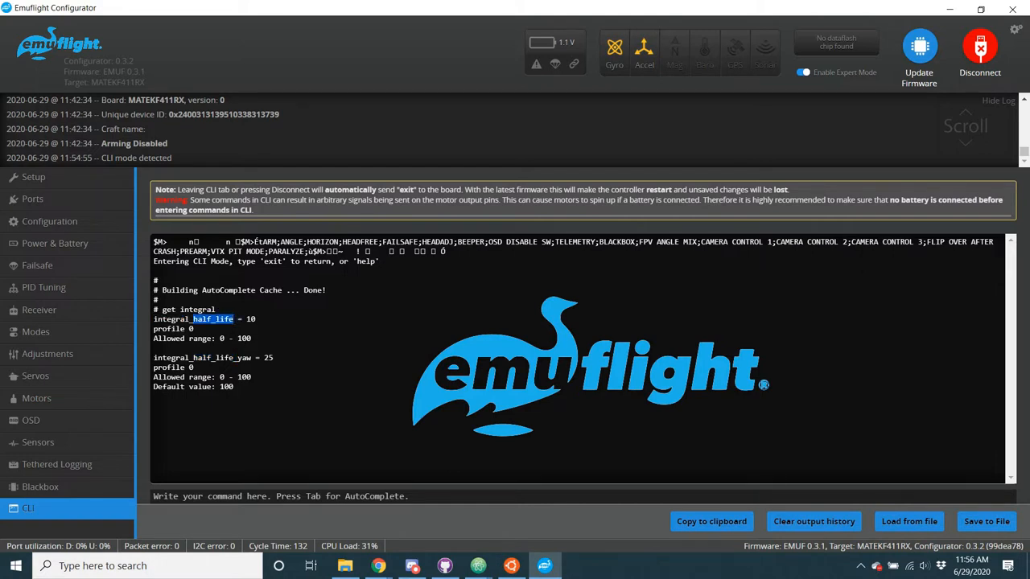
mouse_move(337, 441)
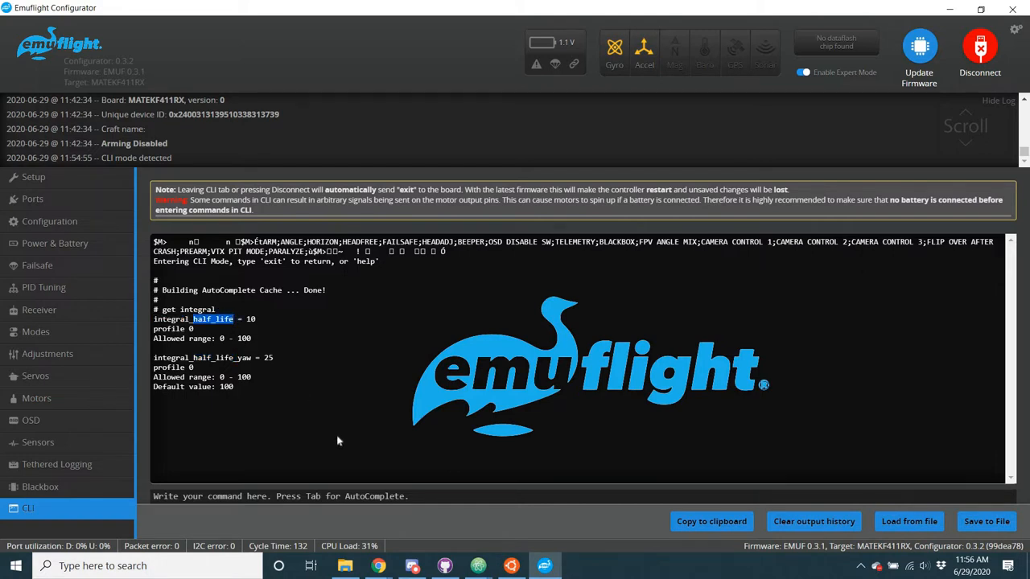
mouse_move(362, 446)
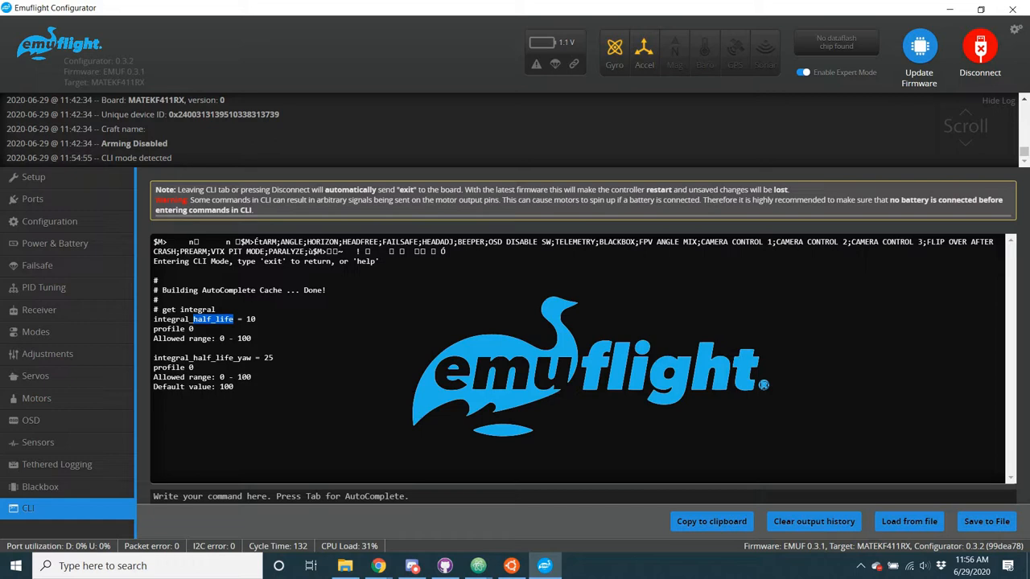
mouse_move(390, 440)
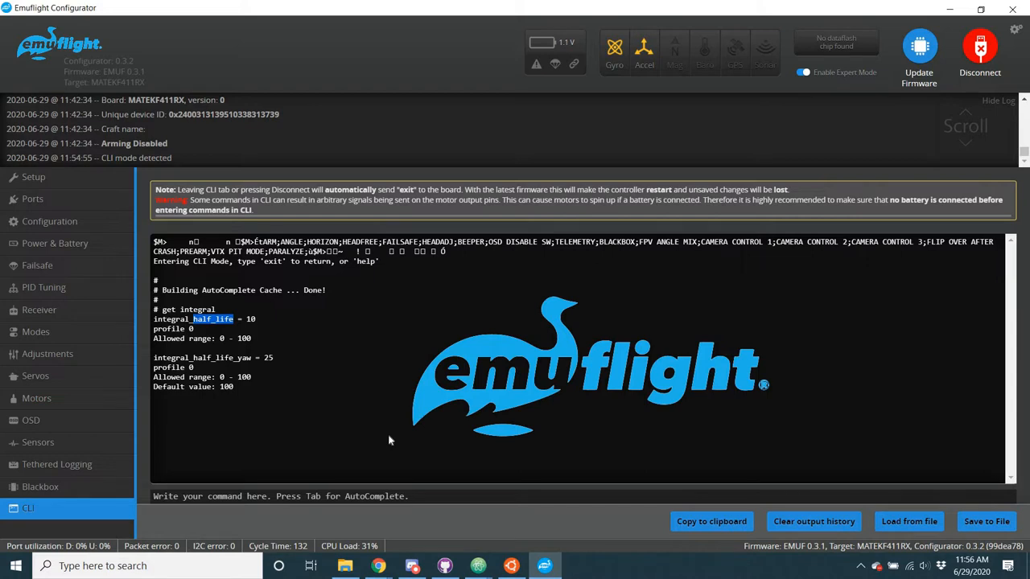
mouse_move(377, 566)
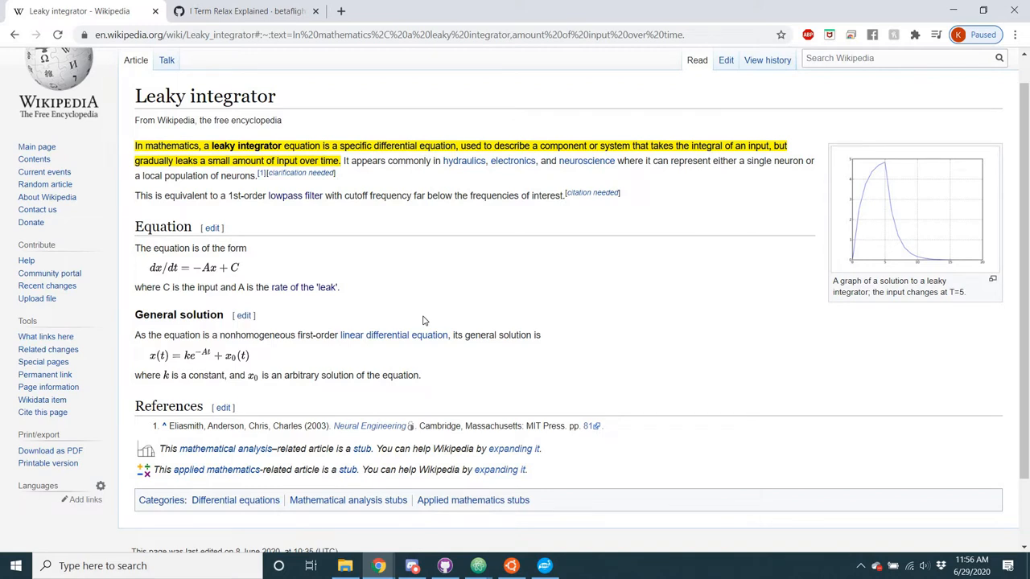
mouse_move(391, 181)
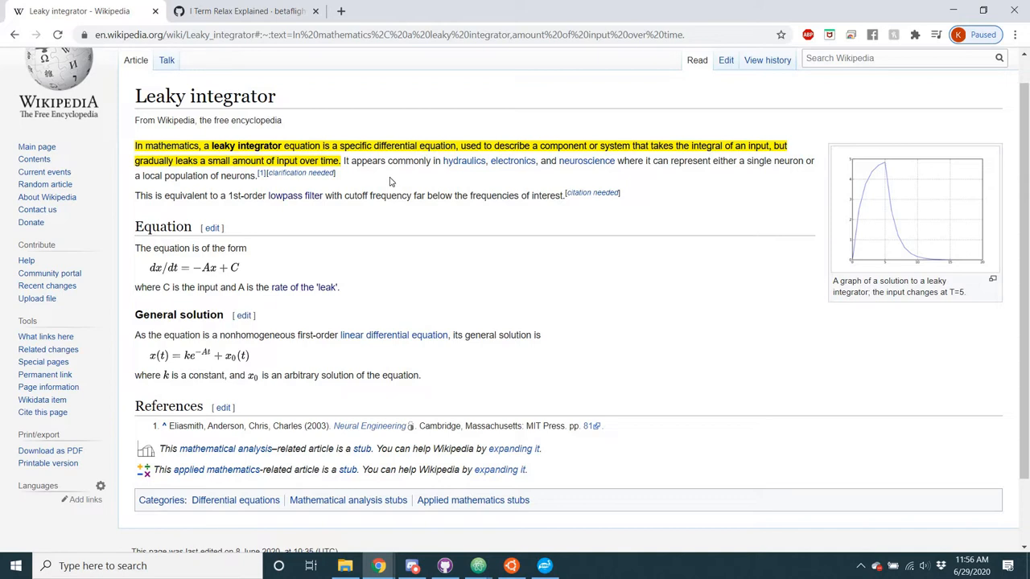
mouse_move(373, 185)
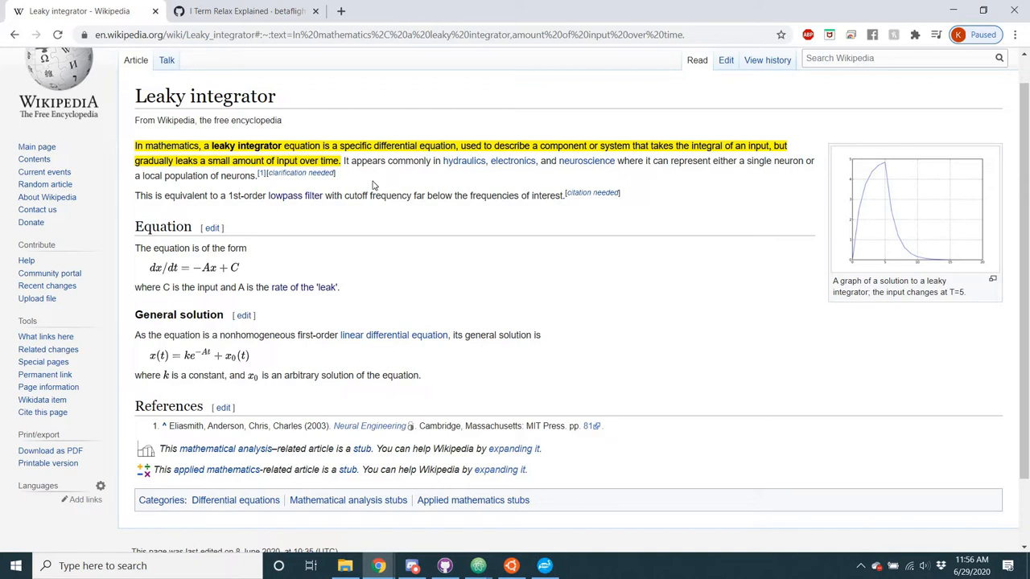
mouse_move(328, 188)
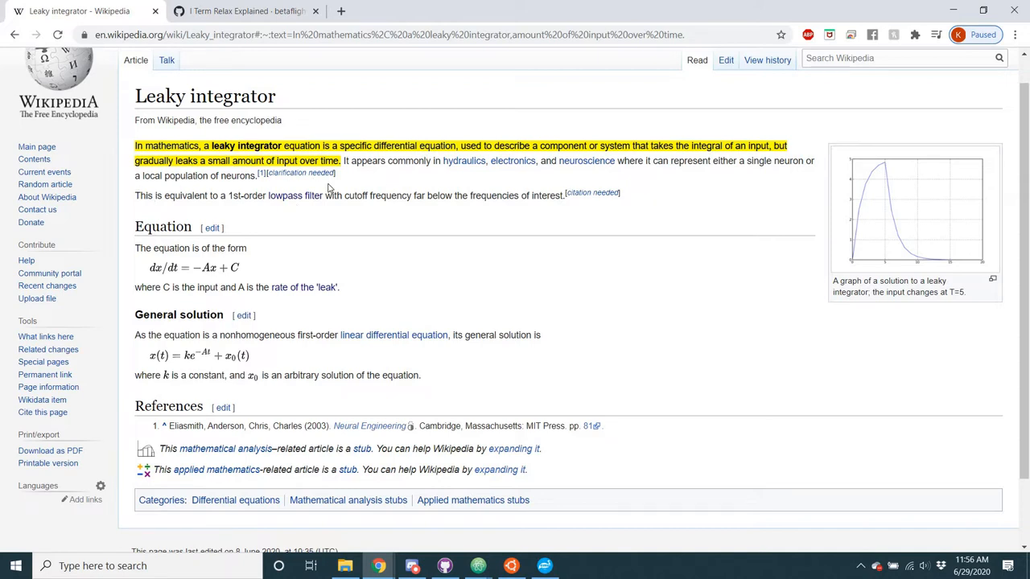
Step: Highlight 'This is equivalent to a 1st-order lowpass filter' in the Leaky integrator article
drag(134, 195, 424, 195)
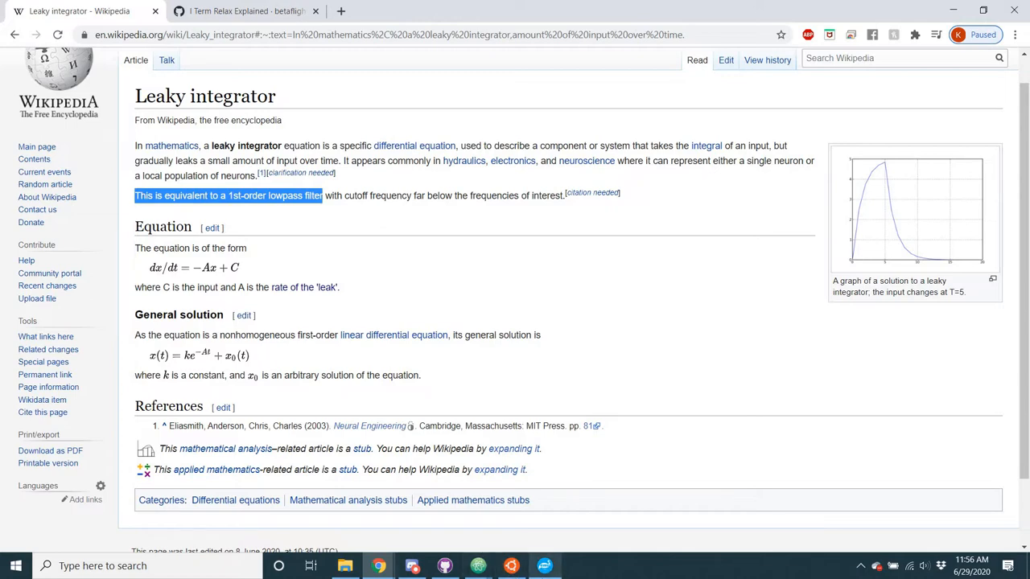
click(545, 566)
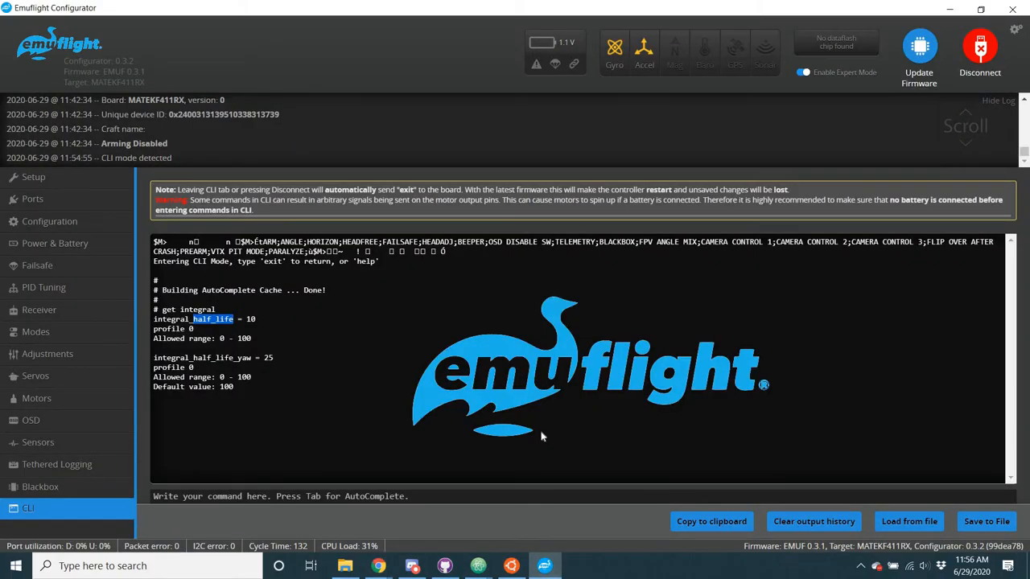
mouse_move(427, 532)
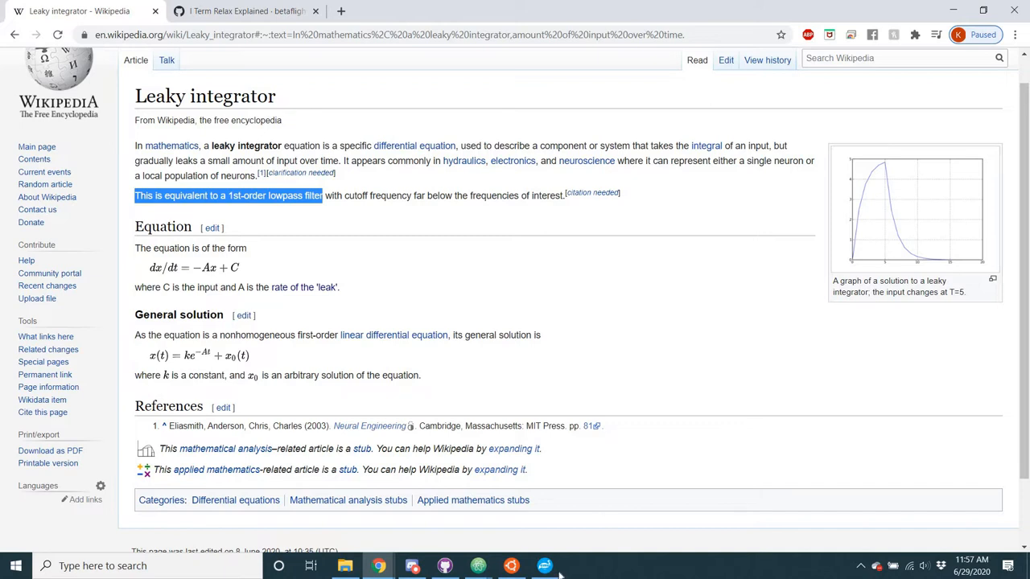
click(544, 565)
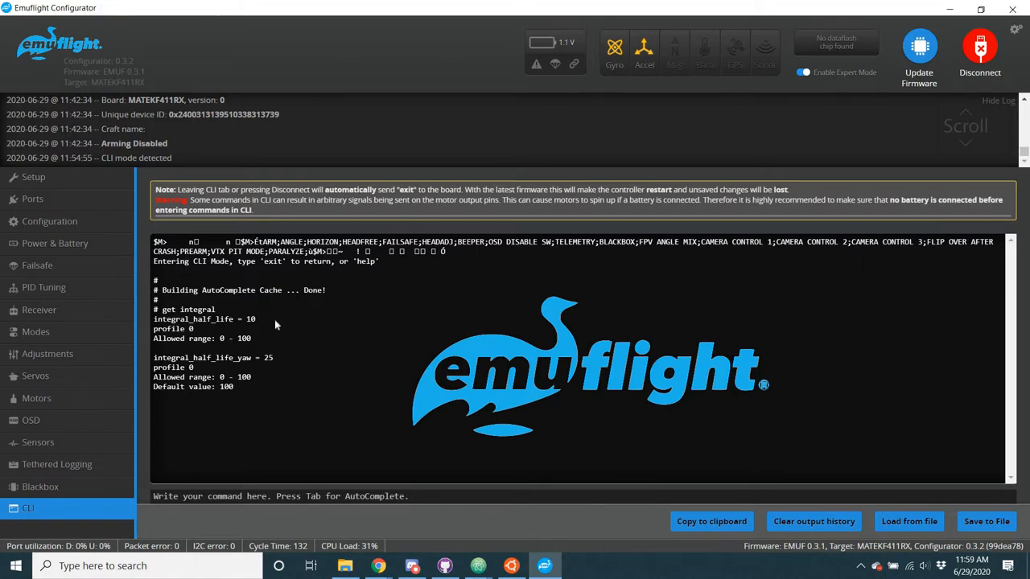
mouse_move(271, 312)
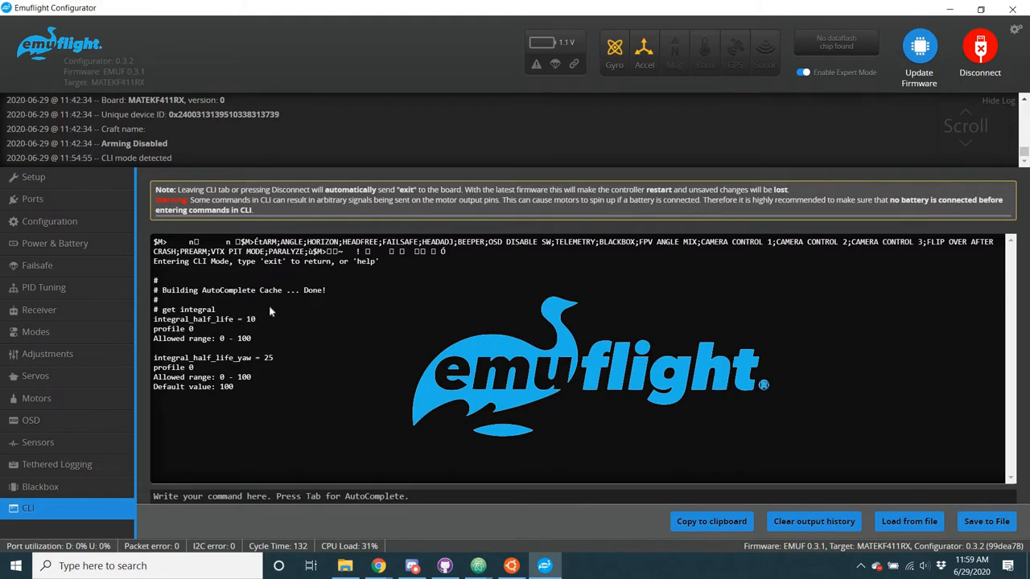
mouse_move(271, 312)
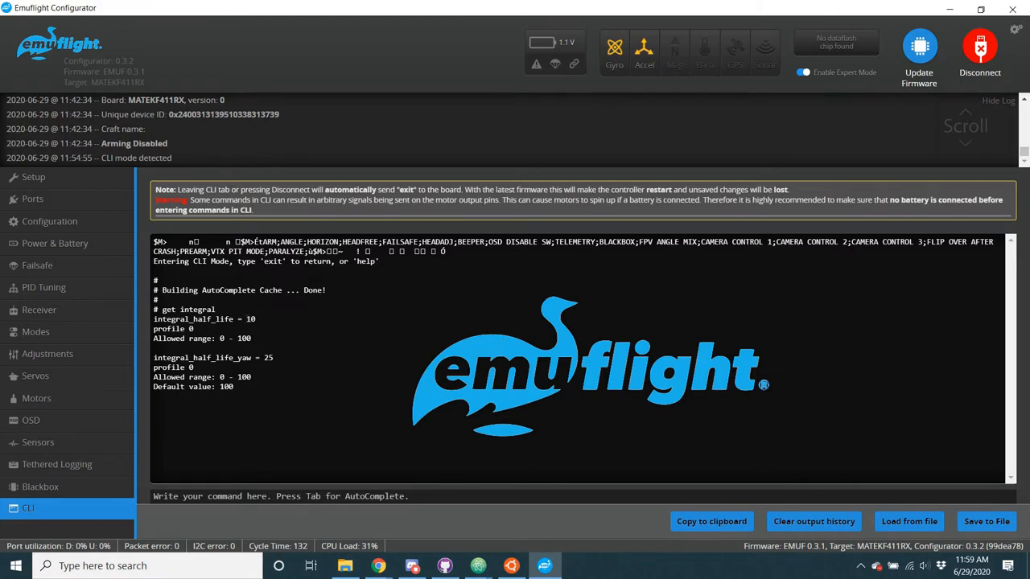
double_click(250, 320)
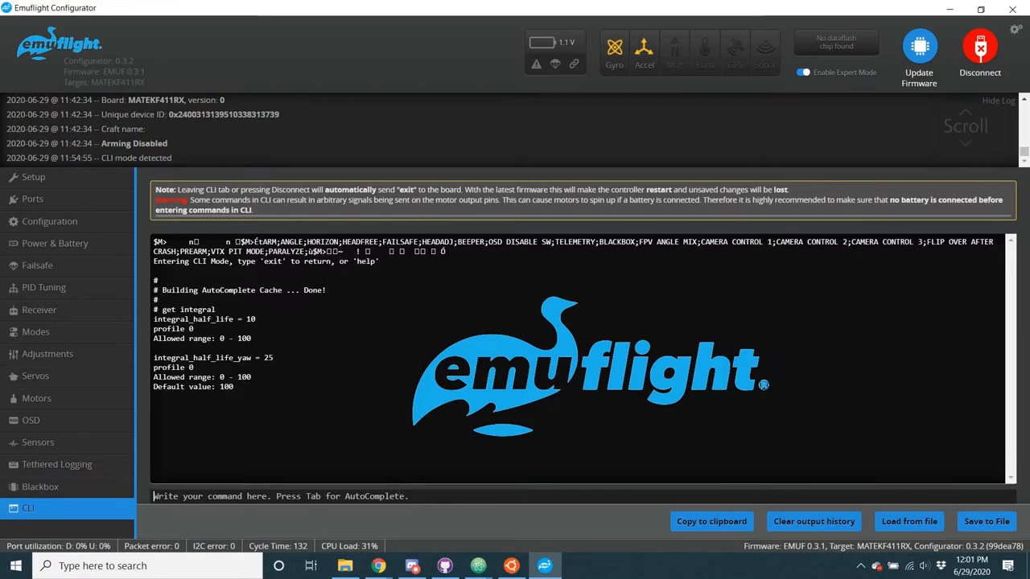
Step: Run 'get quid' to list the quickflash settings, then highlight part of the output
text(get quid)
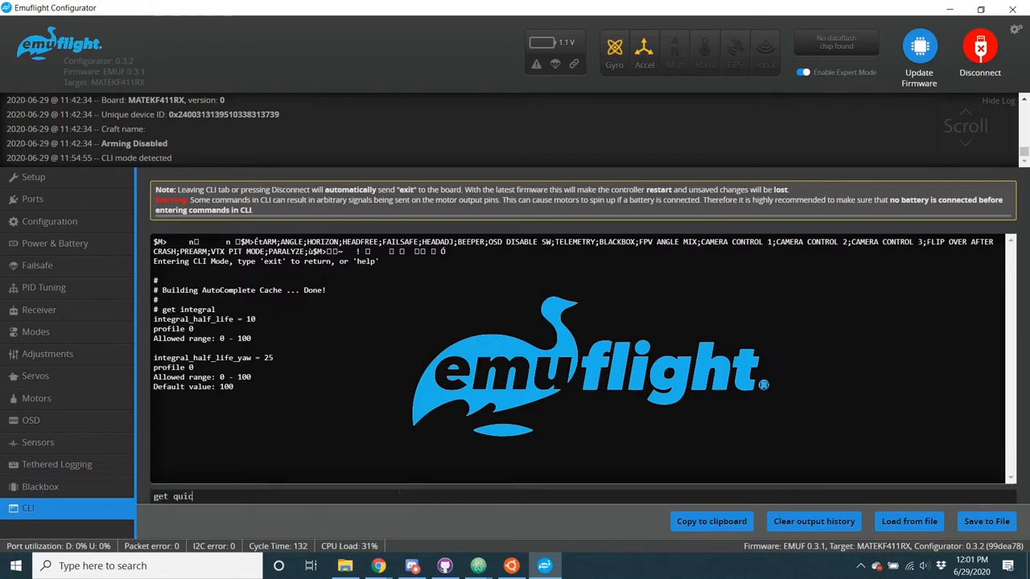
key(enter)
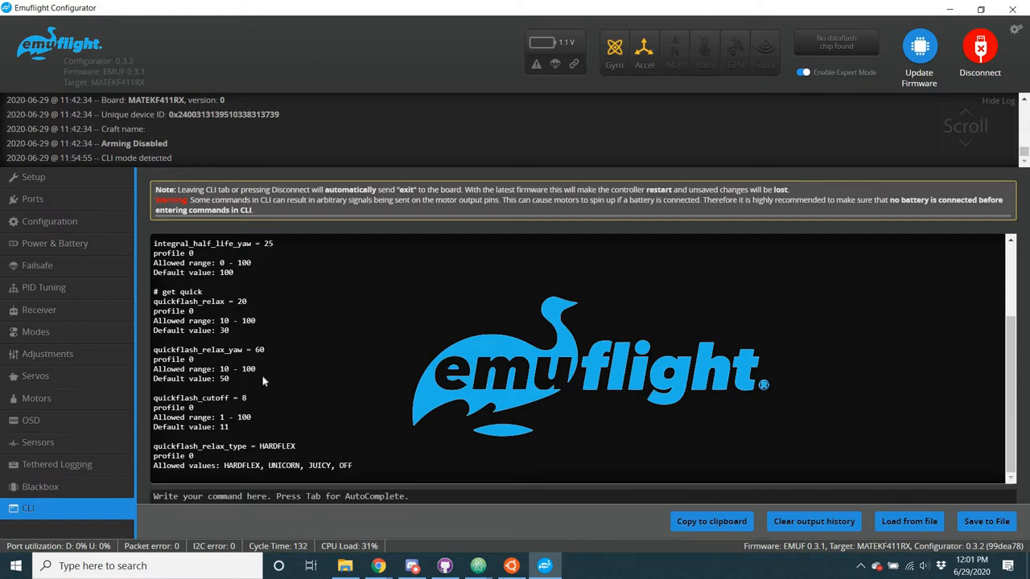
mouse_move(138, 293)
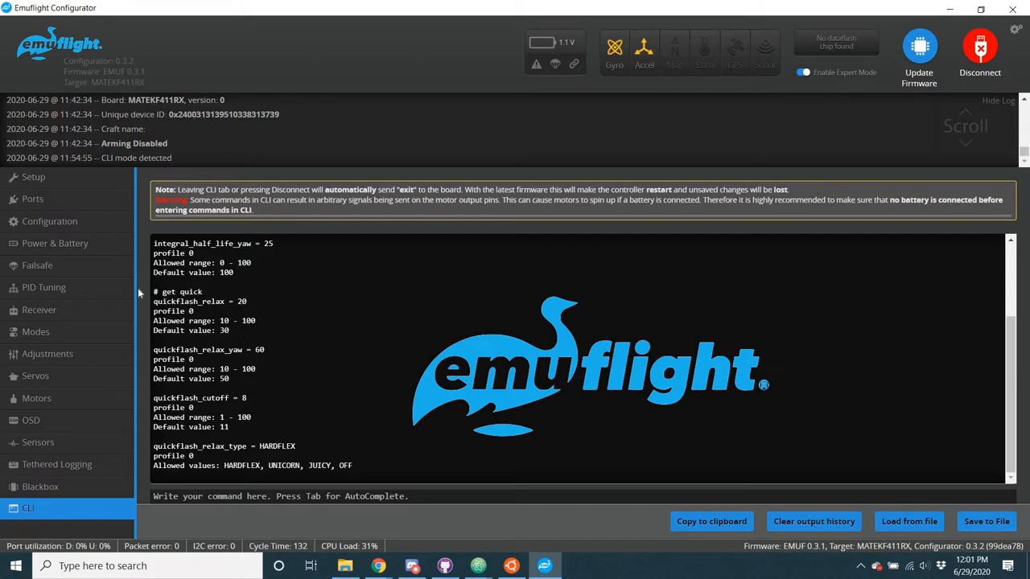
mouse_move(348, 381)
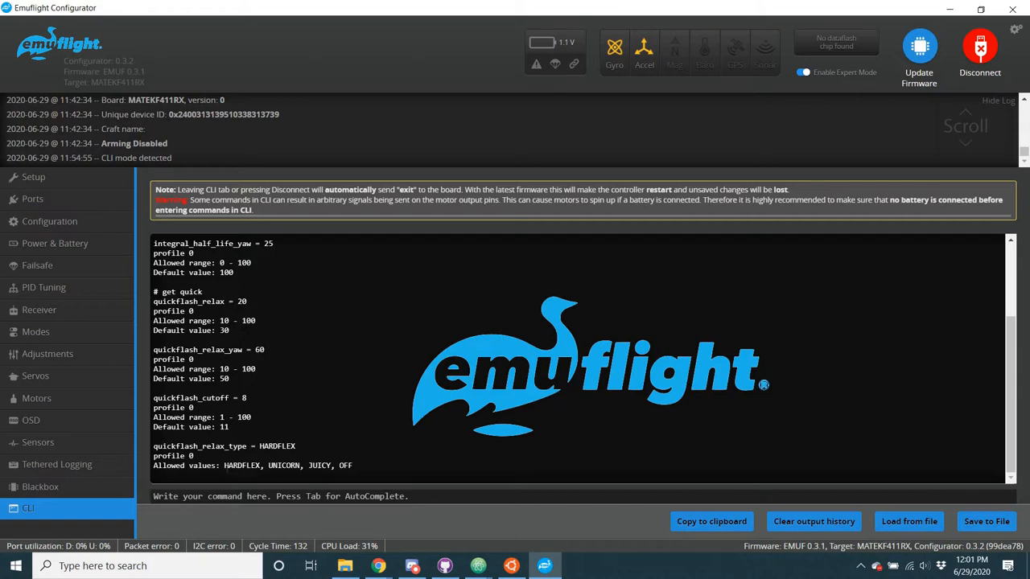
drag(223, 465, 331, 464)
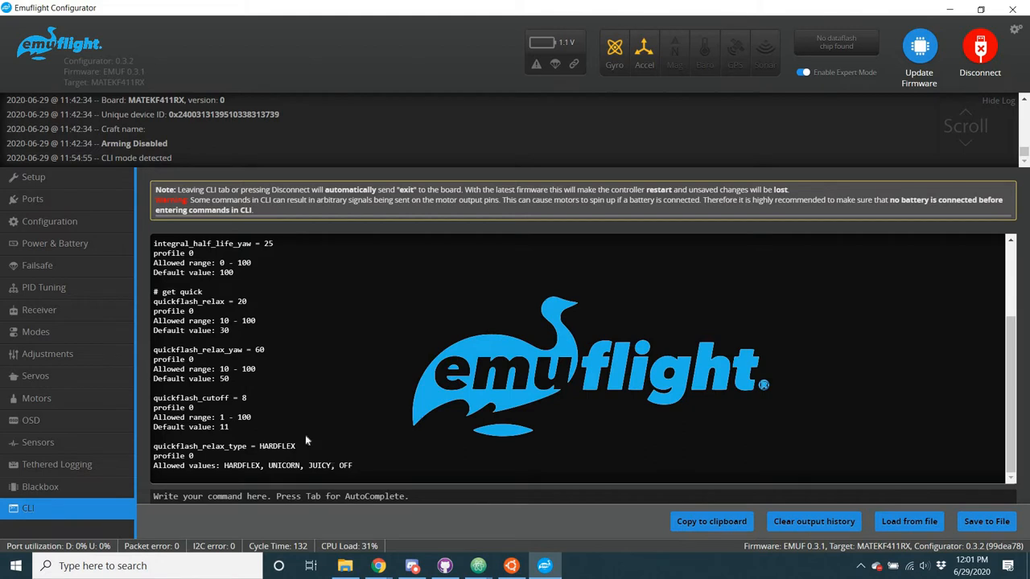
mouse_move(233, 338)
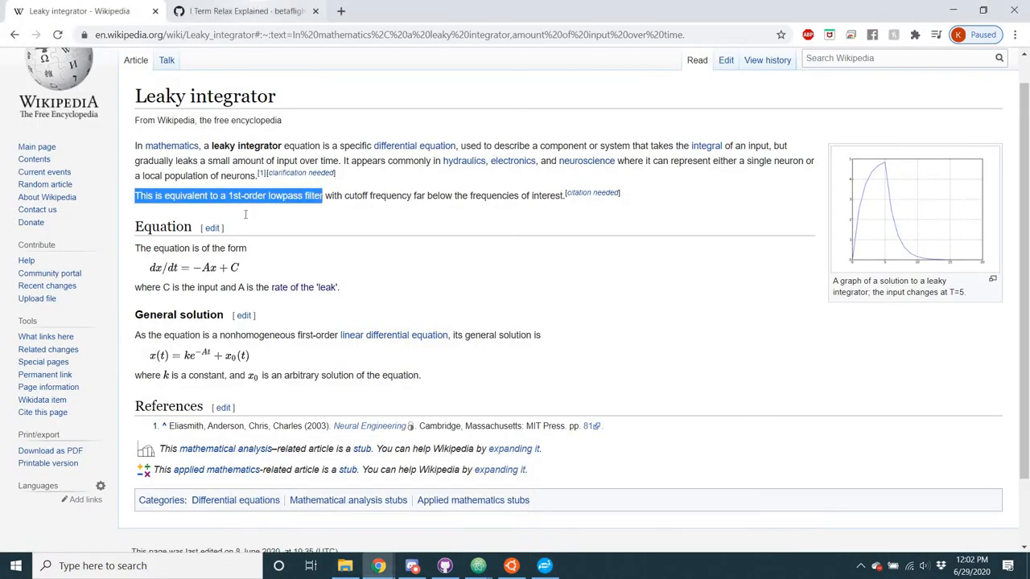
Step: Show the I Term Relax Explained wiki page, scrolled toward 'Increasing modes'
click(245, 11)
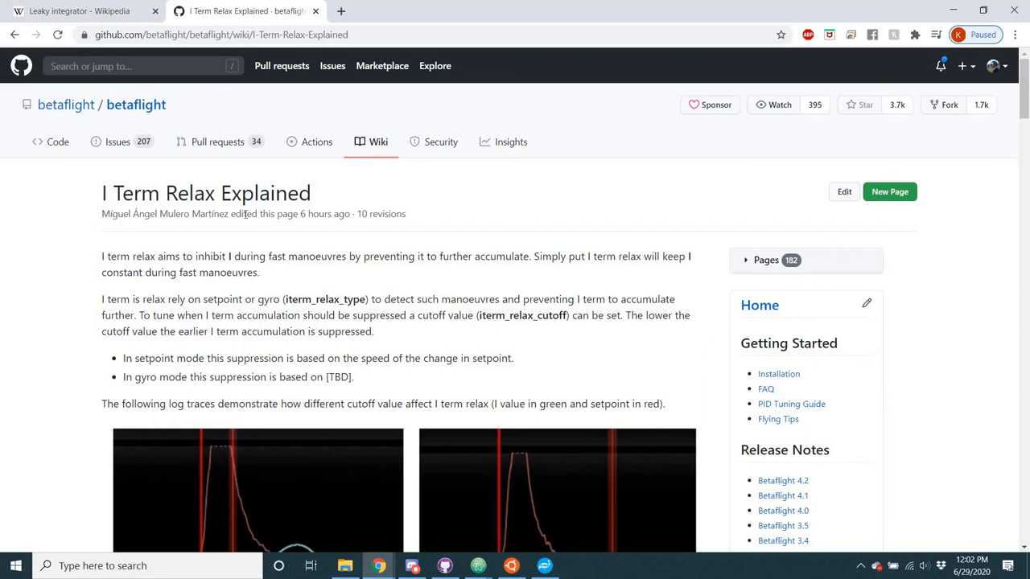
mouse_move(301, 292)
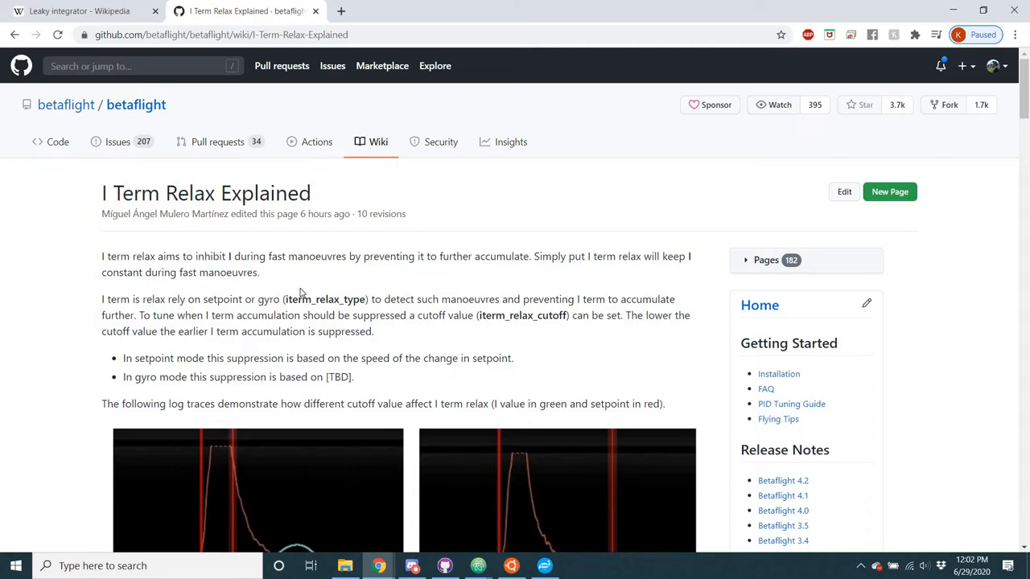
scroll(down, 3)
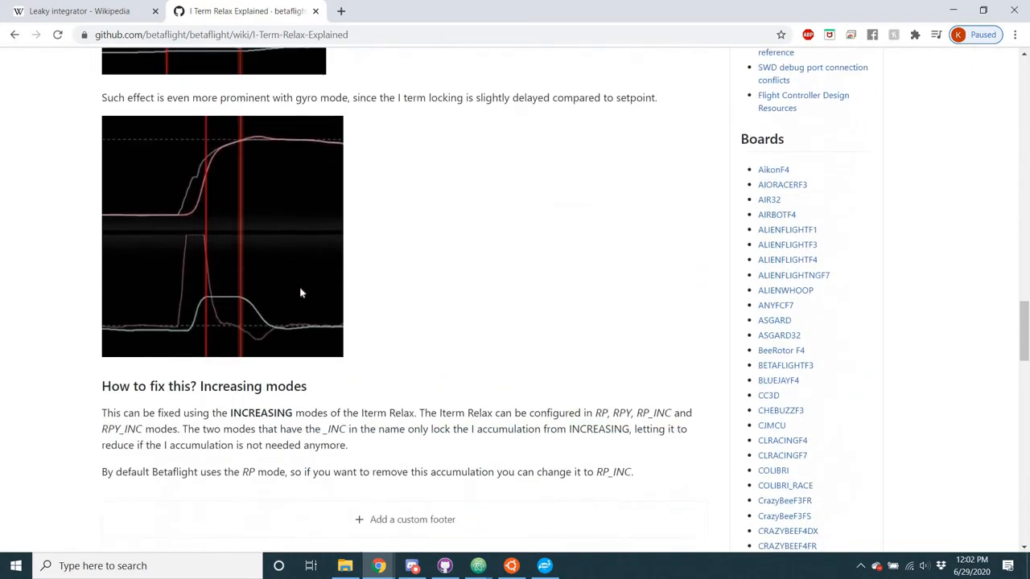
Step: Open the Known Drawbacks gyro-mode graph image in its own browser tab
scroll(up, 3)
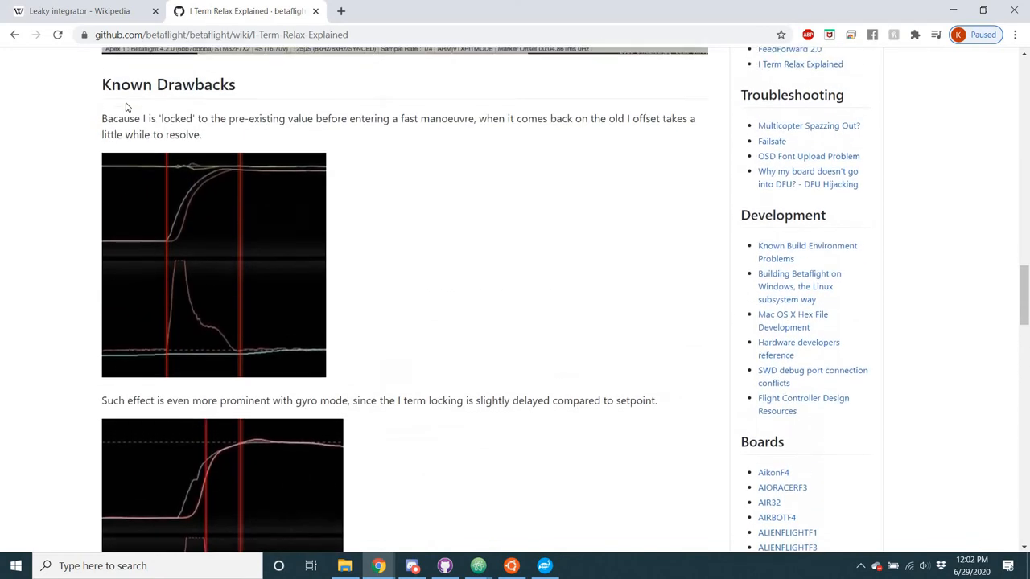
scroll(down, 3)
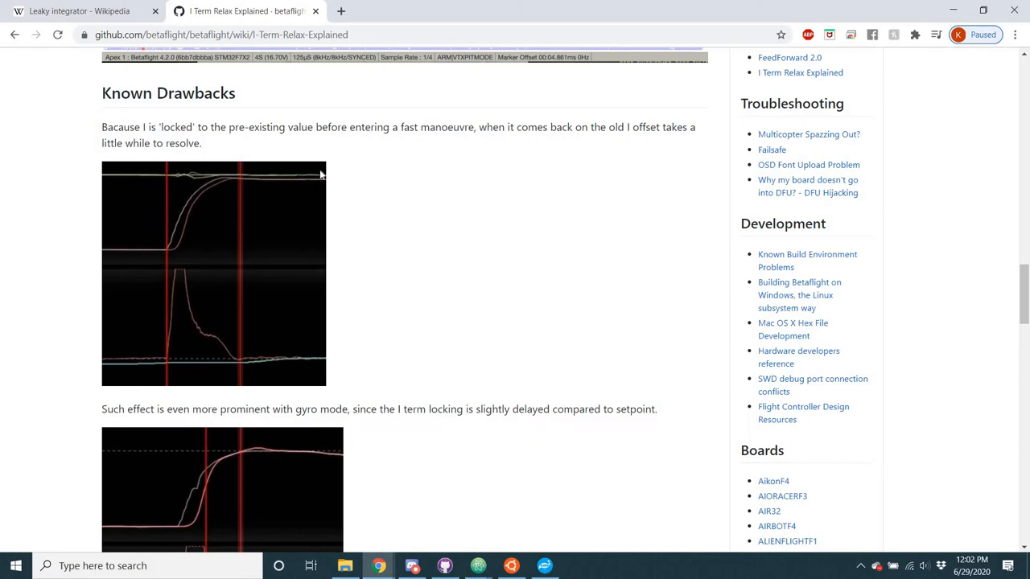
mouse_move(342, 173)
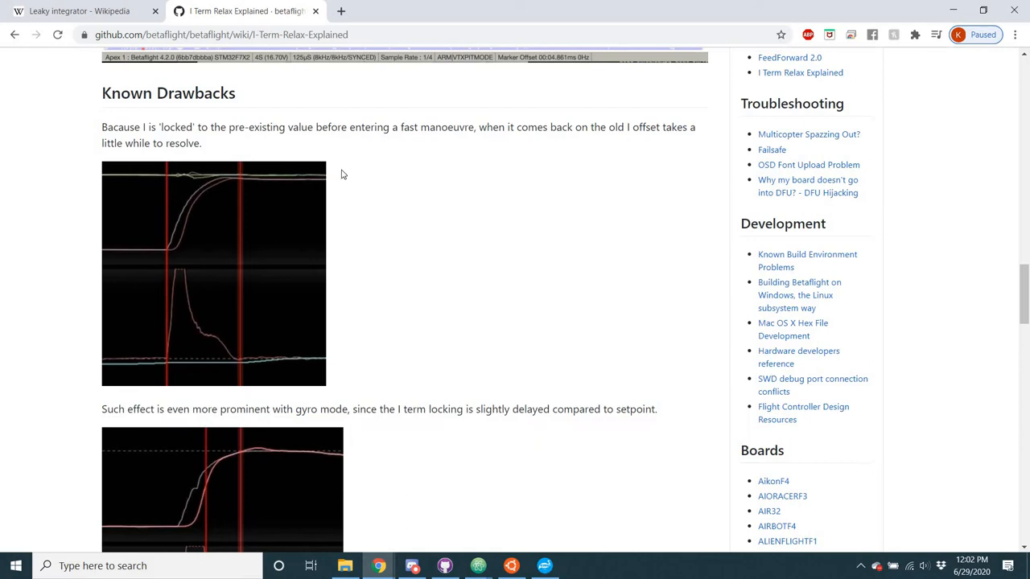
scroll(down, 3)
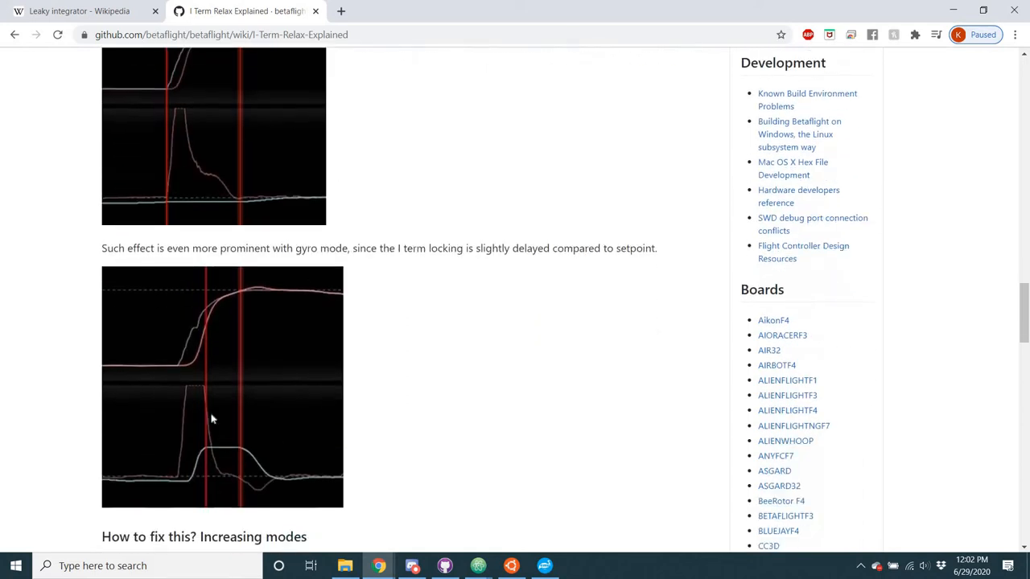
scroll(down, 3)
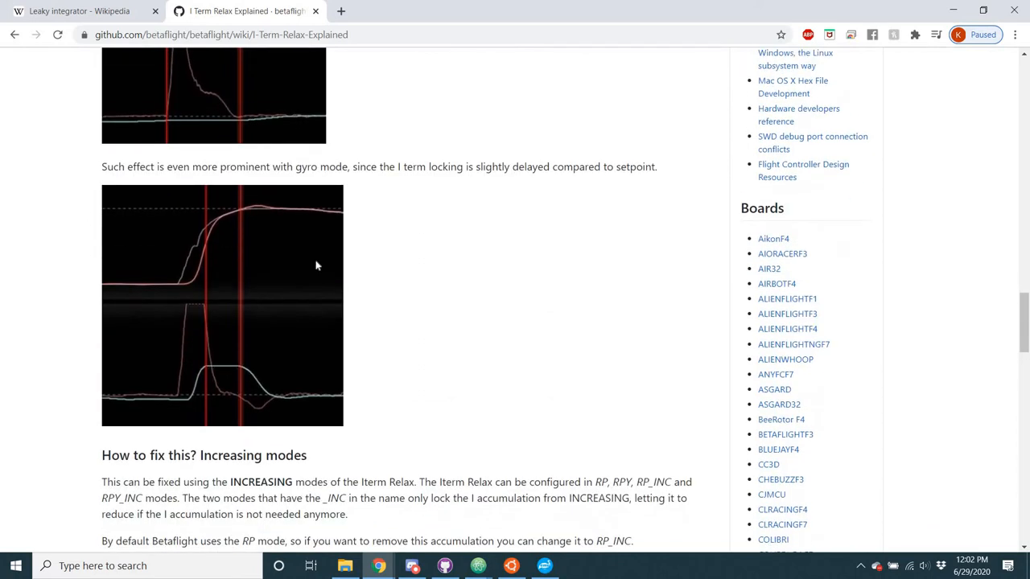
scroll(up, 3)
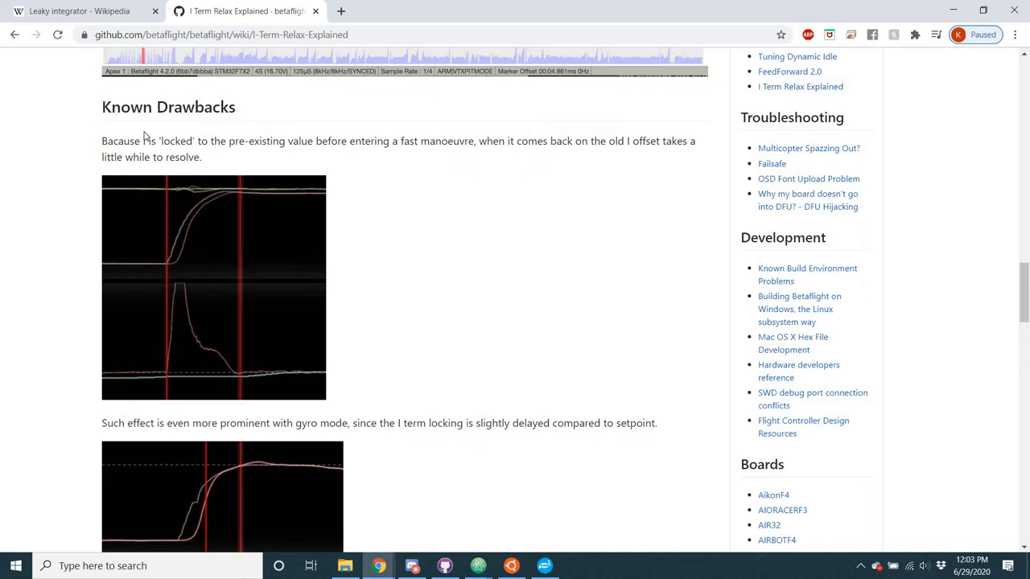
mouse_move(280, 204)
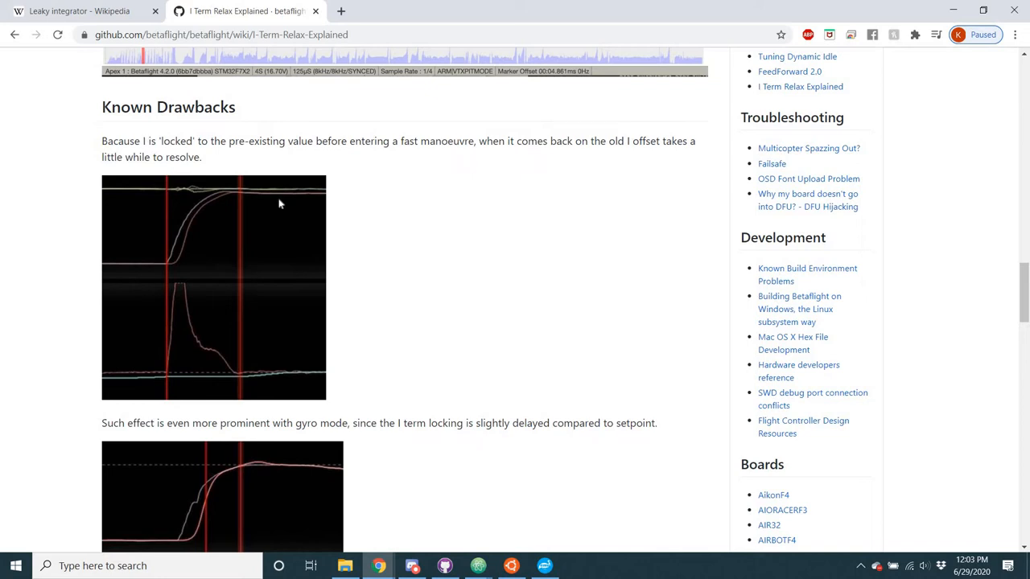
scroll(down, 3)
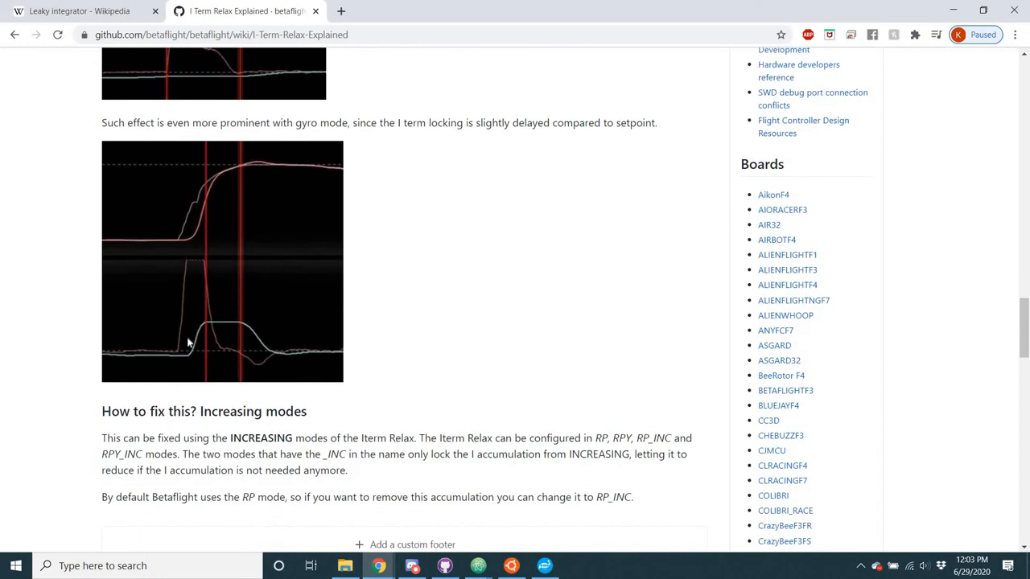
right_click(189, 342)
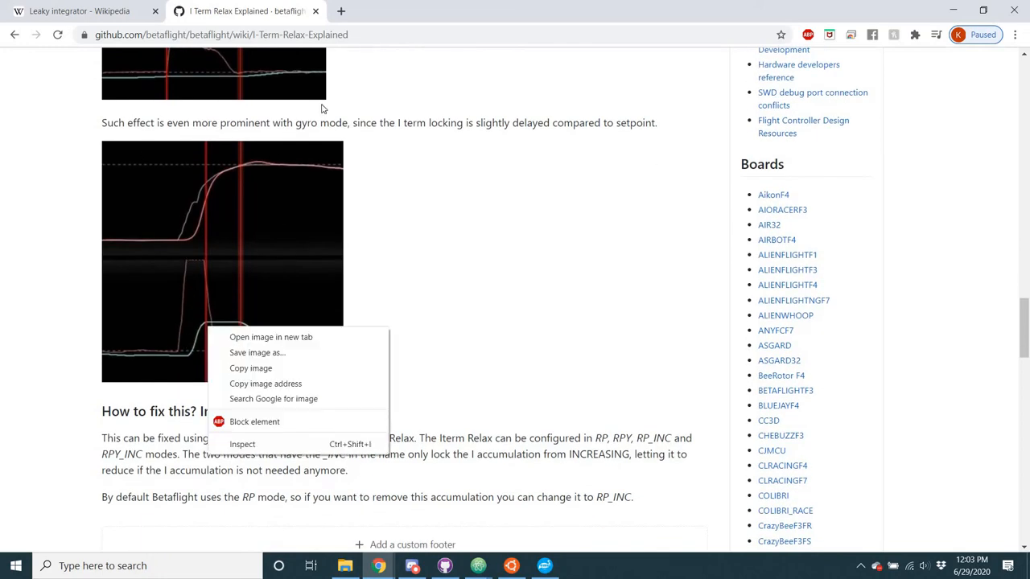
click(270, 337)
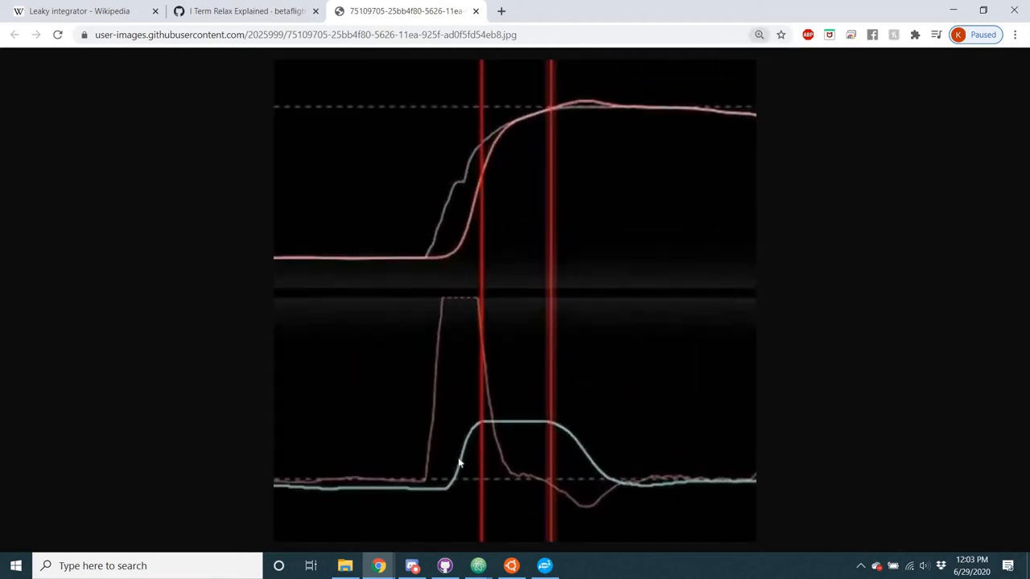
mouse_move(468, 436)
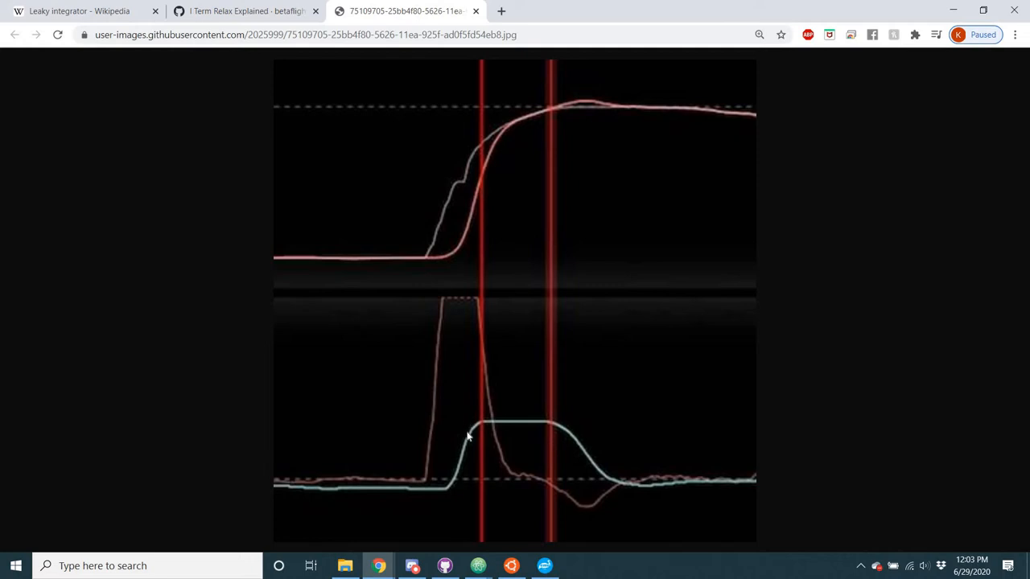
mouse_move(426, 341)
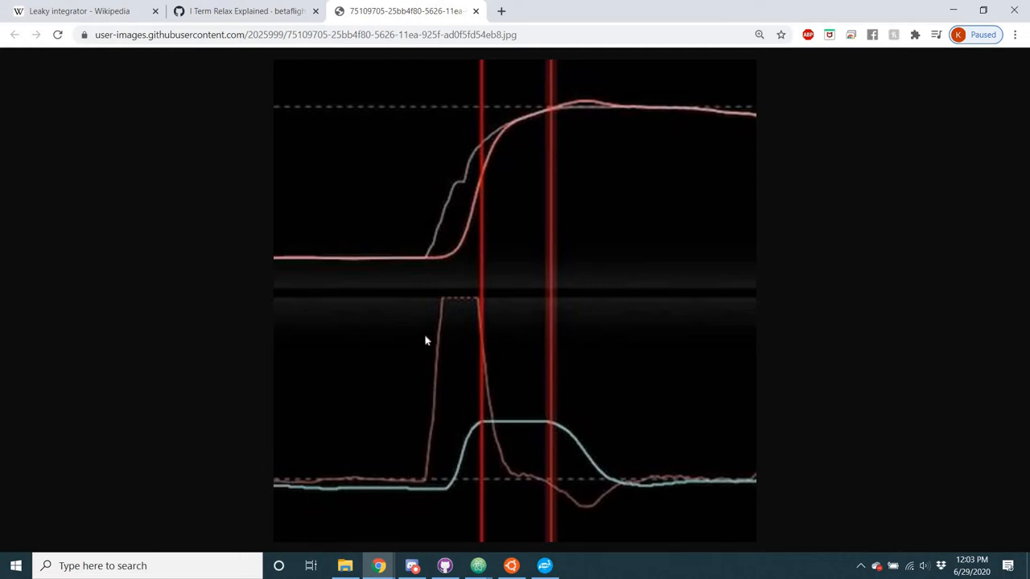
mouse_move(514, 457)
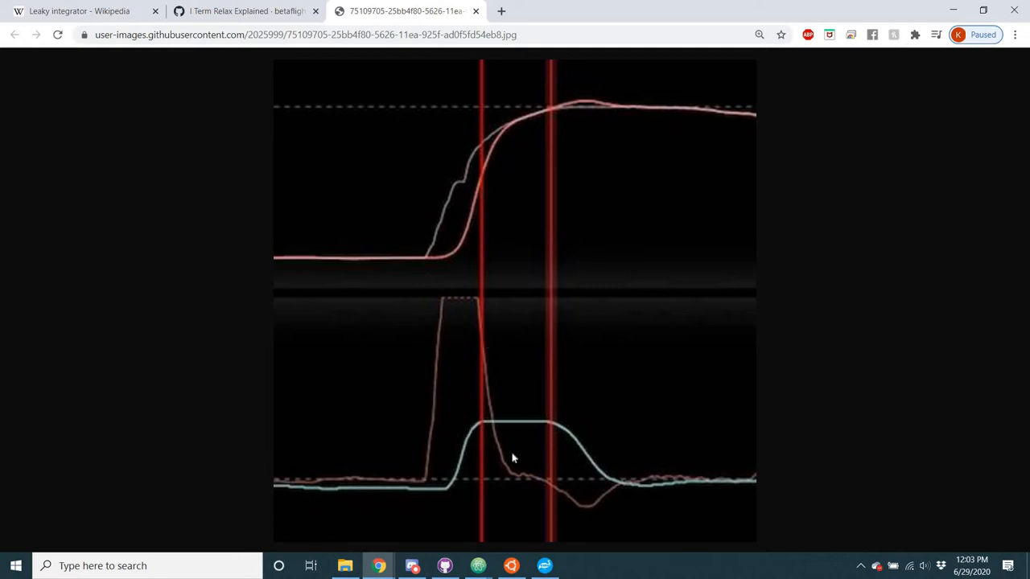
mouse_move(586, 495)
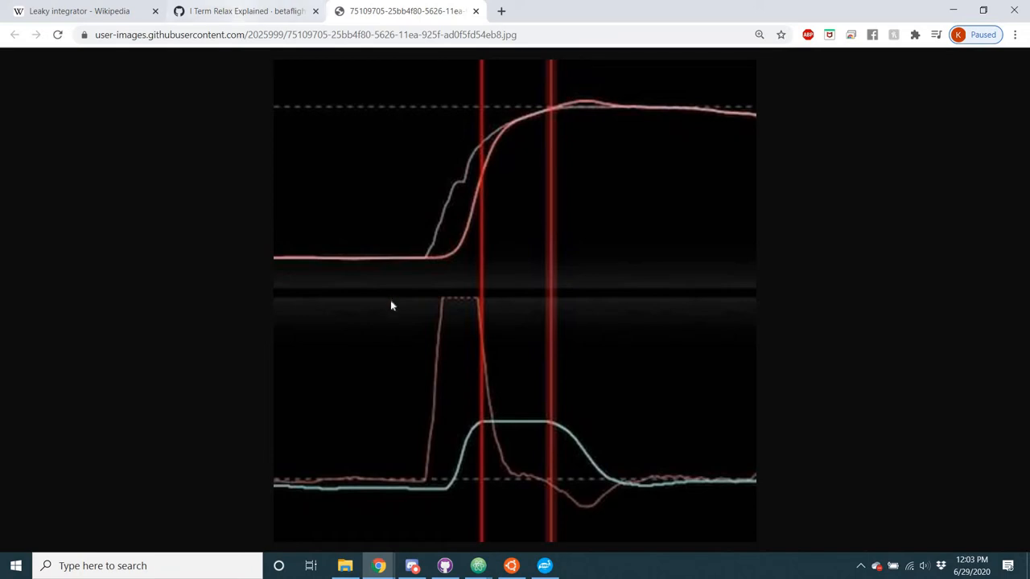
click(245, 10)
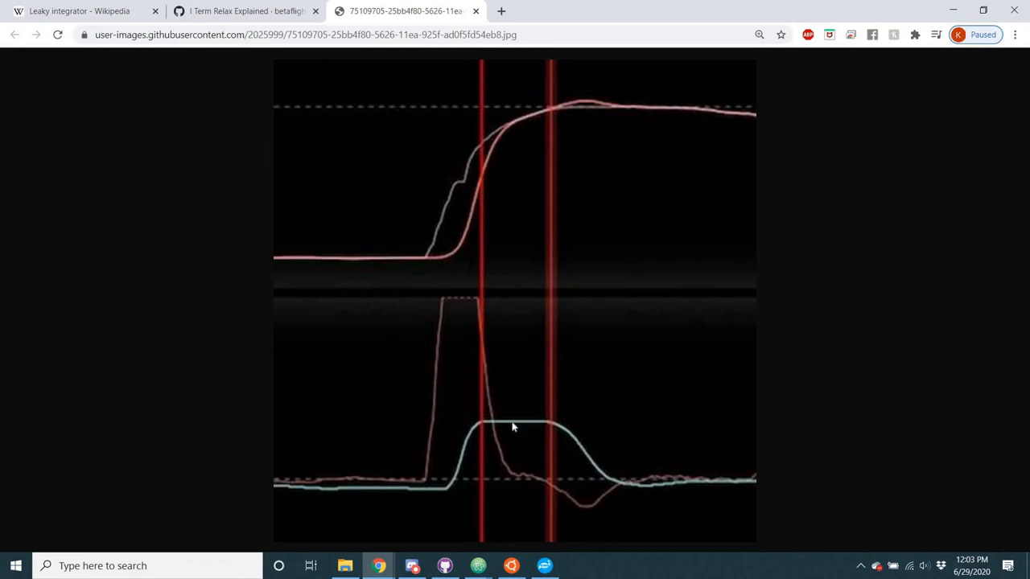
mouse_move(316, 244)
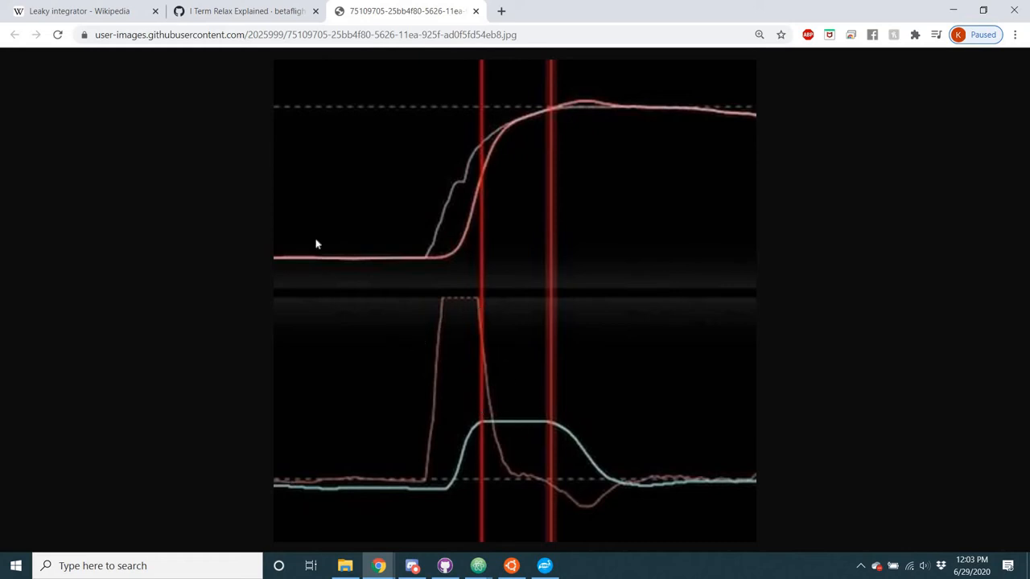
mouse_move(541, 133)
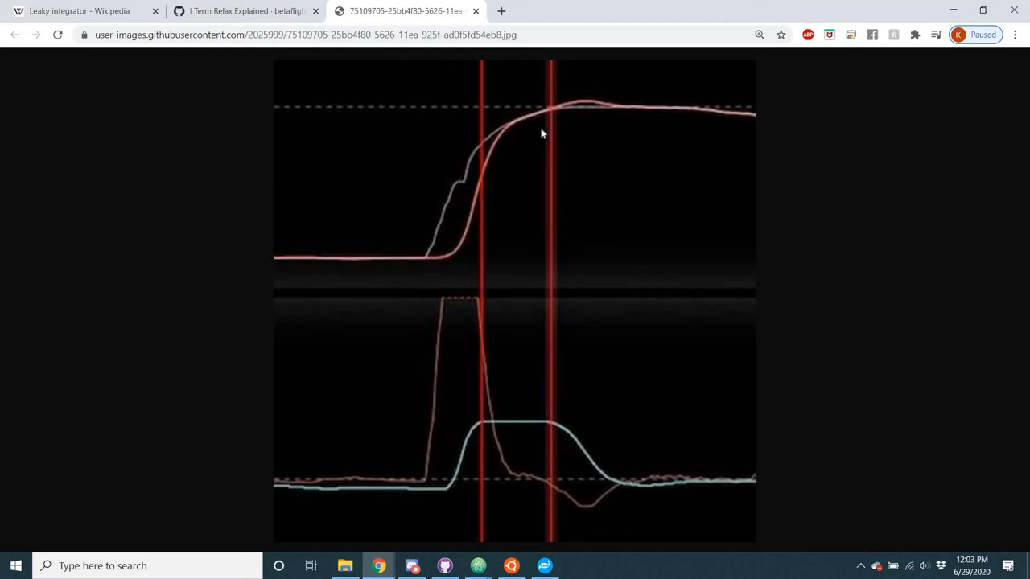
mouse_move(462, 215)
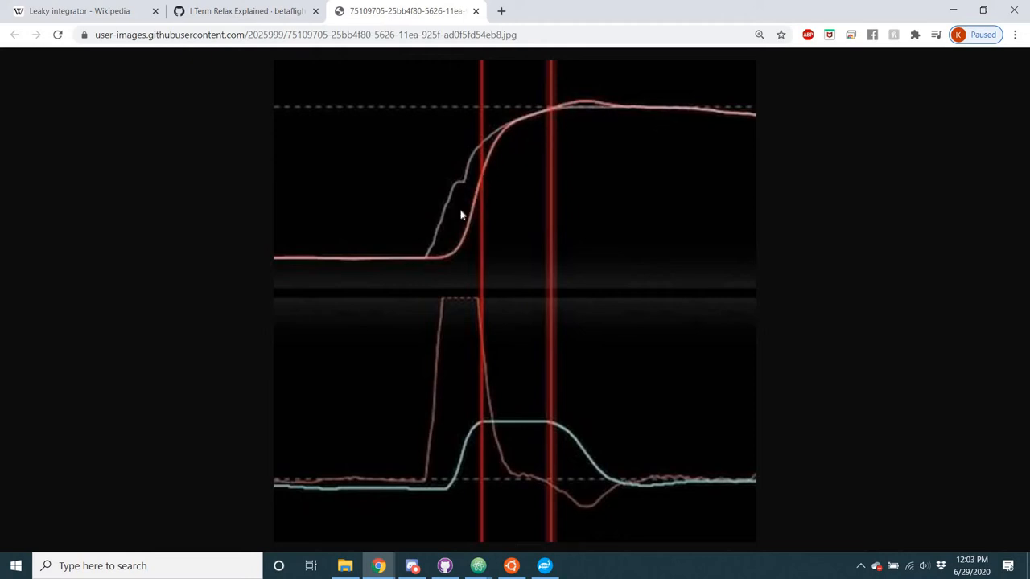
mouse_move(501, 133)
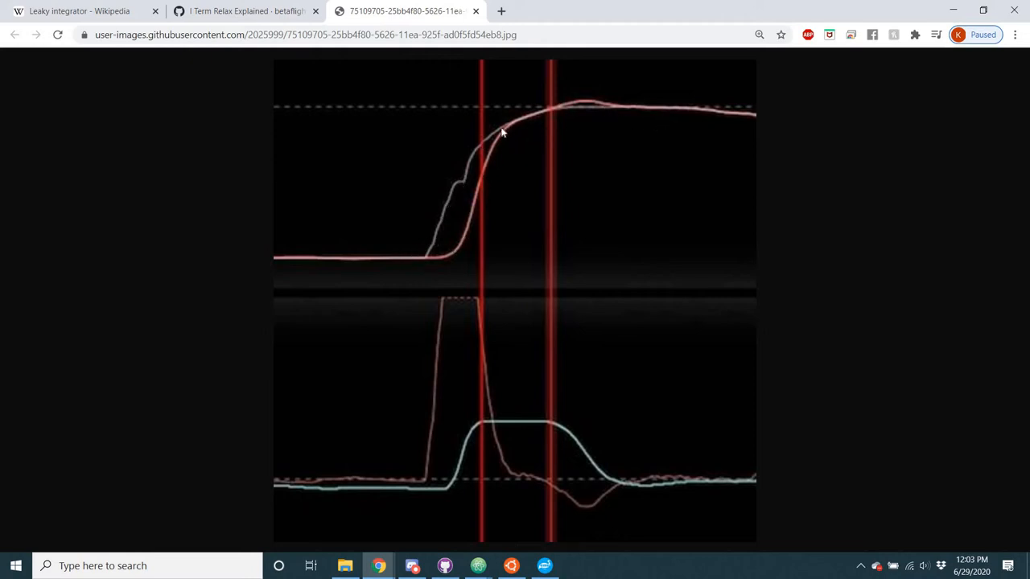
mouse_move(366, 69)
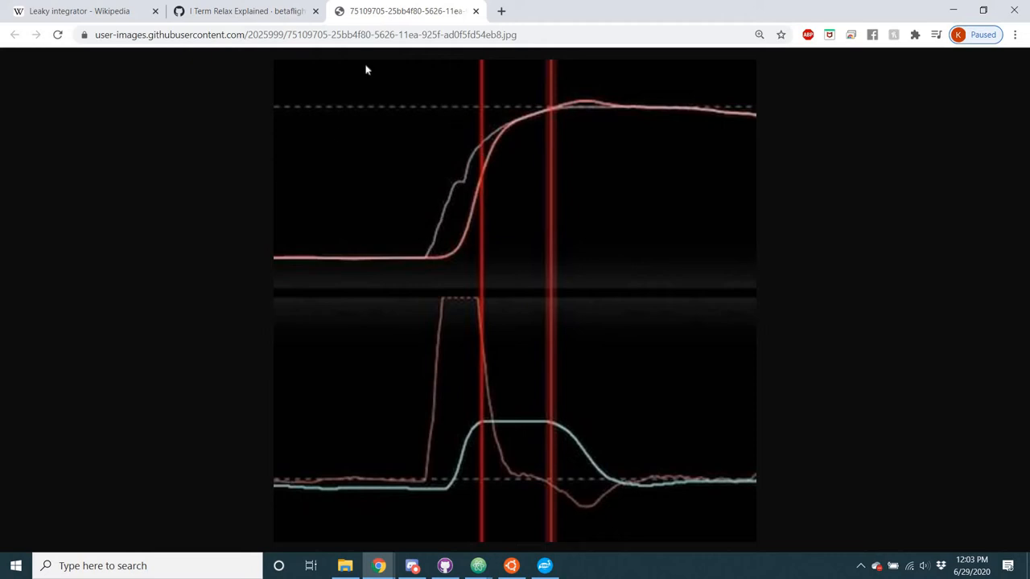
mouse_move(402, 146)
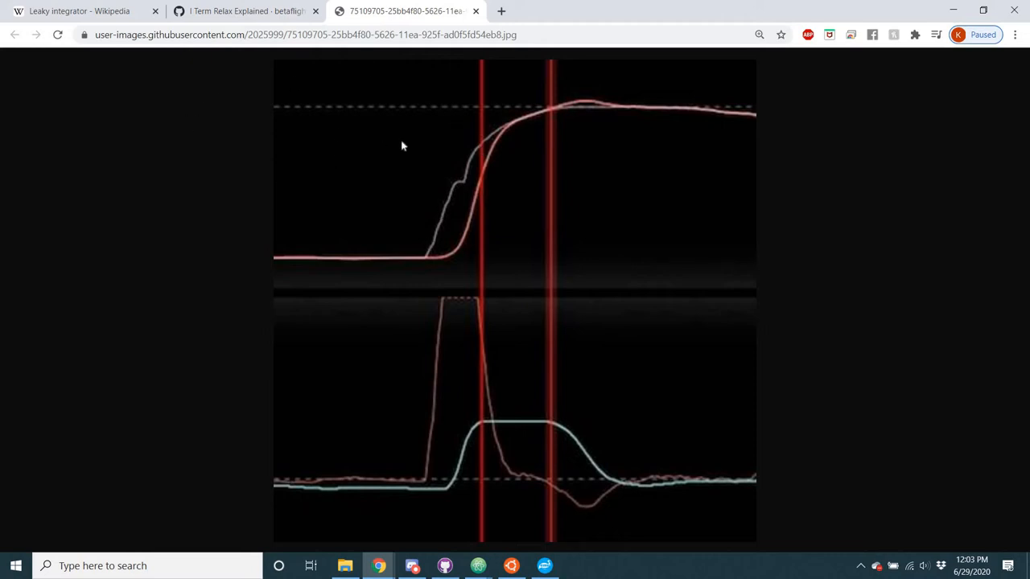
mouse_move(525, 109)
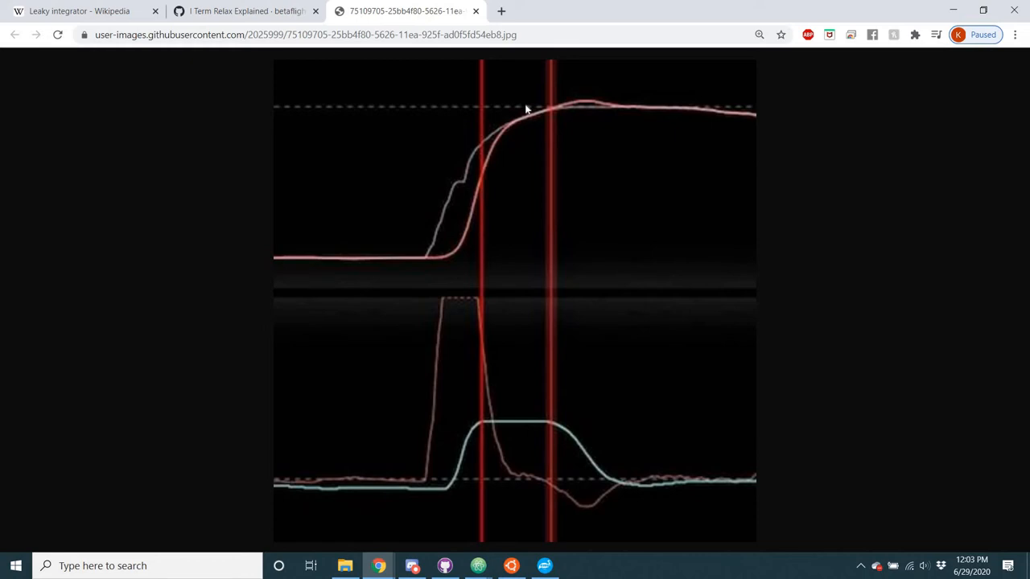
mouse_move(402, 269)
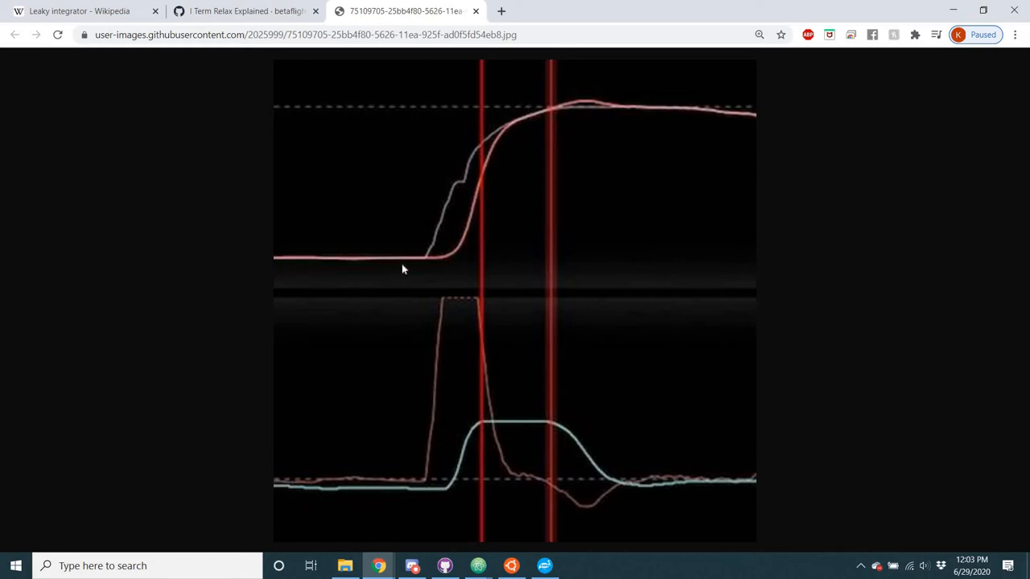
mouse_move(516, 119)
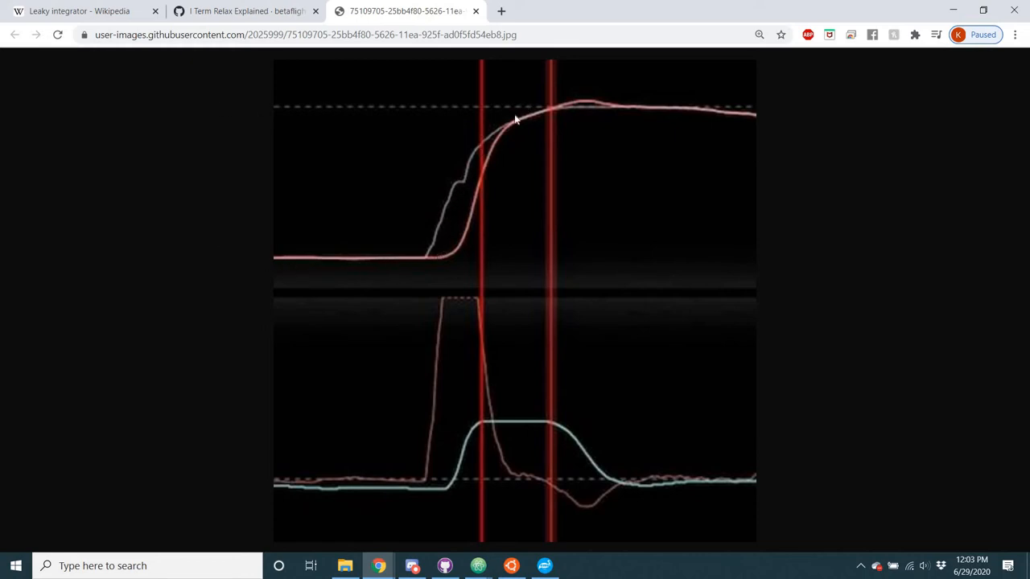
mouse_move(405, 354)
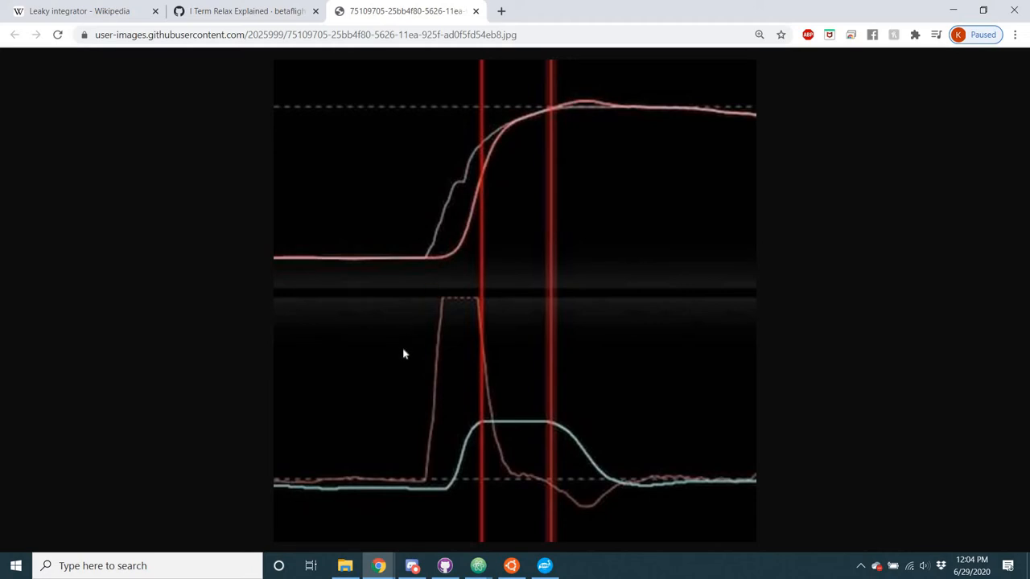
mouse_move(416, 268)
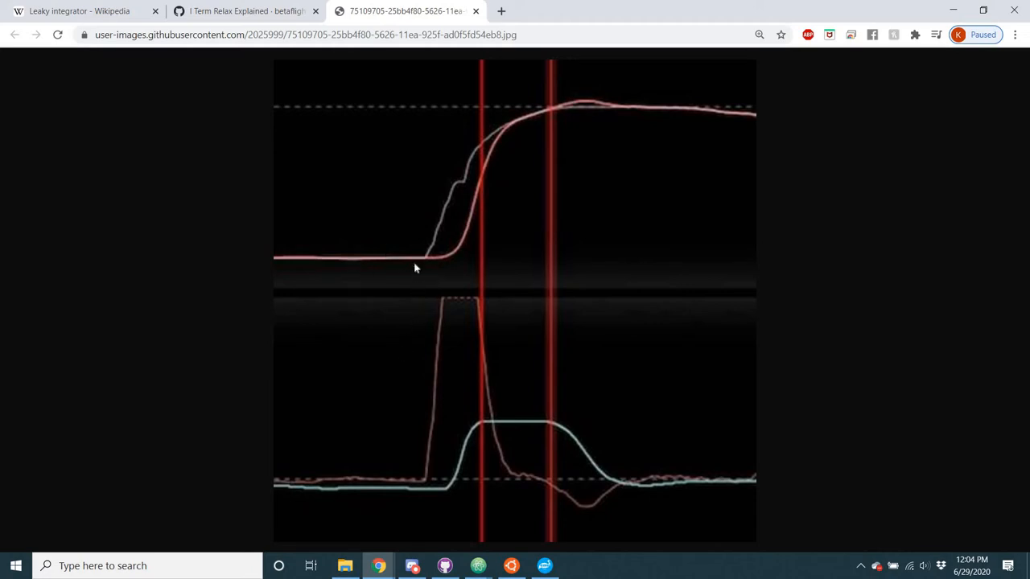
mouse_move(437, 285)
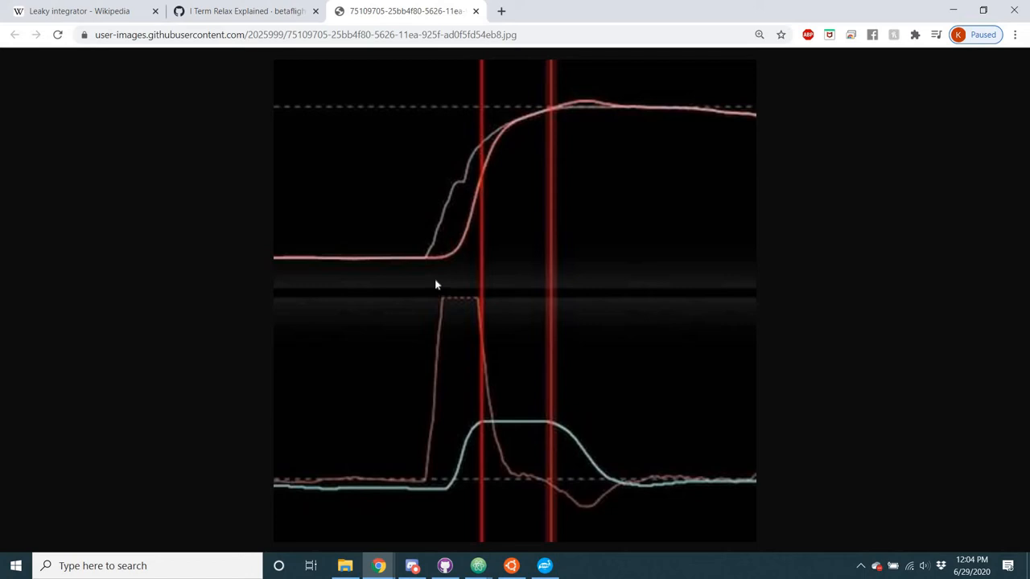
mouse_move(435, 265)
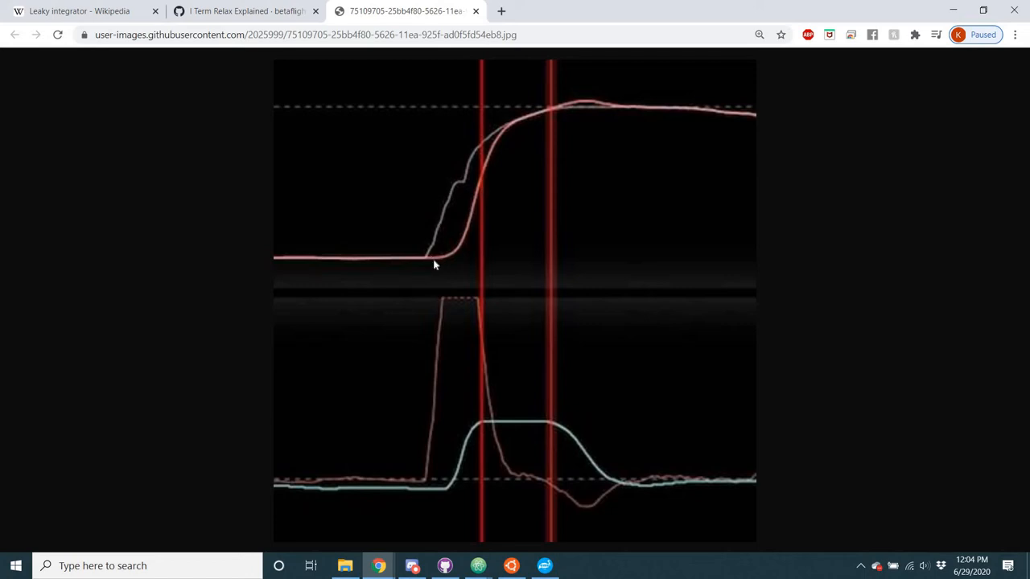
mouse_move(446, 269)
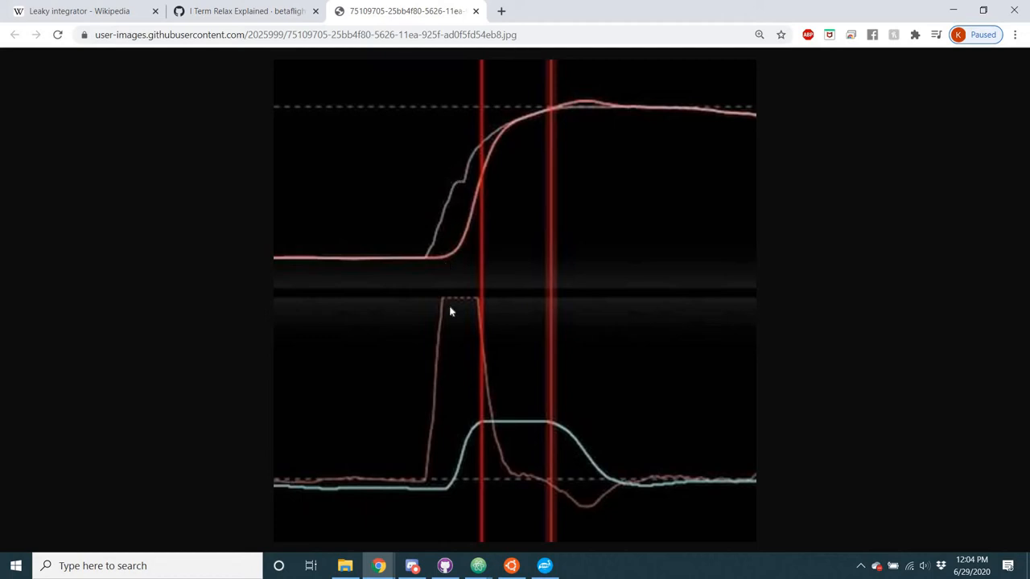
mouse_move(439, 495)
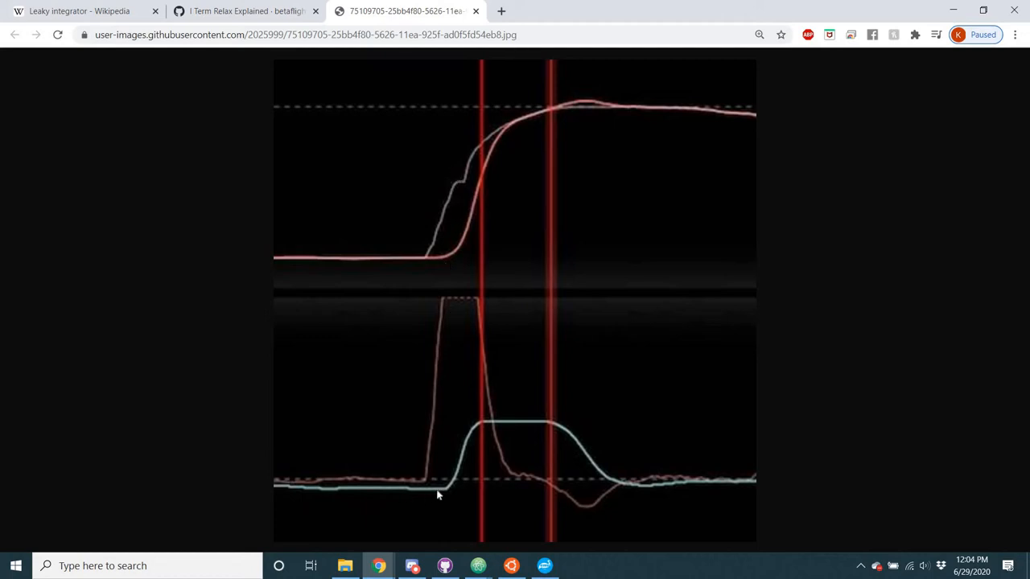
mouse_move(464, 455)
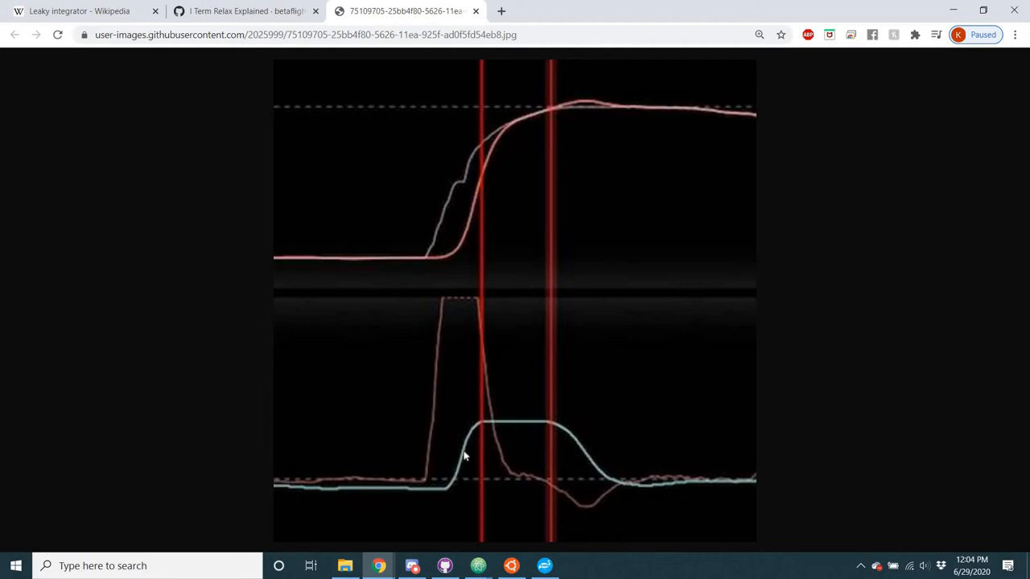
mouse_move(456, 189)
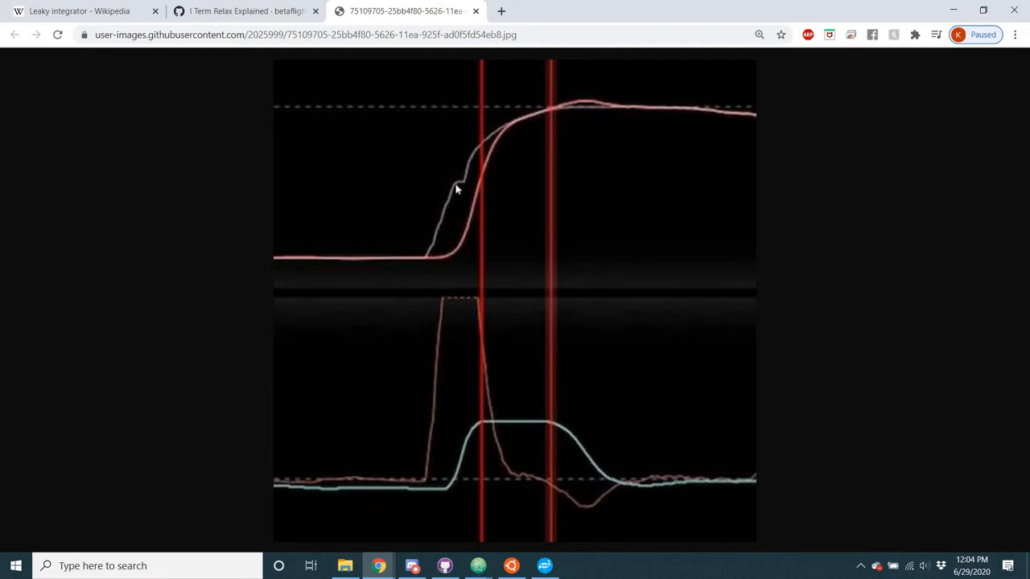
mouse_move(442, 187)
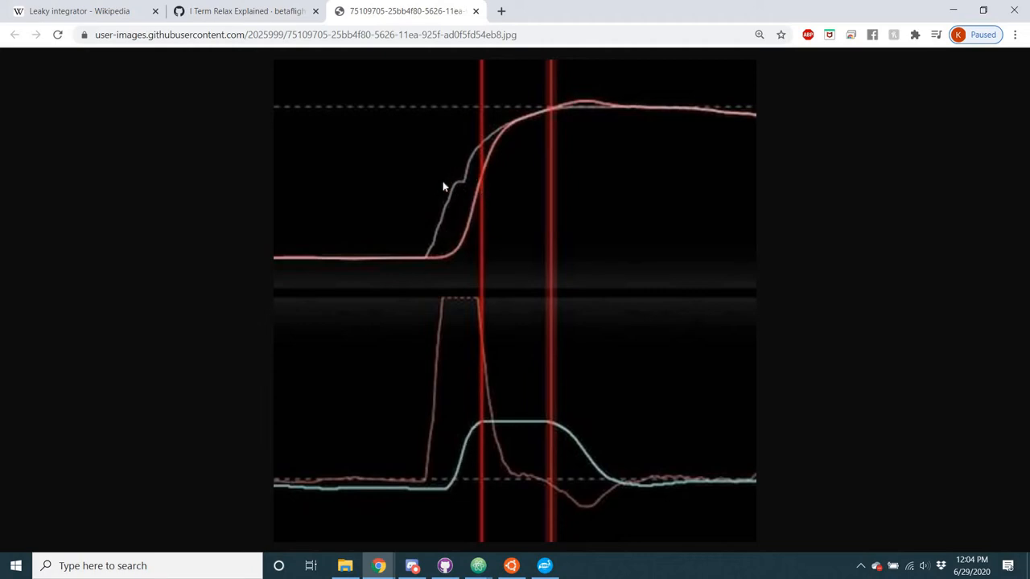
mouse_move(456, 487)
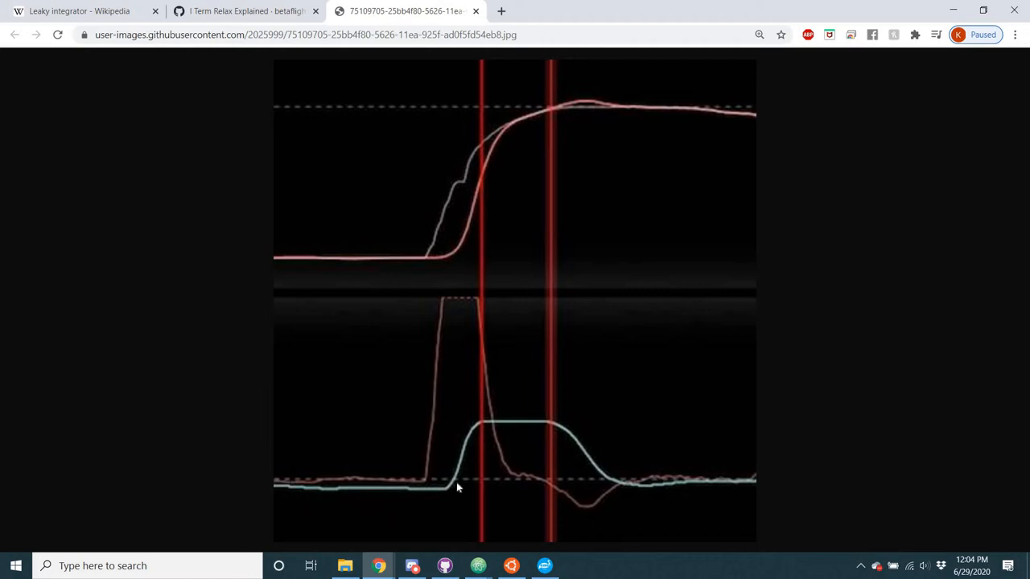
mouse_move(485, 427)
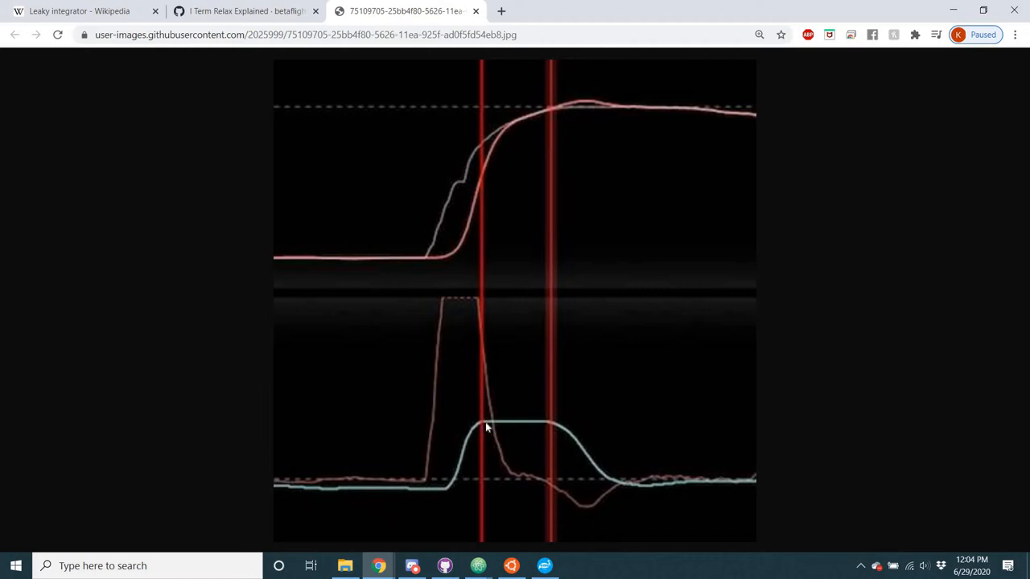
mouse_move(485, 265)
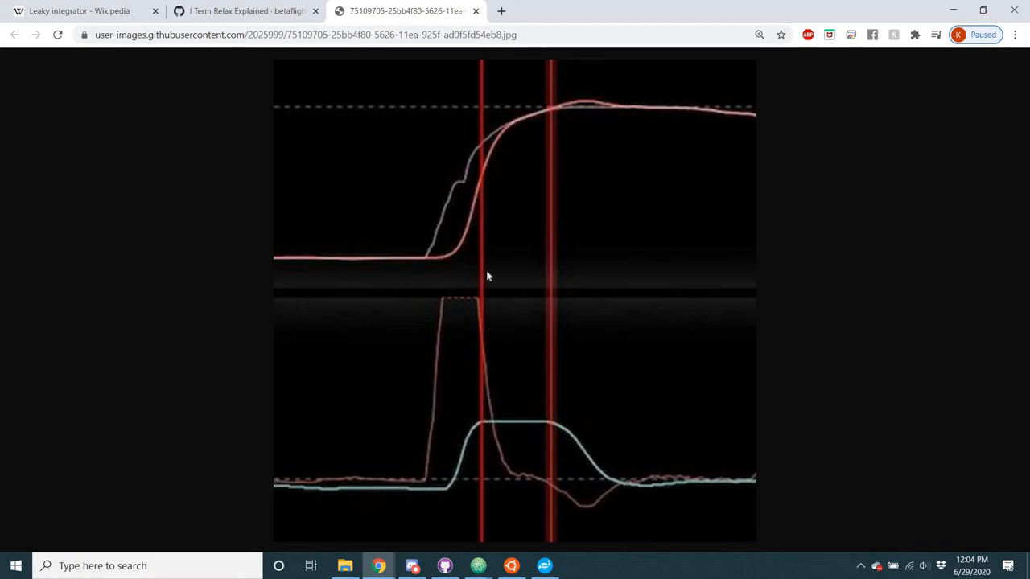
mouse_move(488, 458)
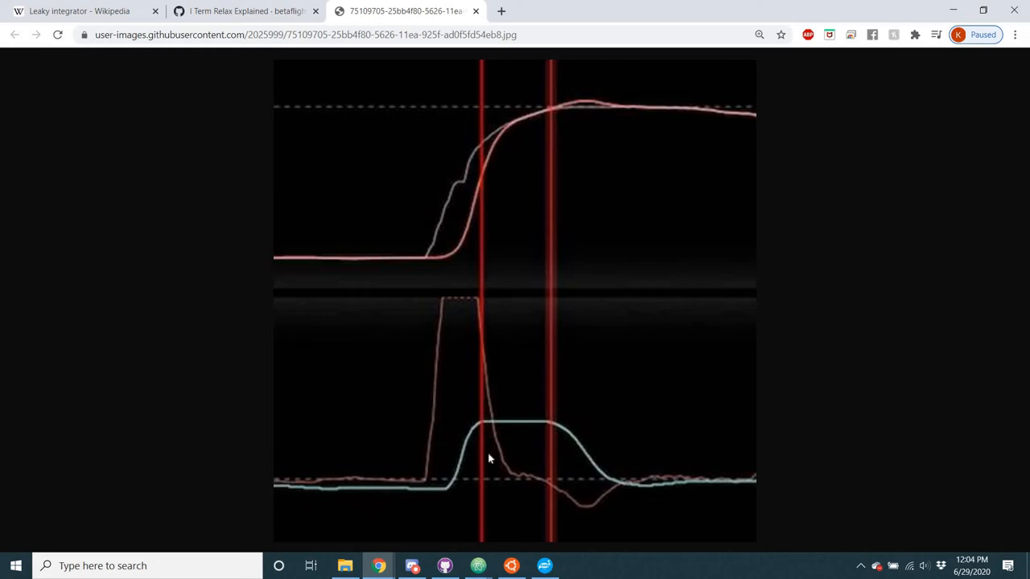
mouse_move(499, 408)
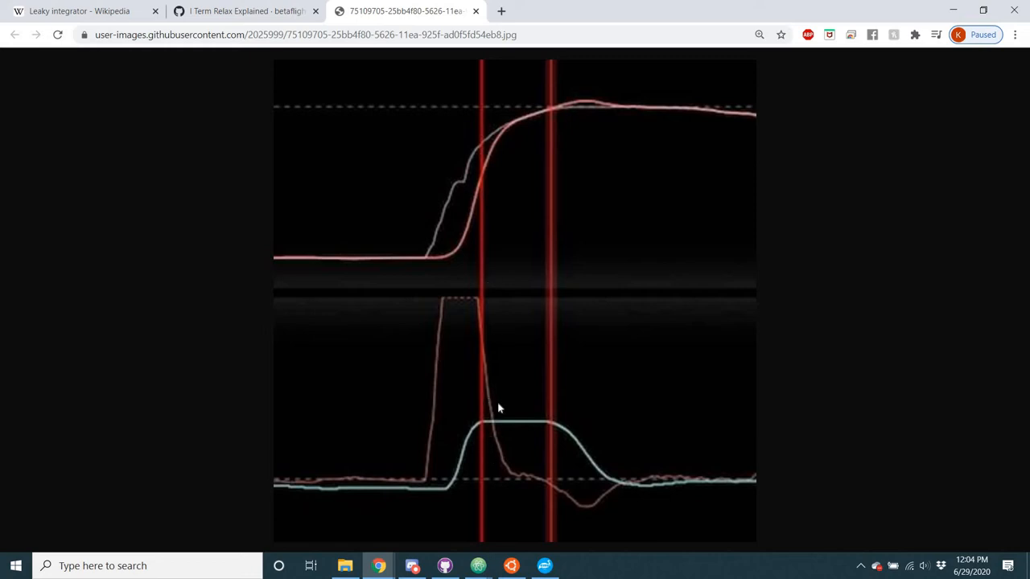
mouse_move(480, 420)
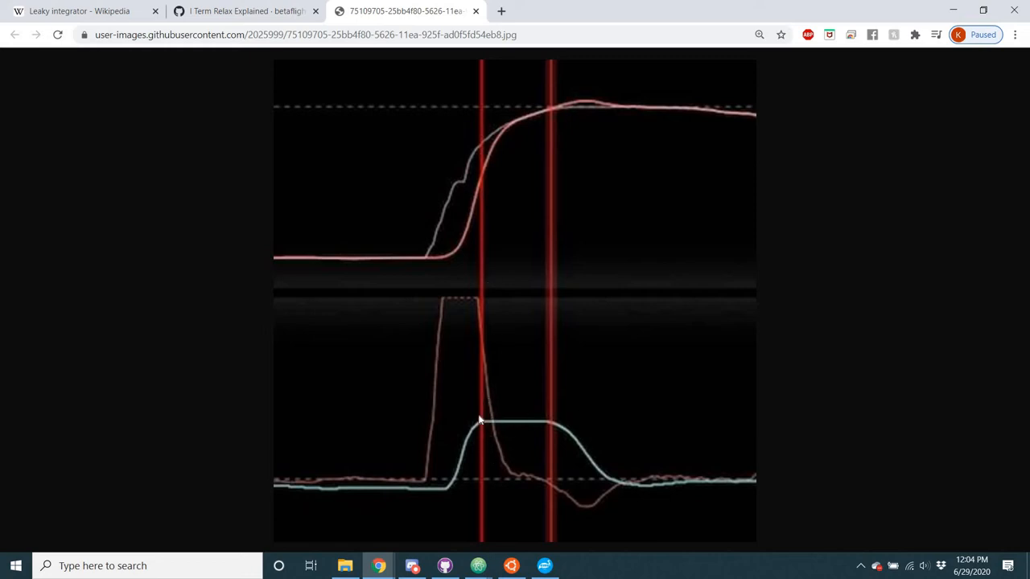
mouse_move(483, 419)
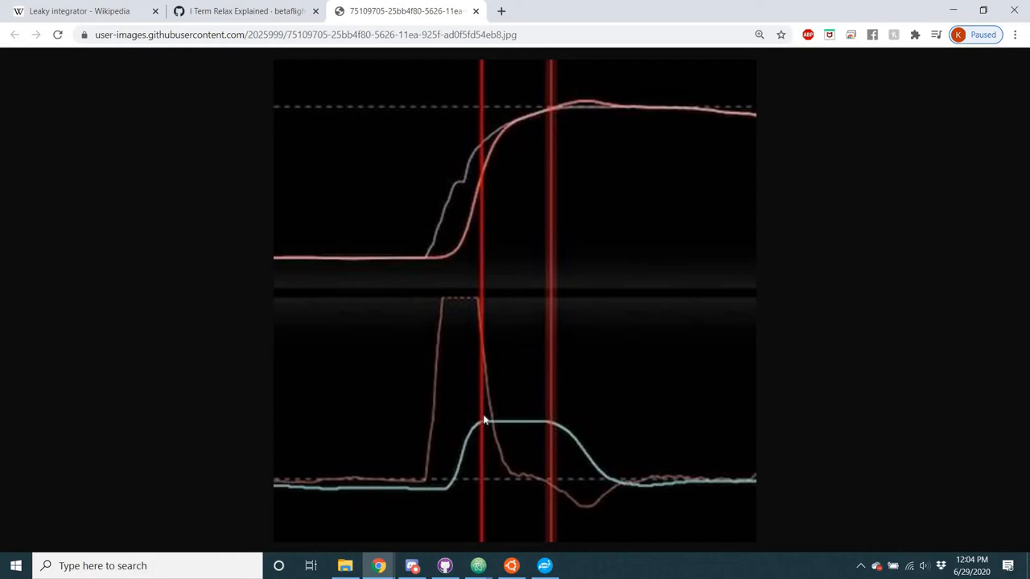
mouse_move(492, 430)
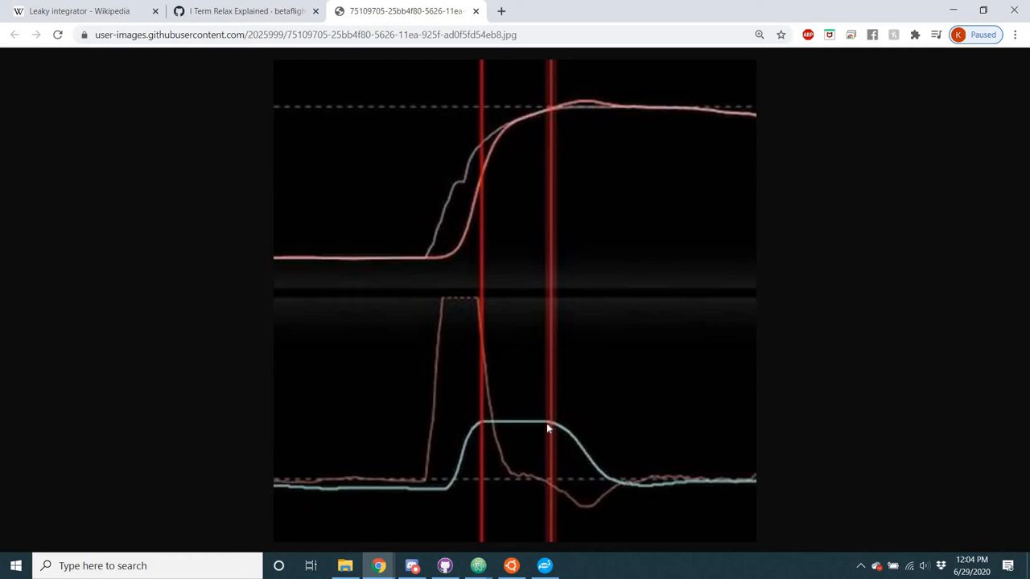
mouse_move(555, 113)
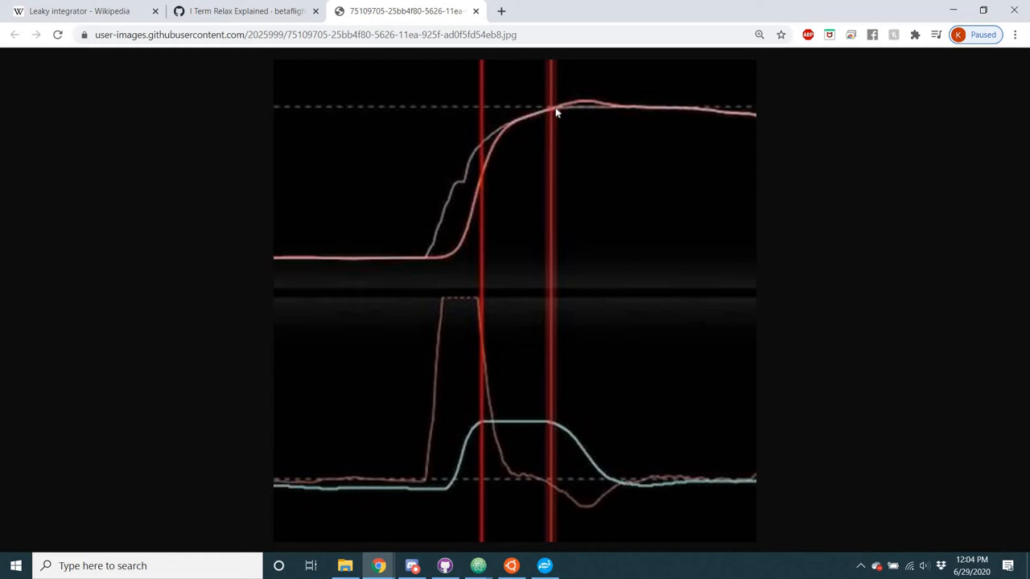
mouse_move(571, 432)
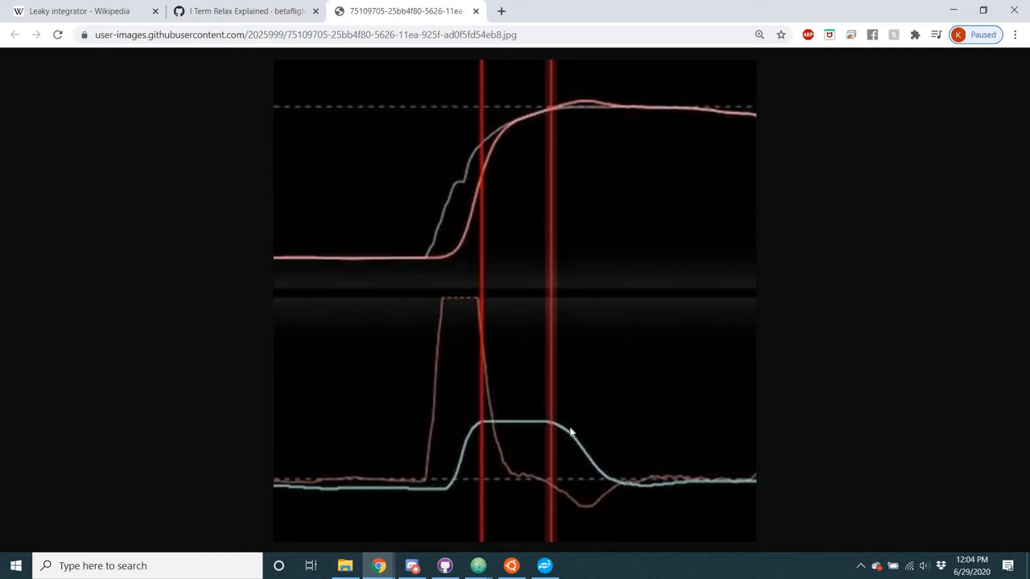
mouse_move(603, 487)
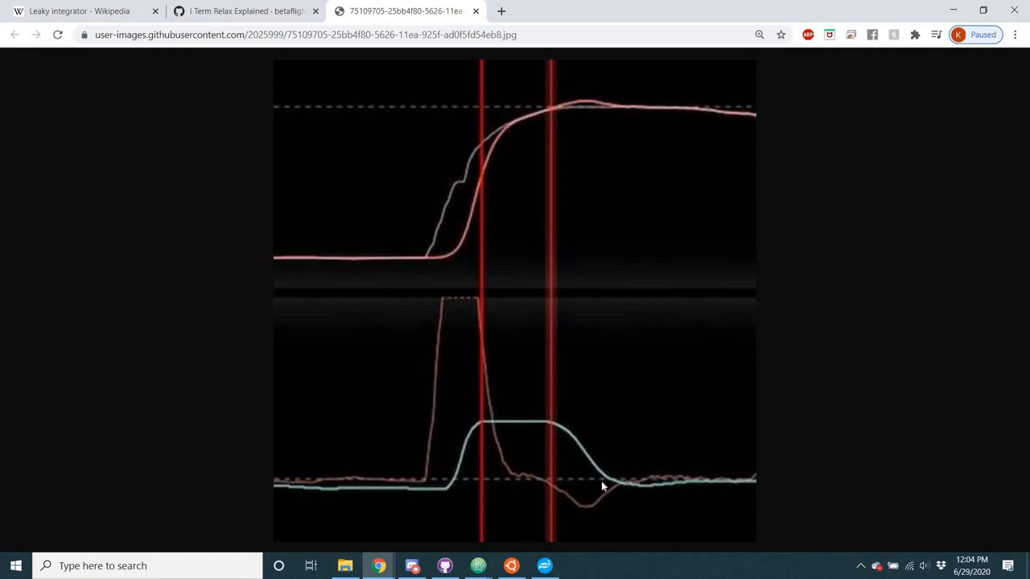
mouse_move(607, 111)
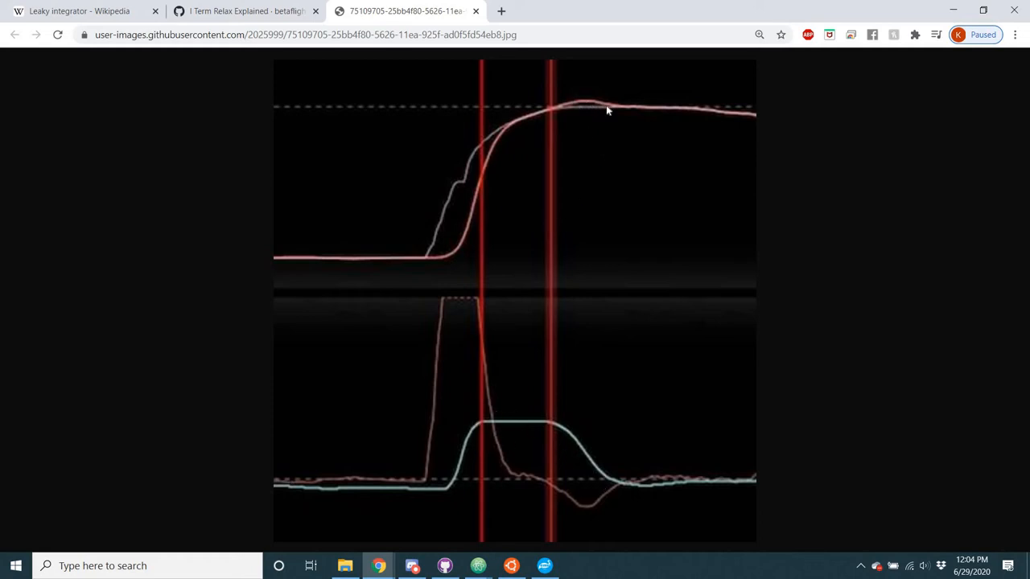
mouse_move(563, 280)
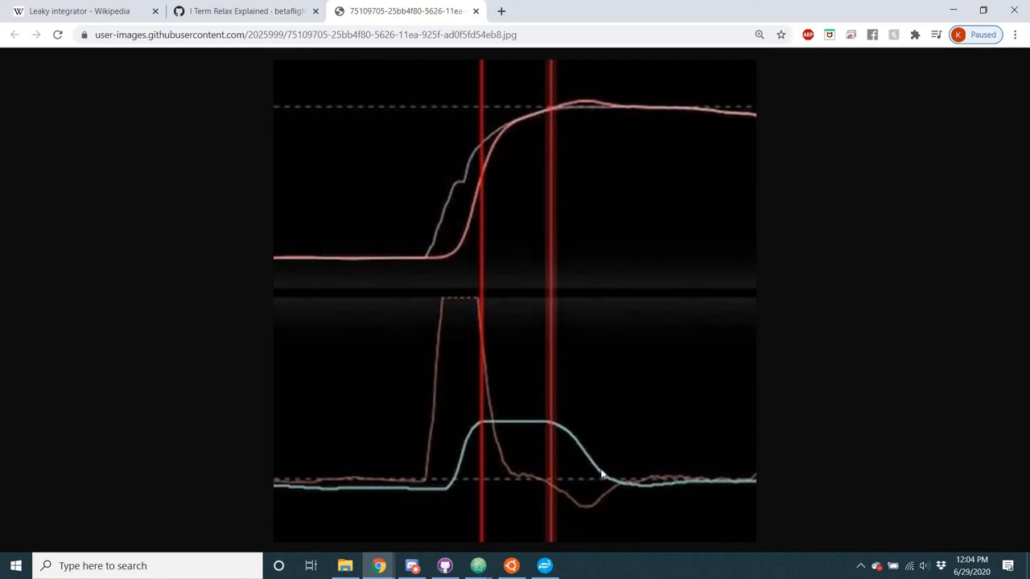
mouse_move(528, 365)
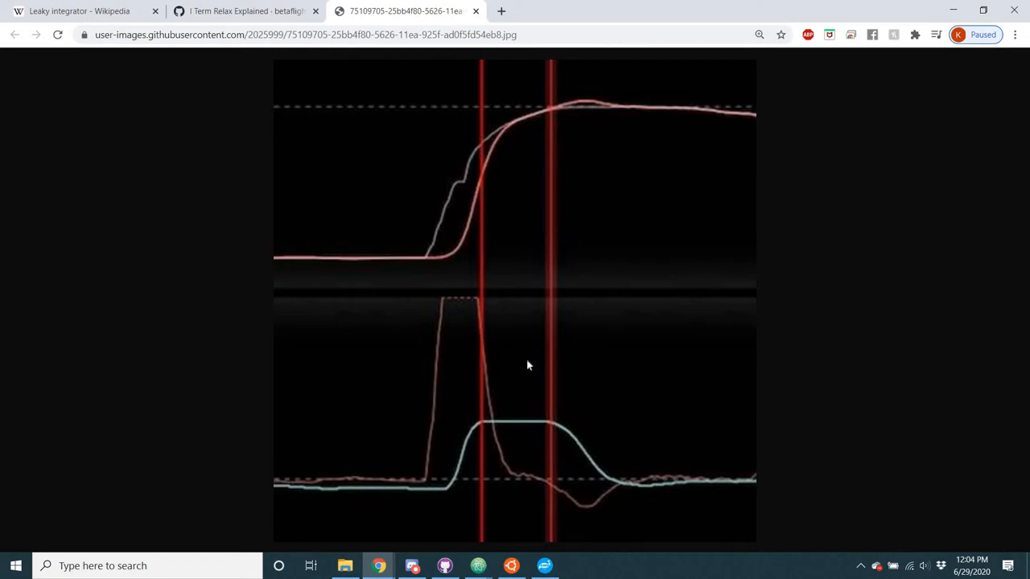
mouse_move(587, 407)
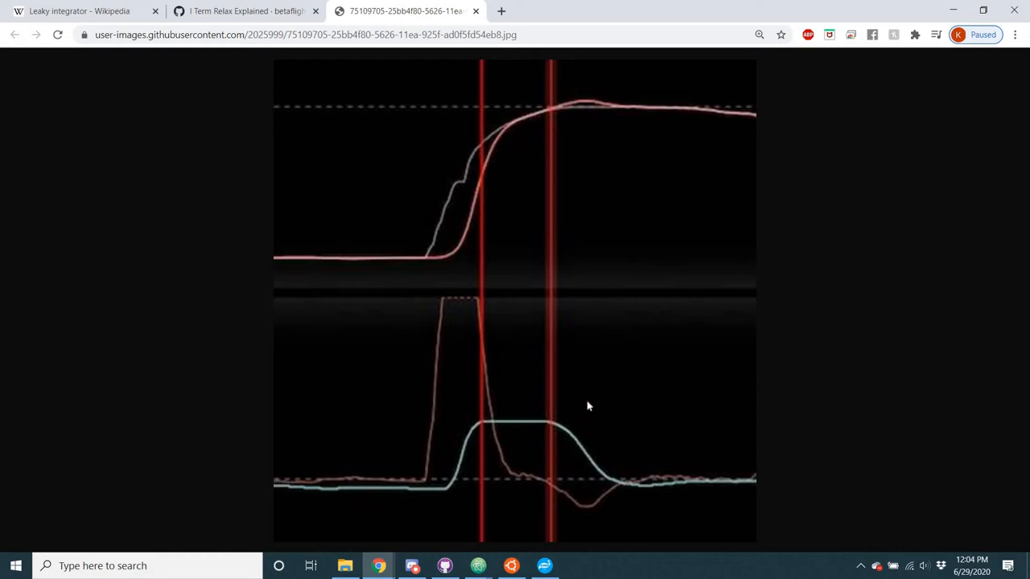
mouse_move(563, 409)
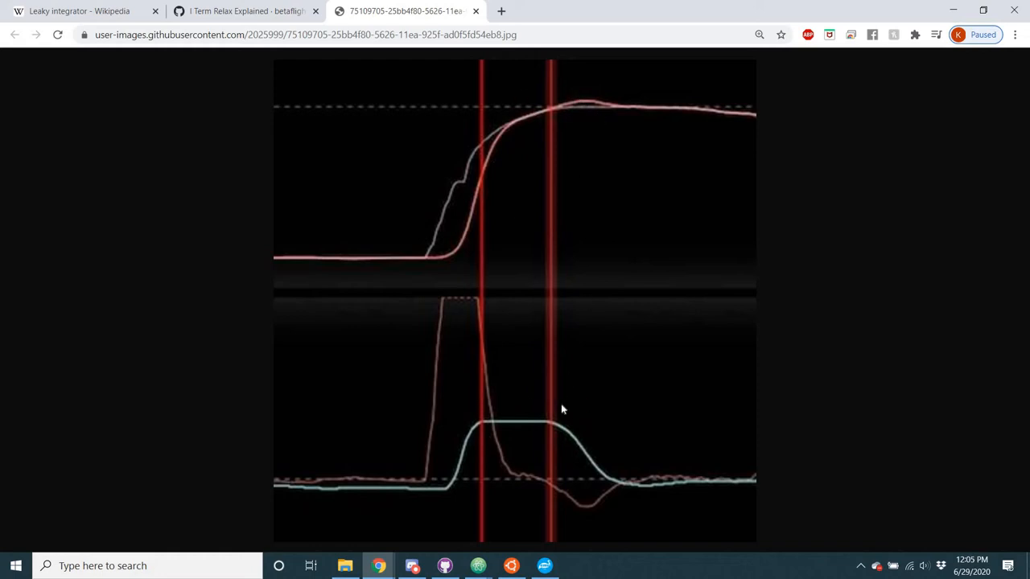
mouse_move(632, 434)
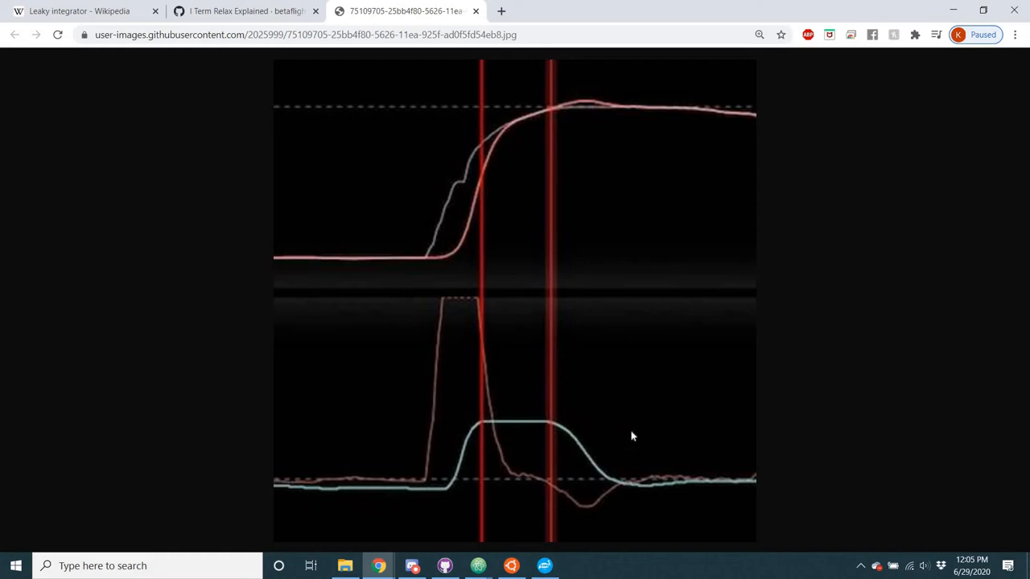
mouse_move(474, 432)
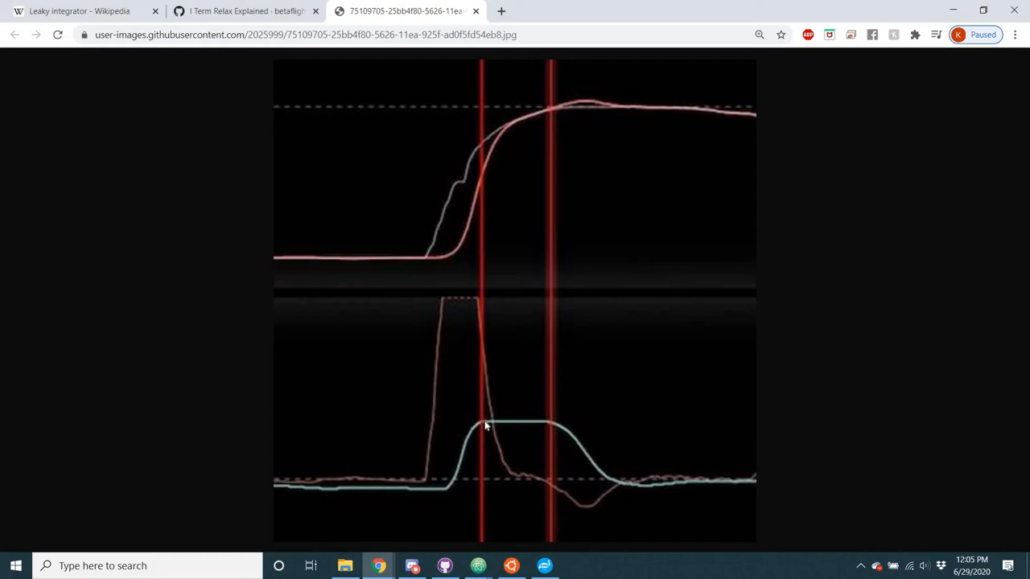
mouse_move(497, 426)
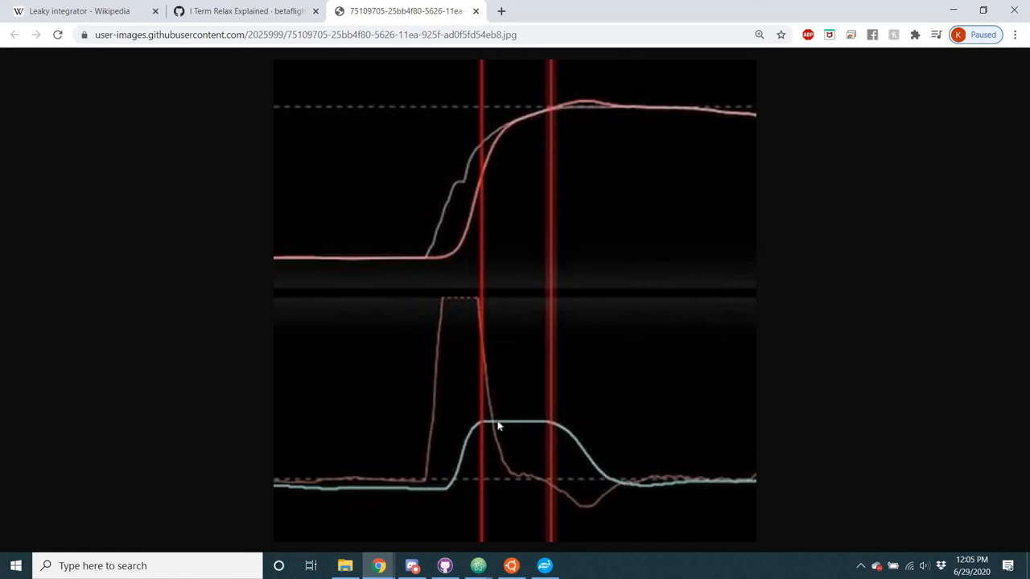
mouse_move(484, 425)
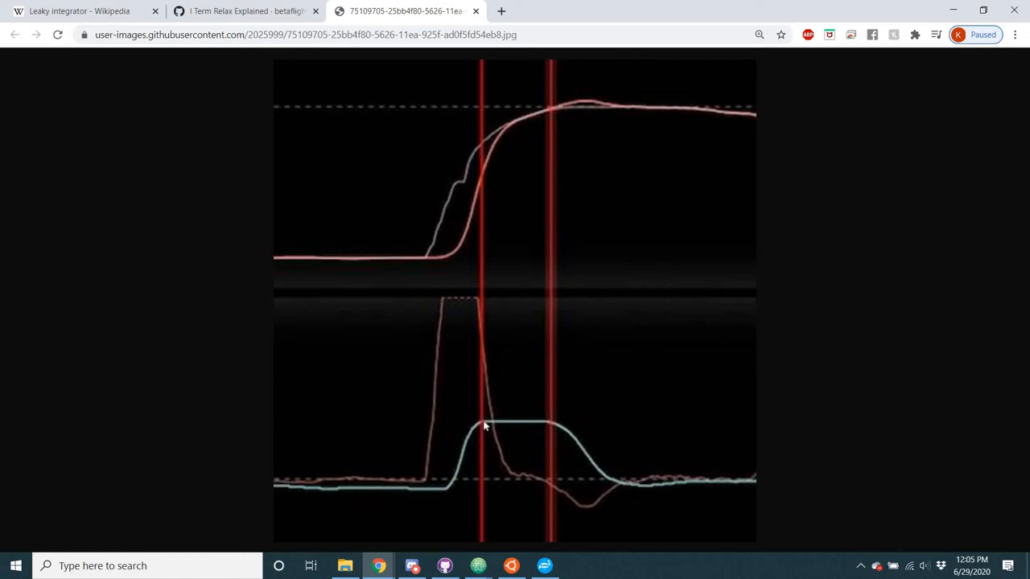
mouse_move(519, 429)
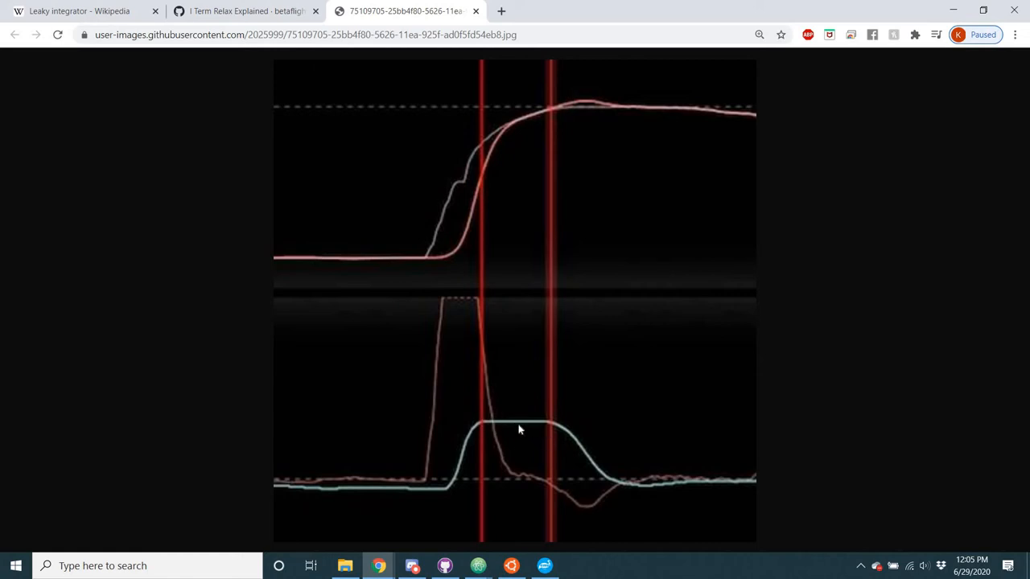
mouse_move(513, 439)
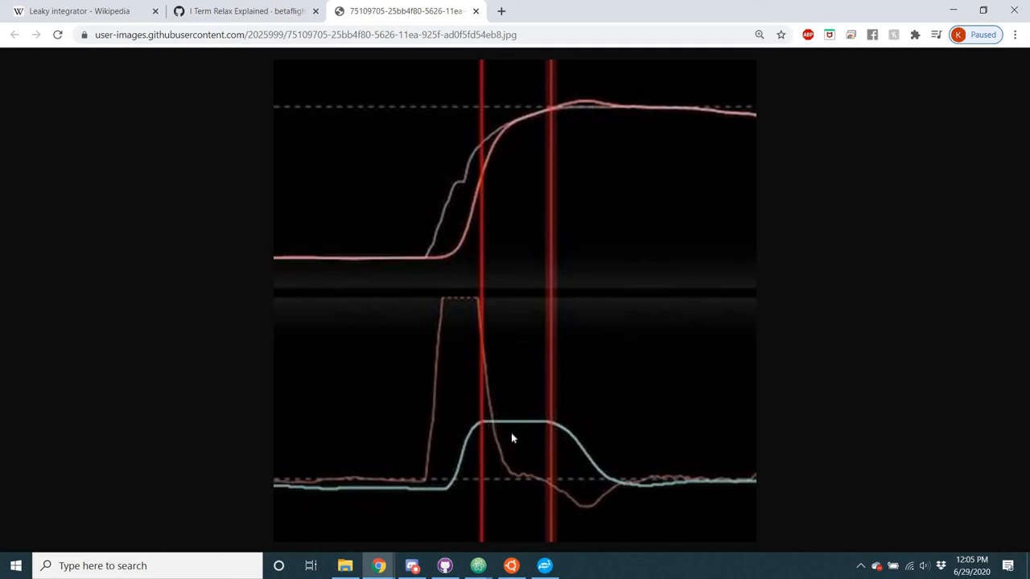
mouse_move(529, 449)
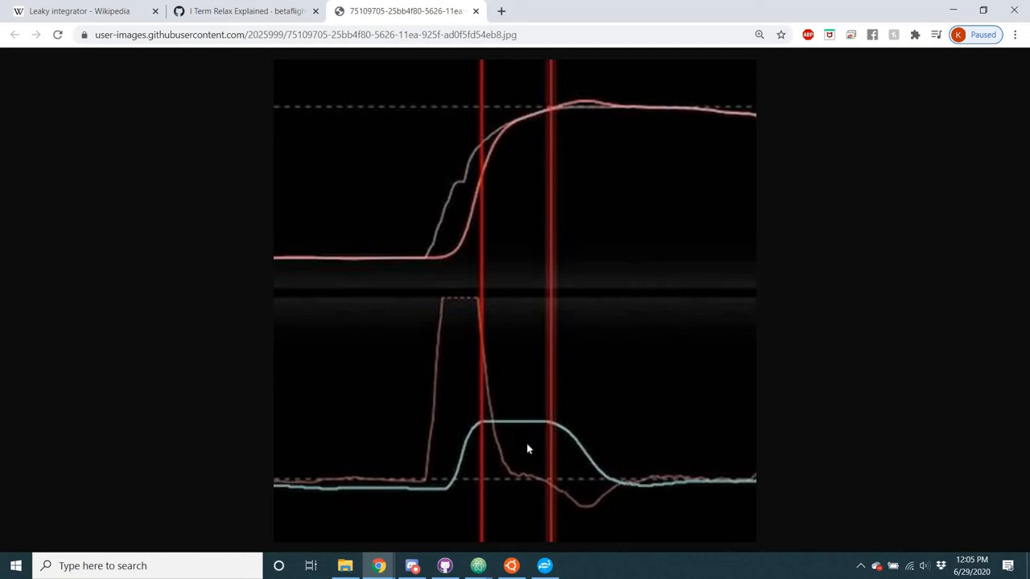
mouse_move(485, 432)
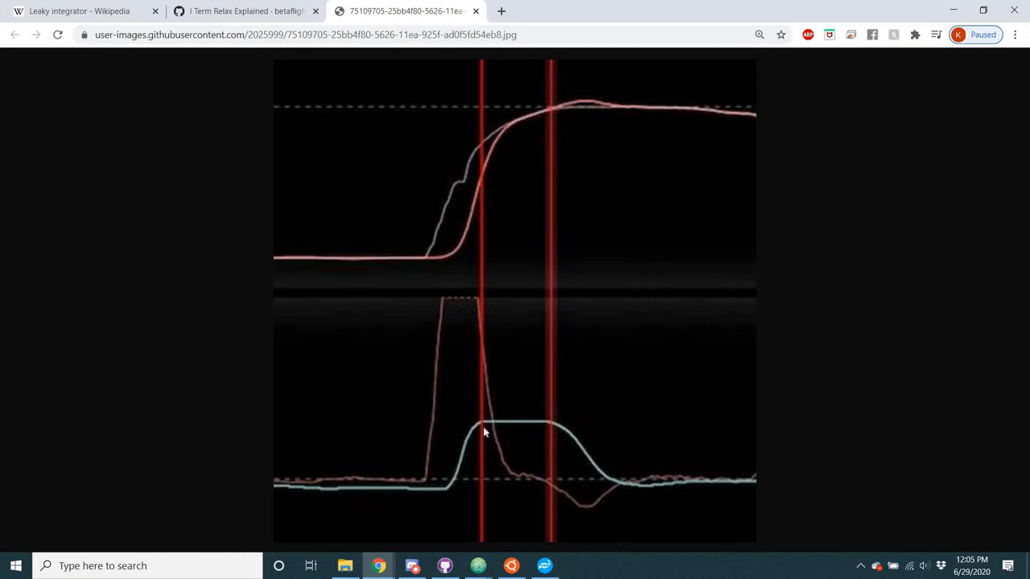
mouse_move(581, 481)
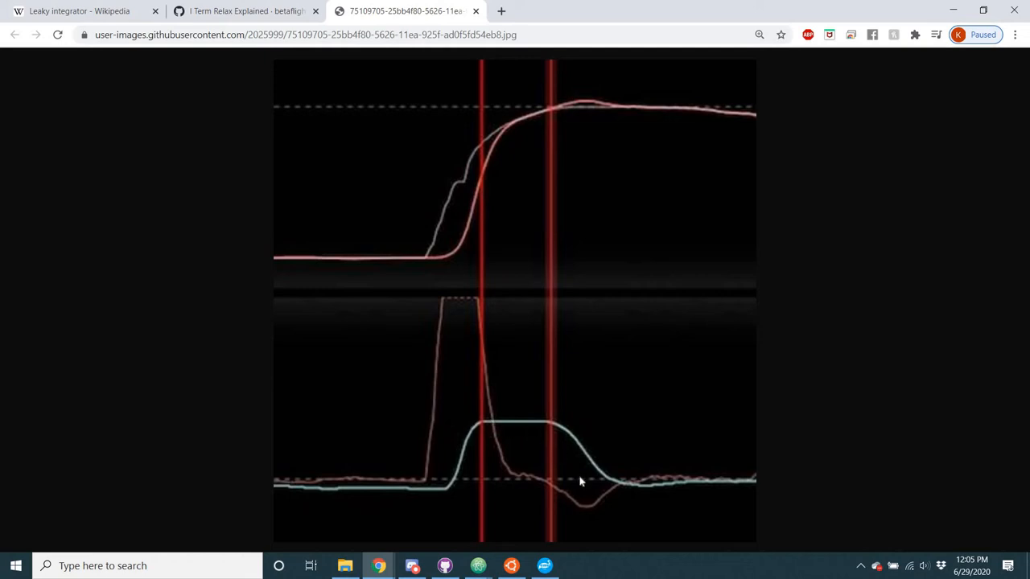
mouse_move(482, 417)
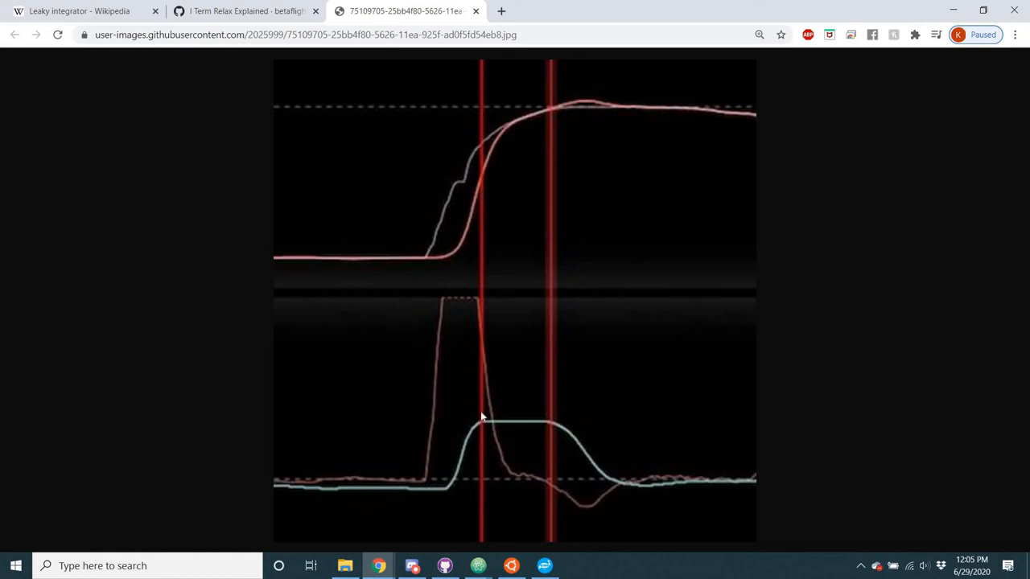
mouse_move(486, 427)
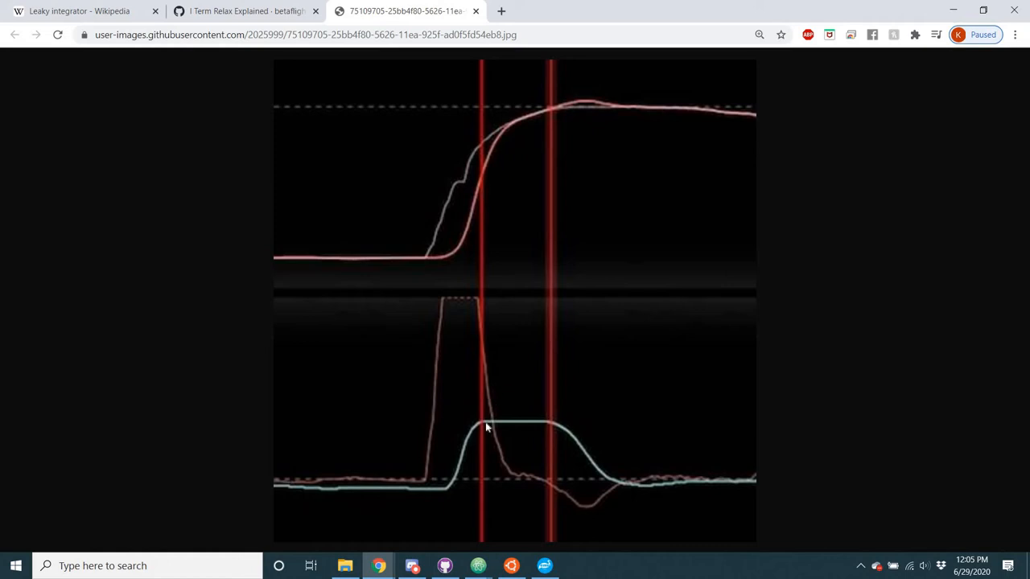
mouse_move(481, 430)
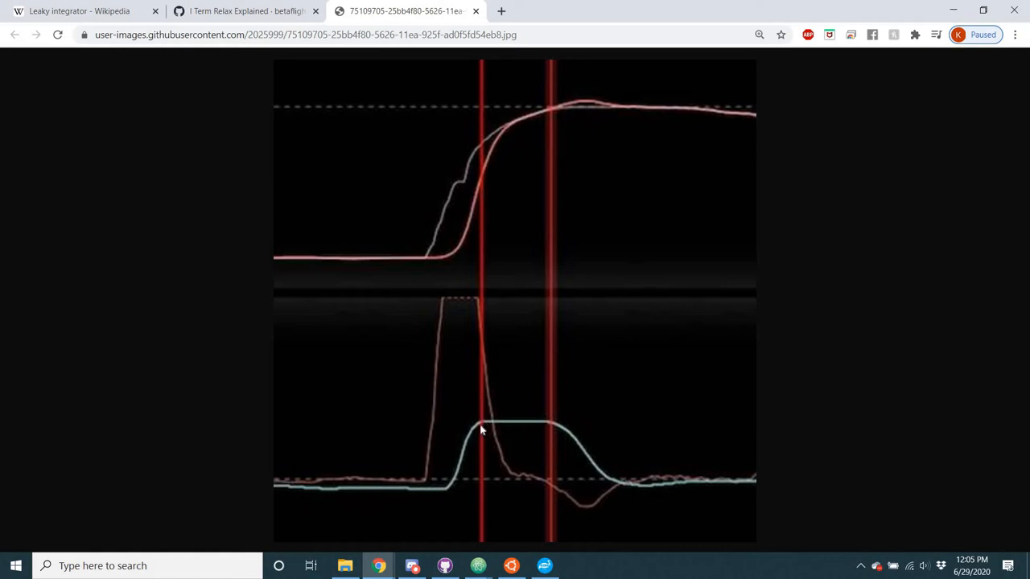
mouse_move(551, 453)
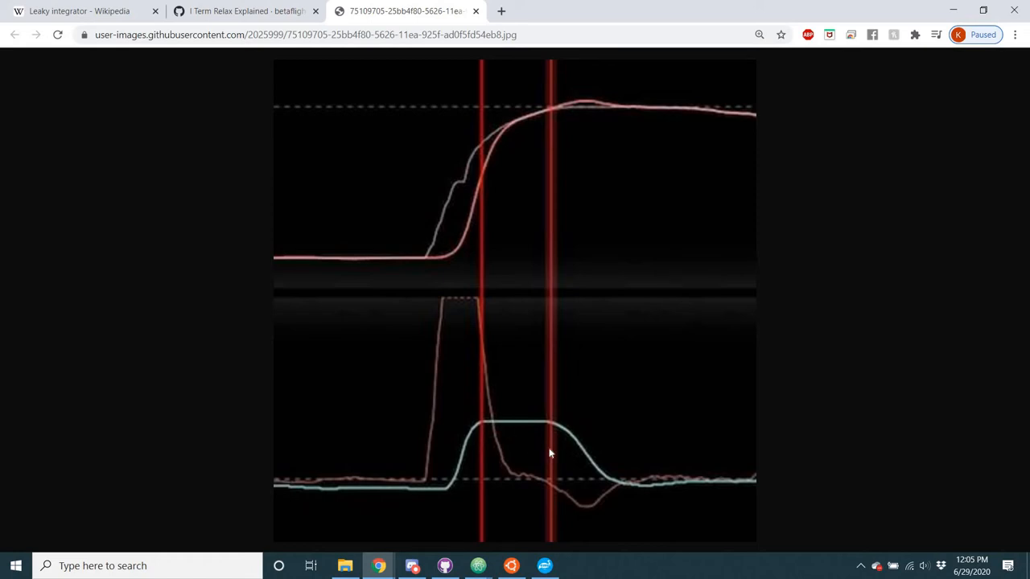
mouse_move(601, 105)
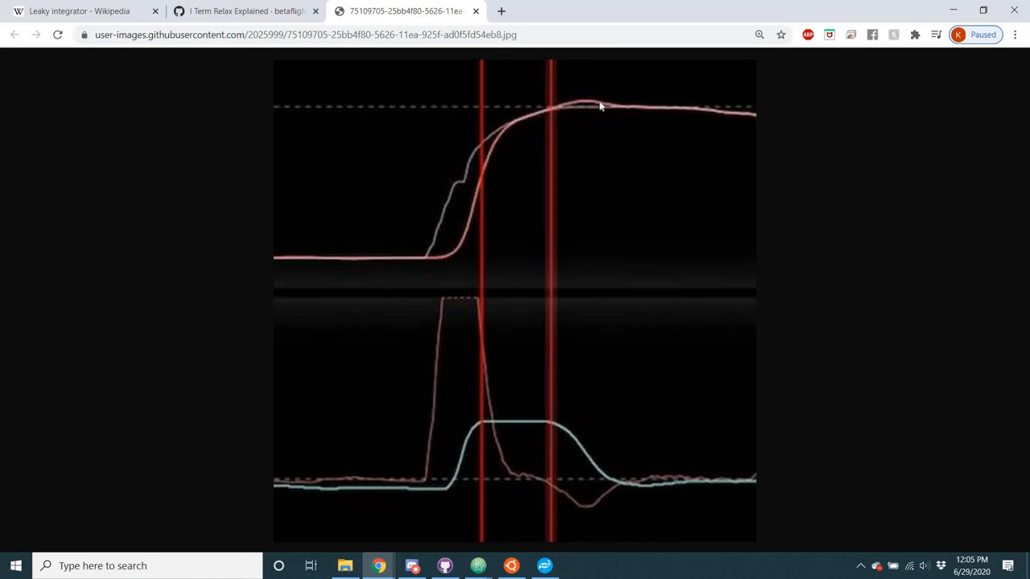
mouse_move(528, 399)
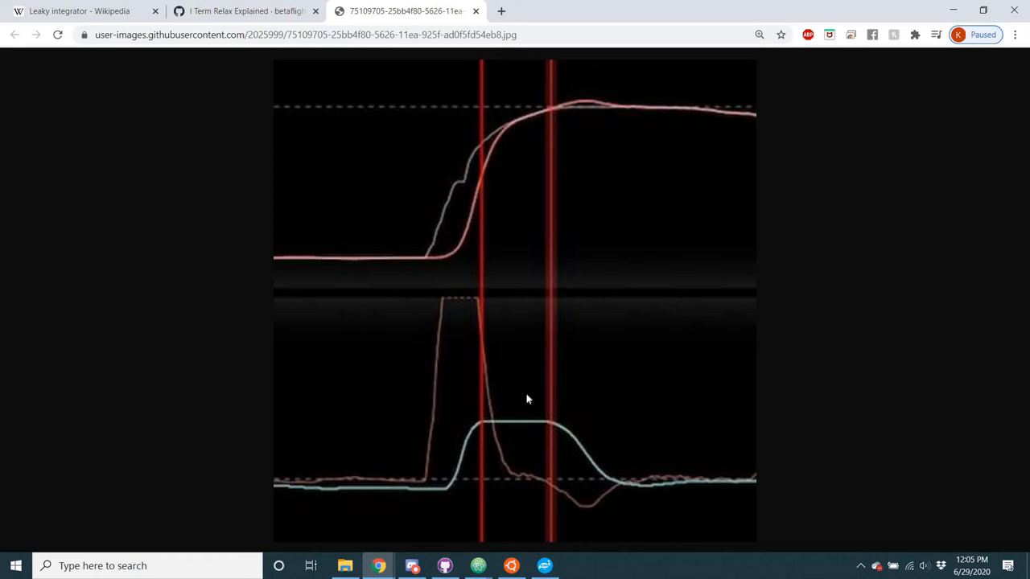
mouse_move(530, 459)
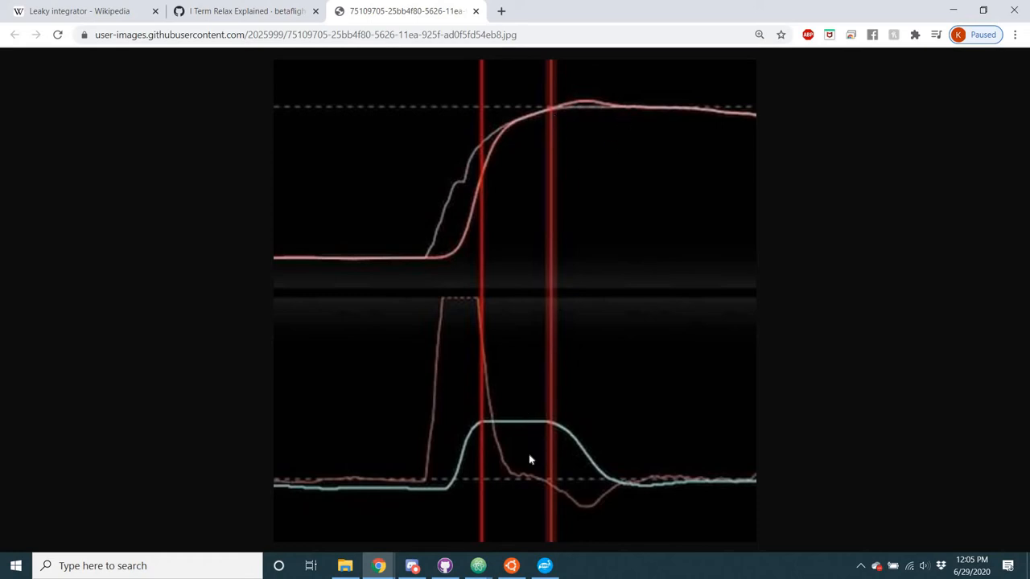
mouse_move(495, 428)
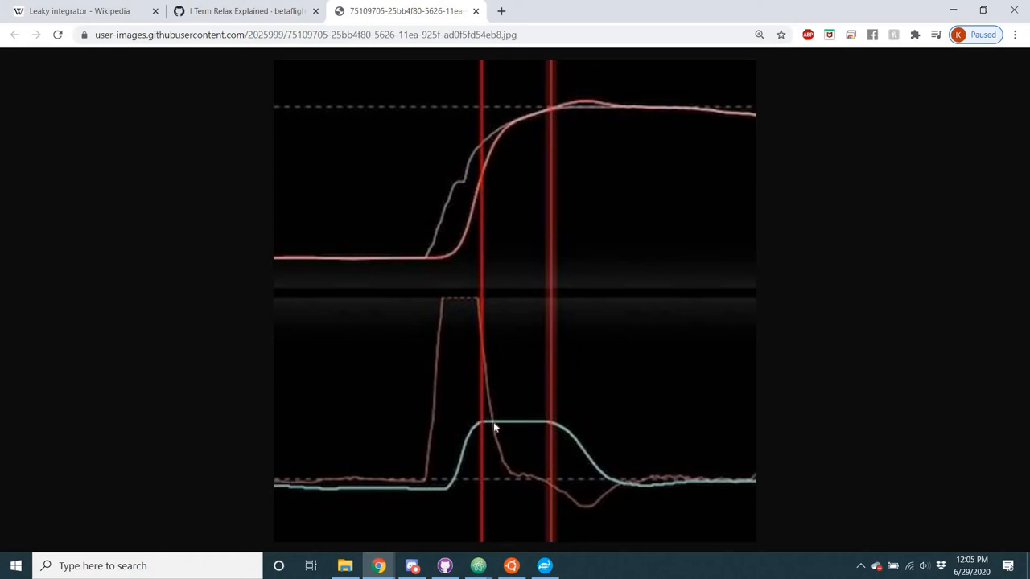
mouse_move(567, 463)
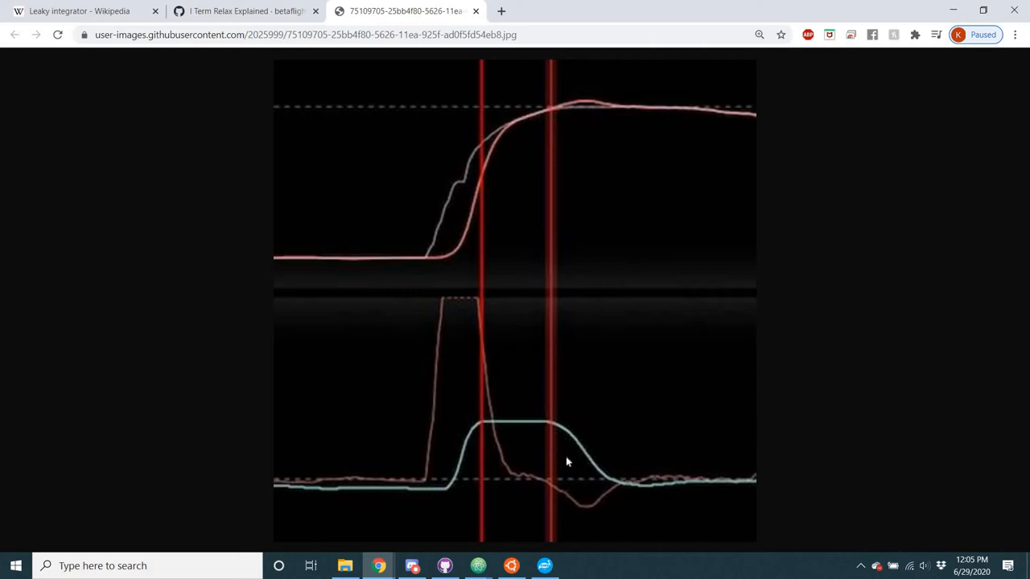
mouse_move(551, 133)
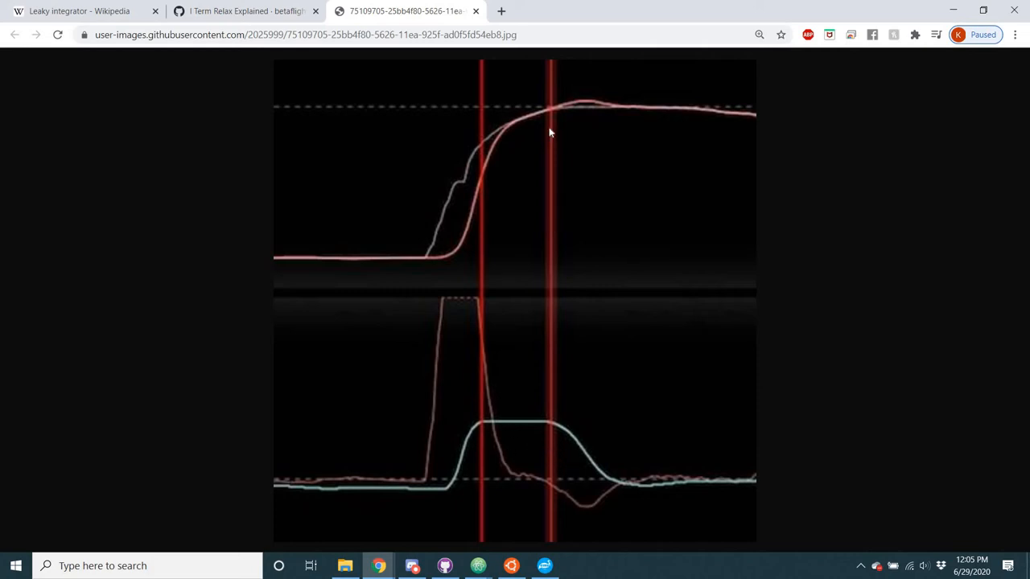
mouse_move(508, 407)
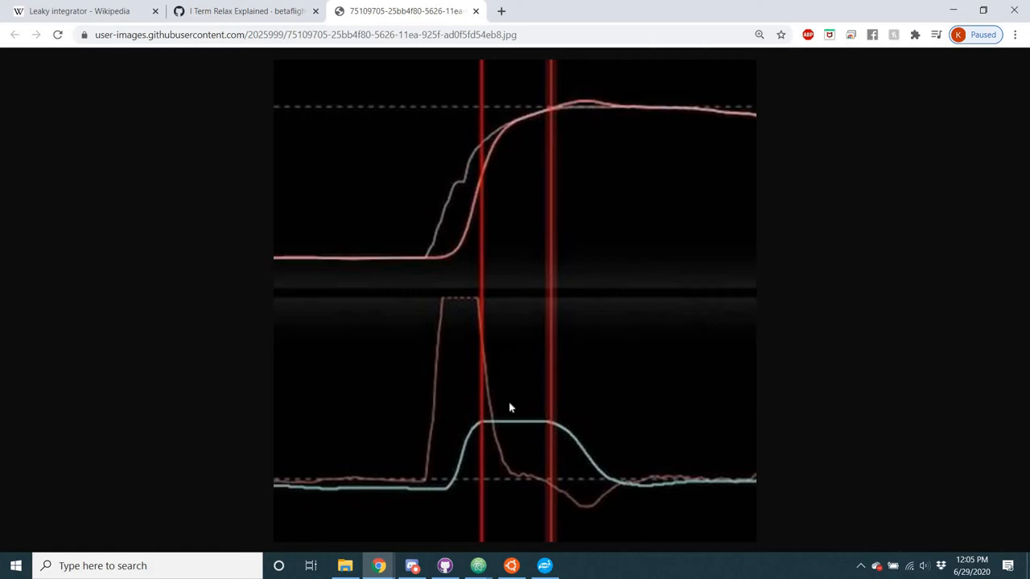
mouse_move(557, 424)
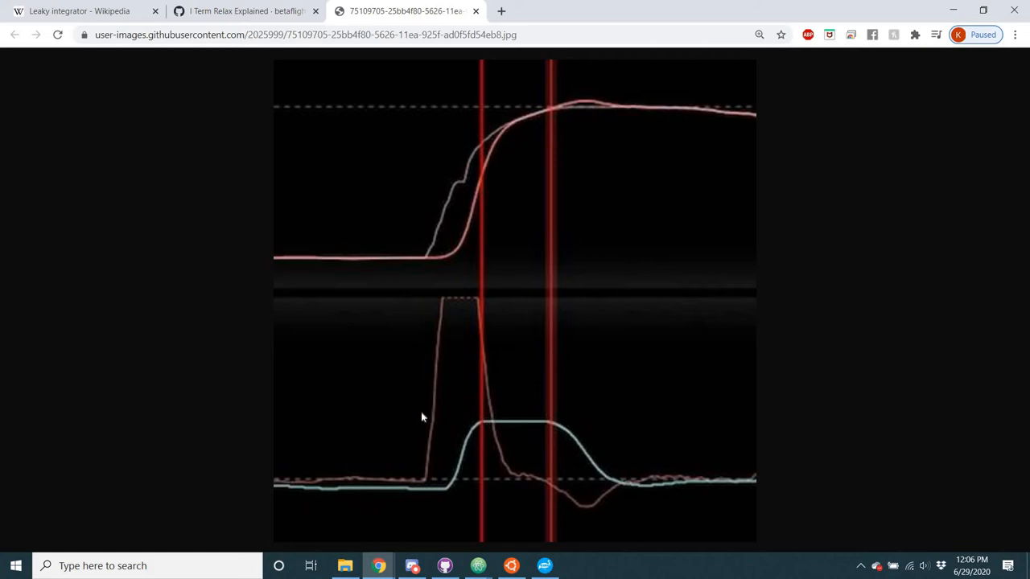
mouse_move(521, 330)
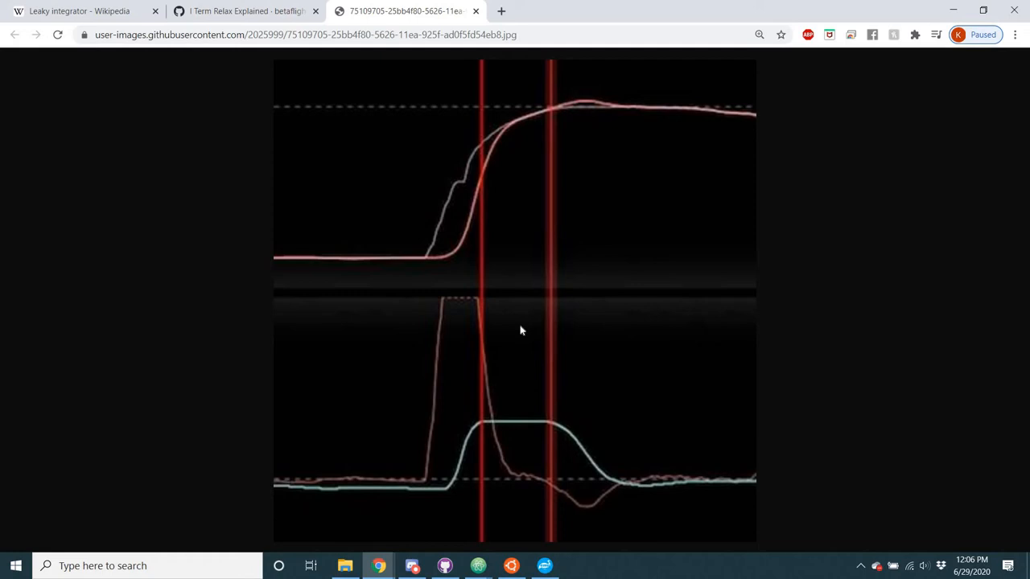
mouse_move(497, 433)
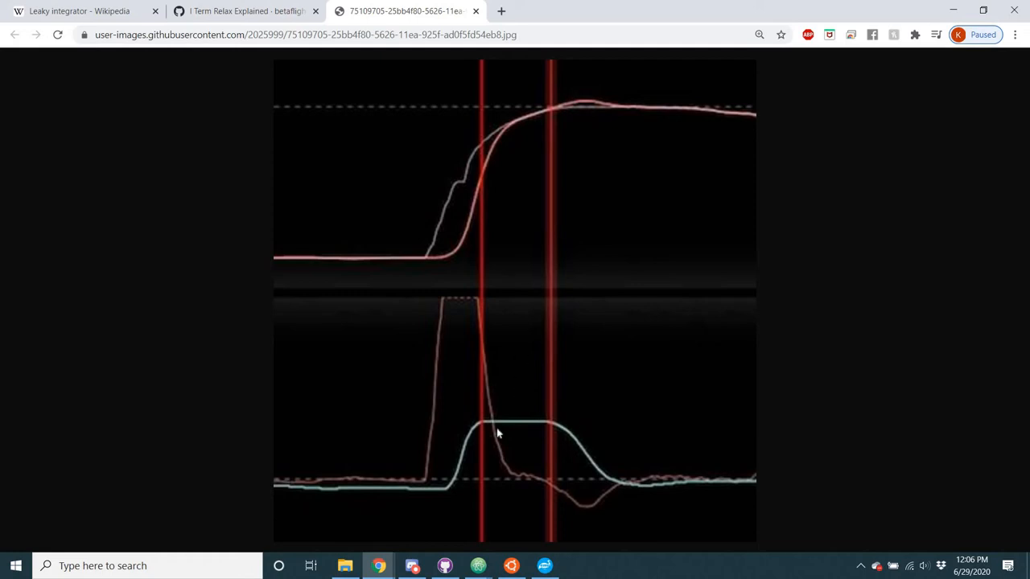
mouse_move(480, 417)
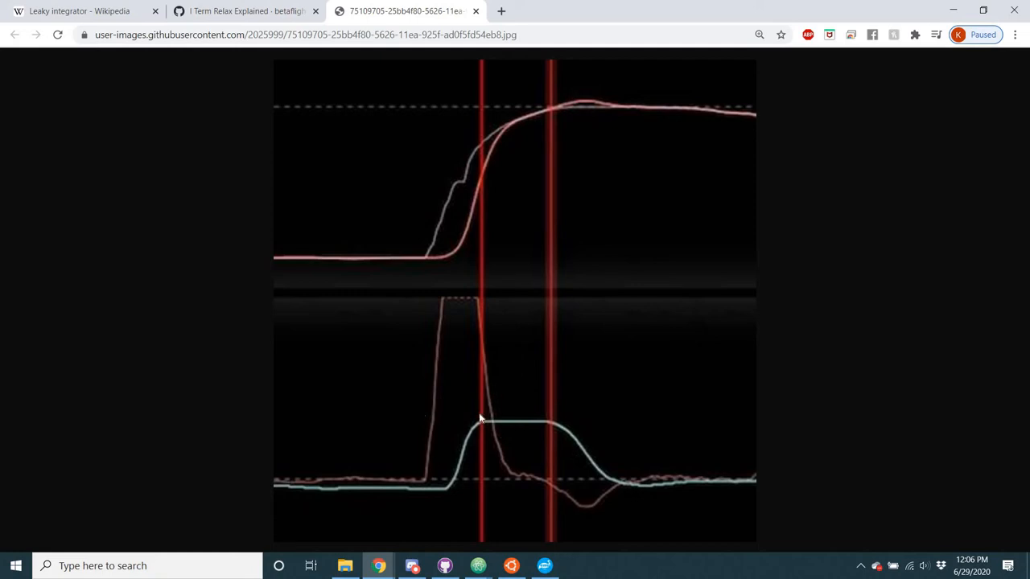
mouse_move(419, 415)
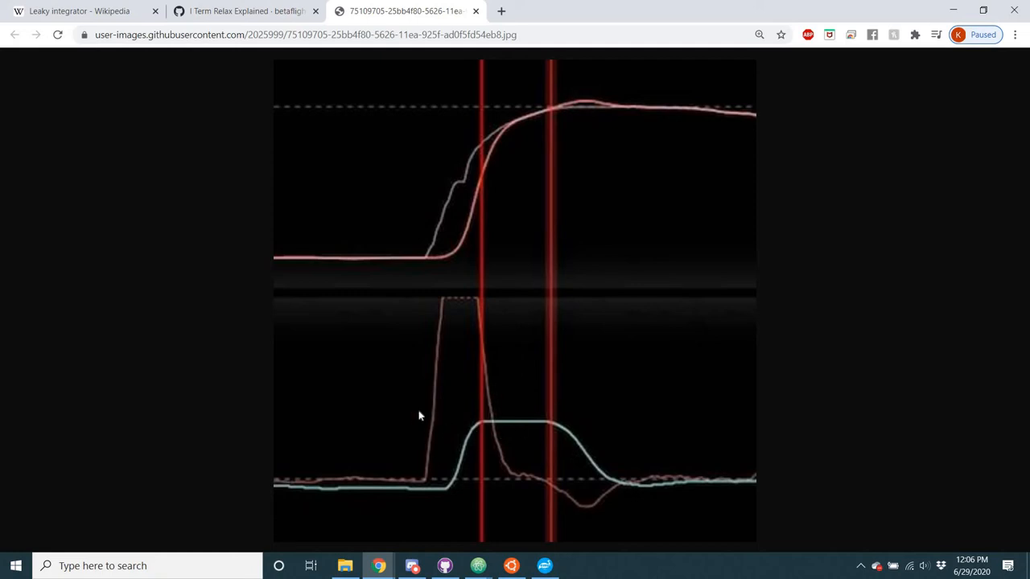
mouse_move(349, 423)
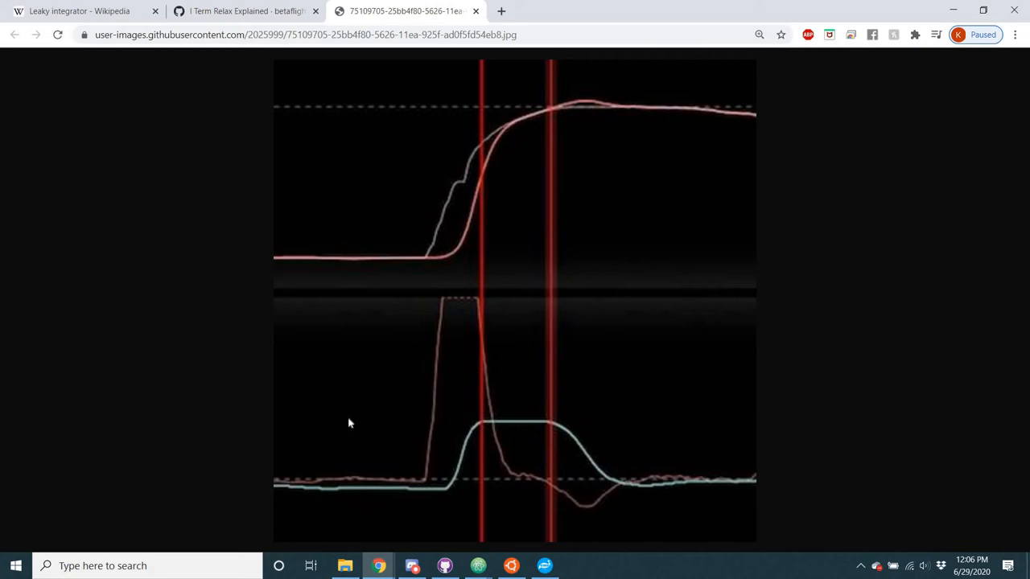
mouse_move(464, 432)
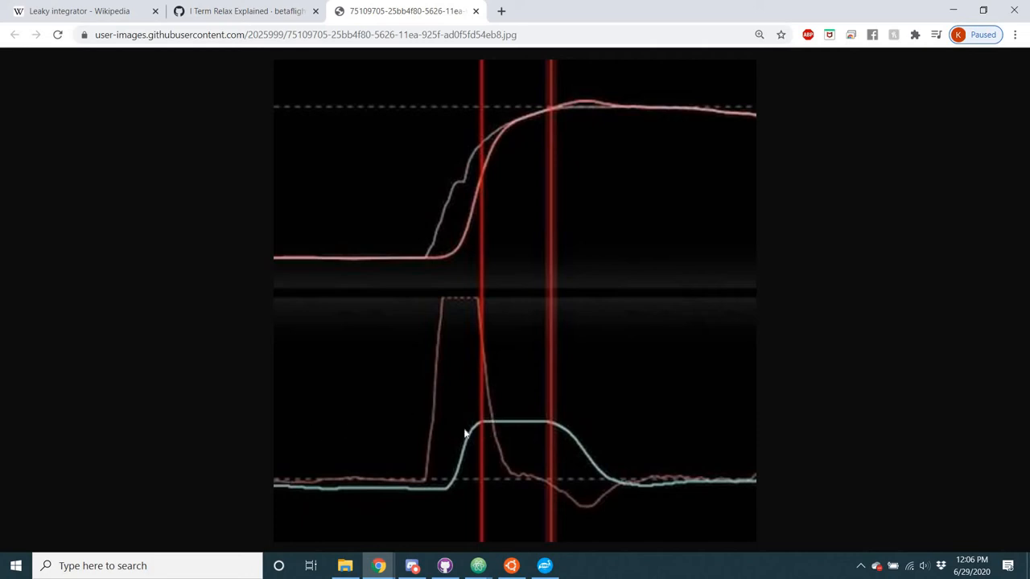
mouse_move(269, 470)
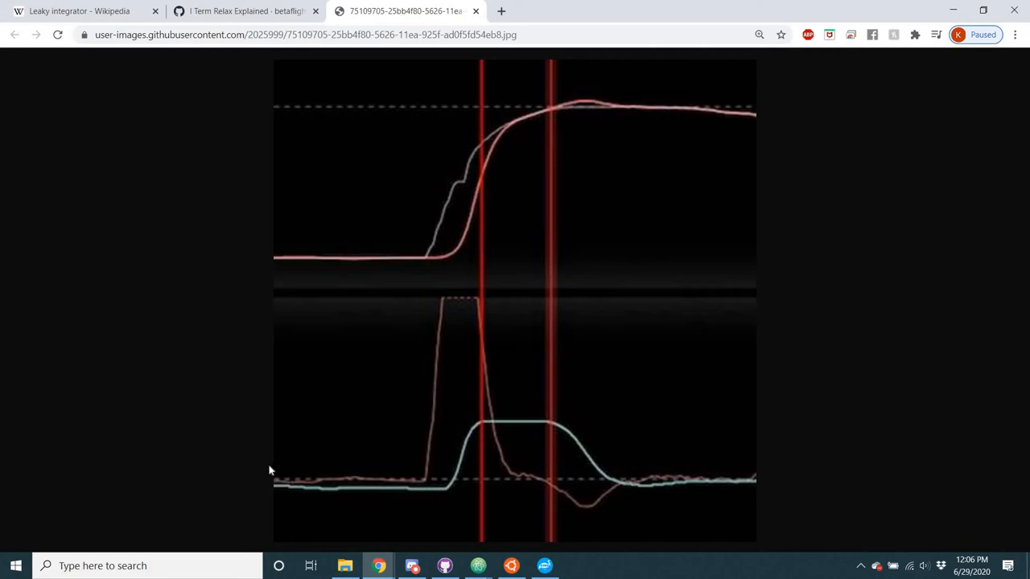
mouse_move(462, 457)
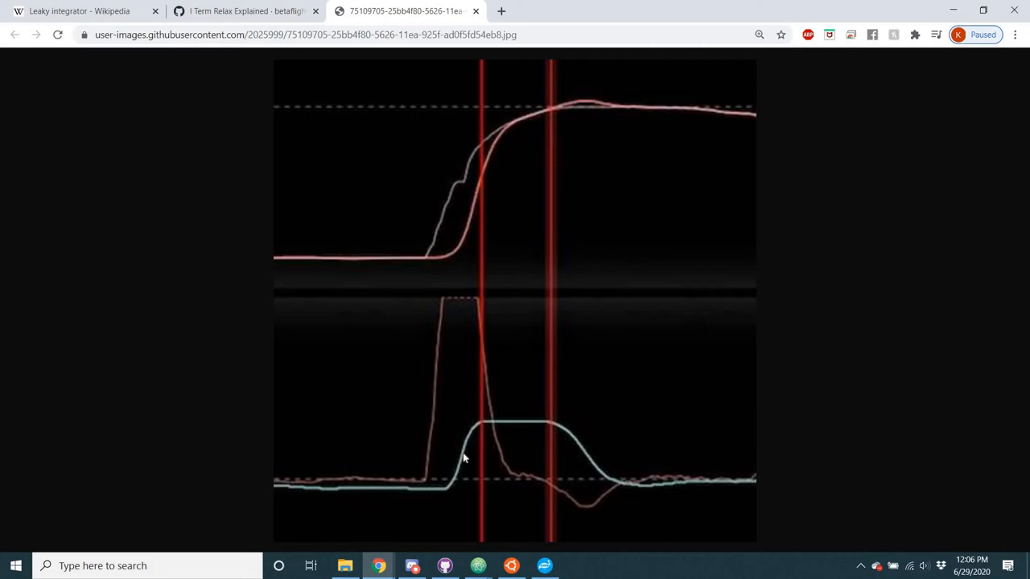
mouse_move(461, 463)
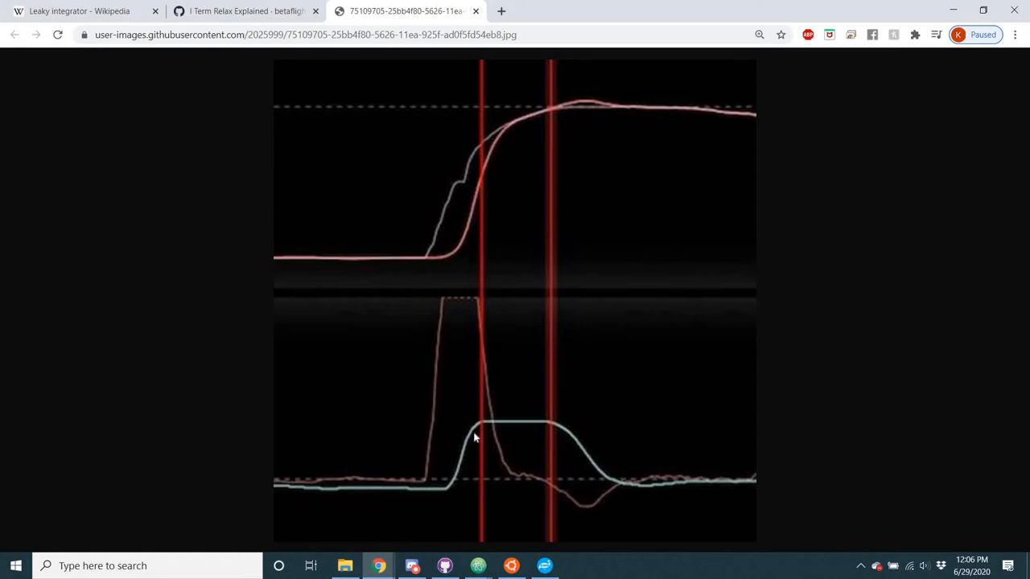
mouse_move(507, 411)
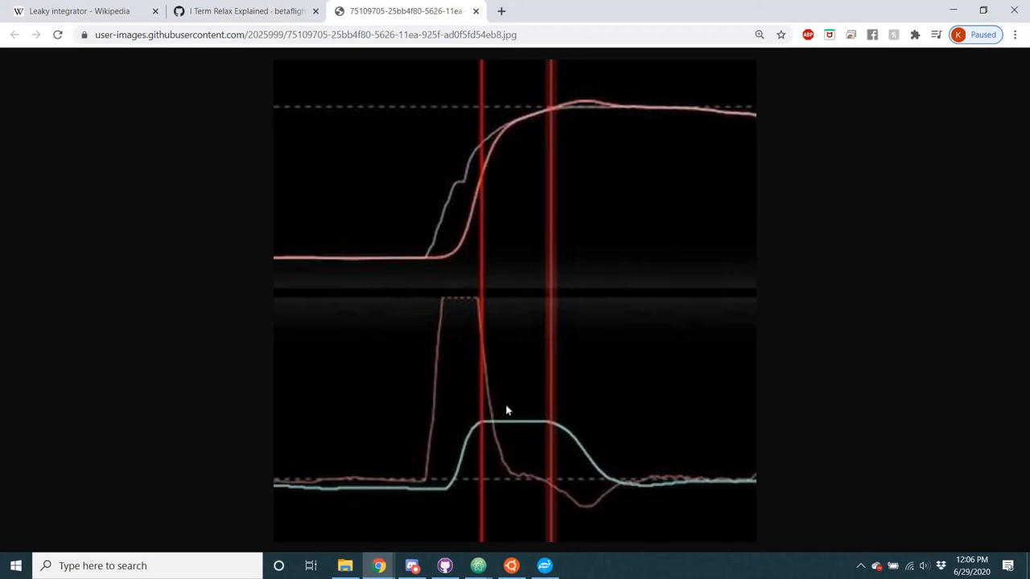
mouse_move(496, 470)
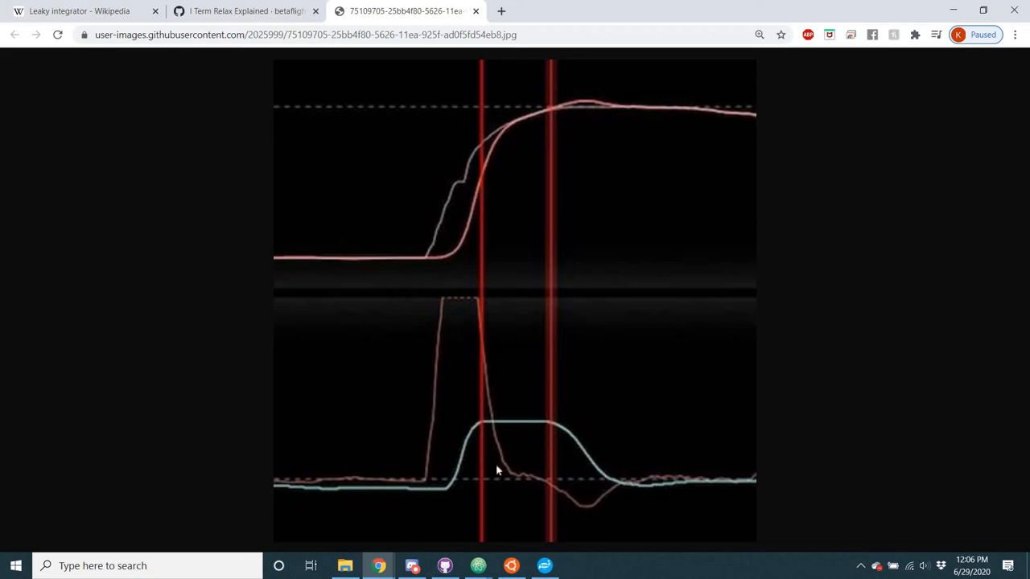
mouse_move(508, 434)
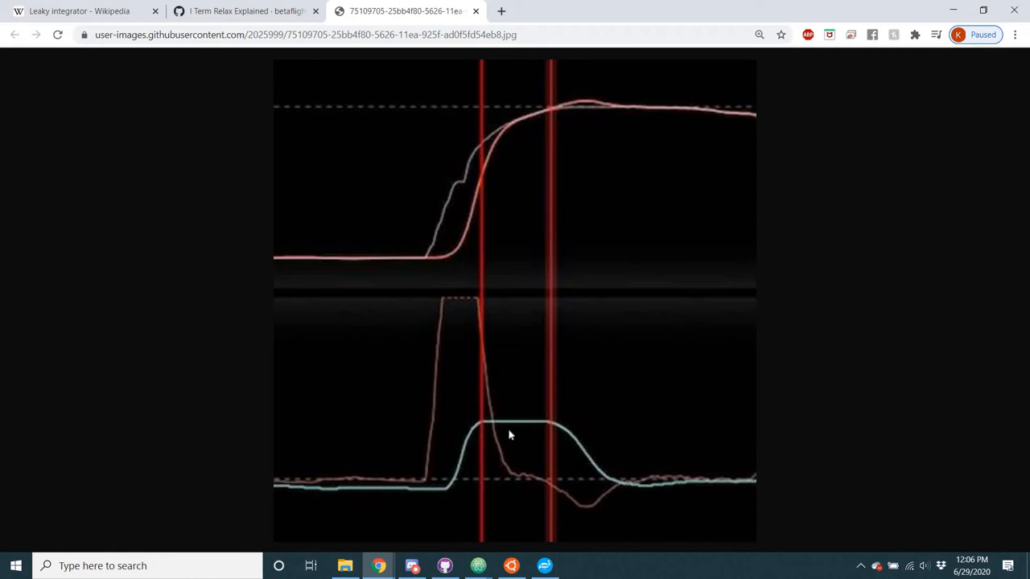
mouse_move(478, 424)
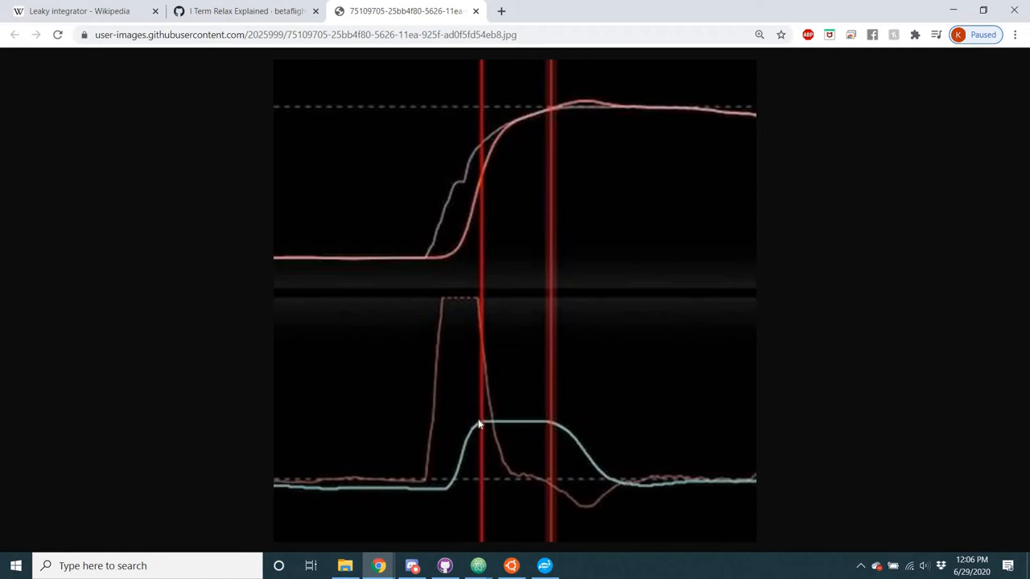
mouse_move(499, 429)
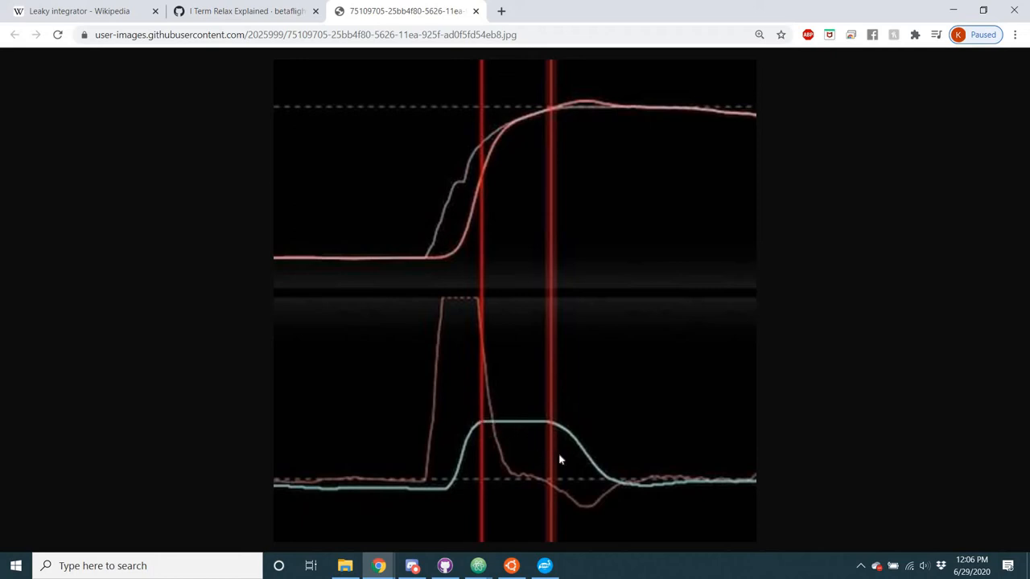
mouse_move(532, 446)
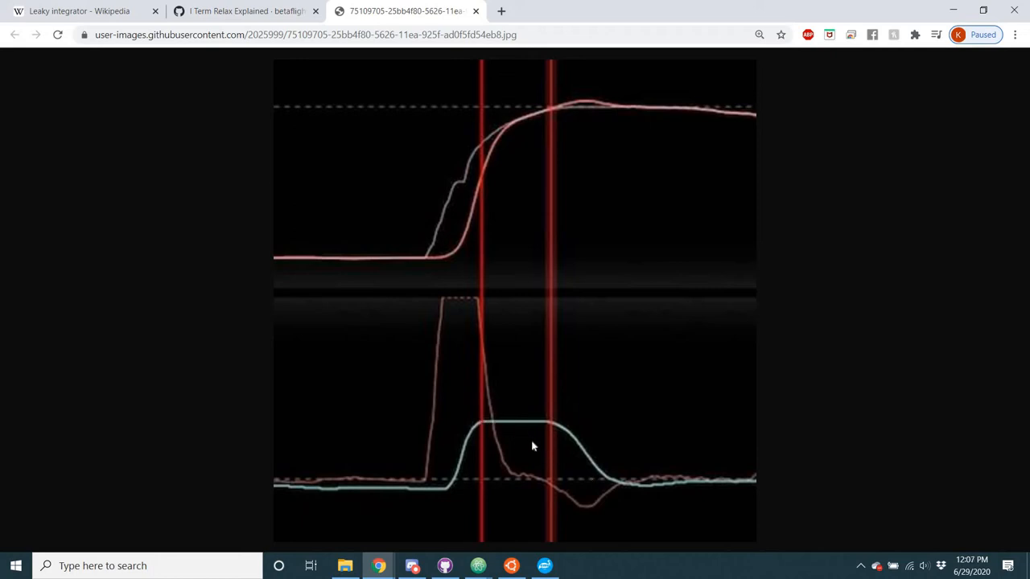
mouse_move(587, 470)
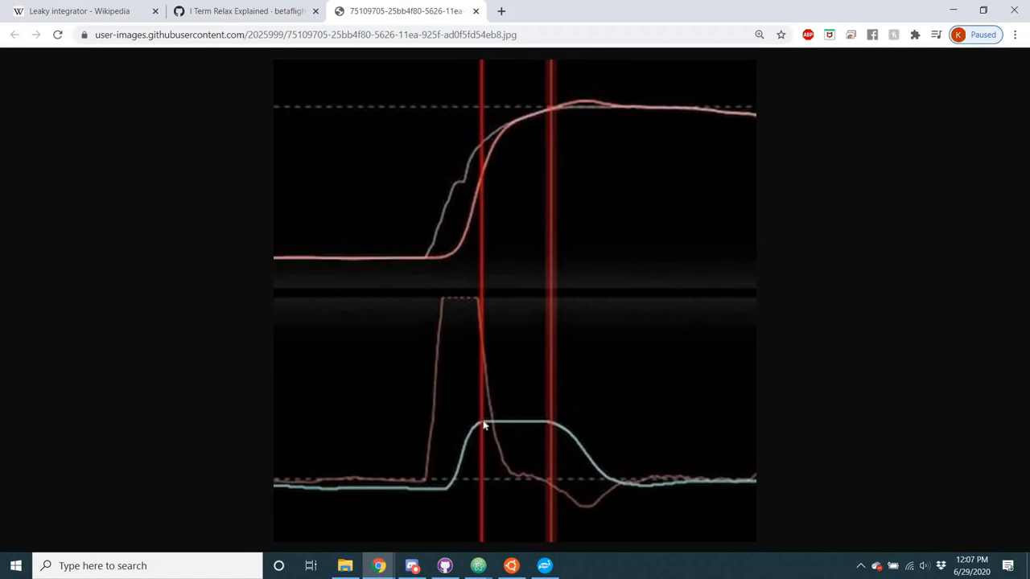
mouse_move(472, 438)
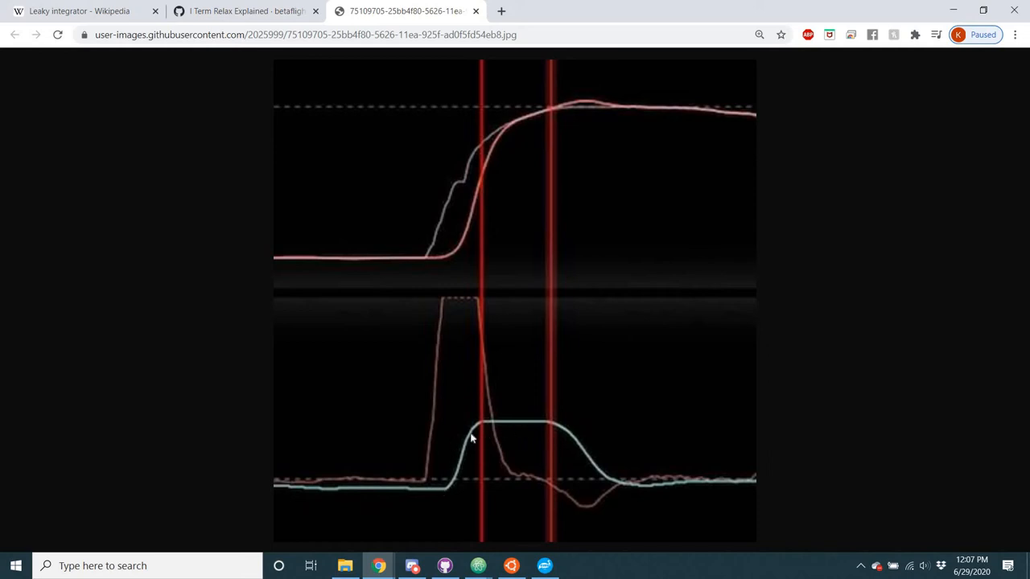
mouse_move(595, 486)
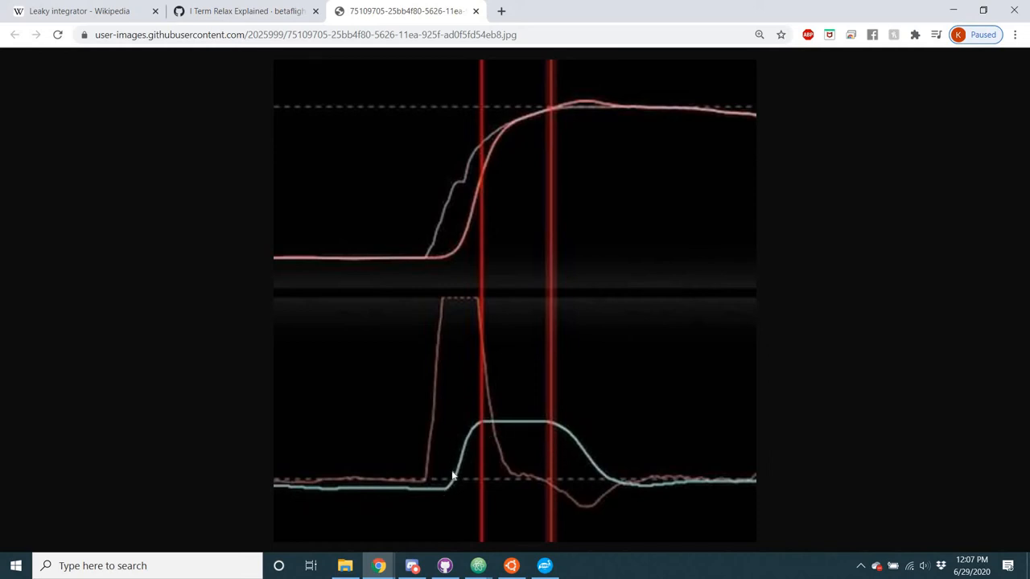
mouse_move(472, 436)
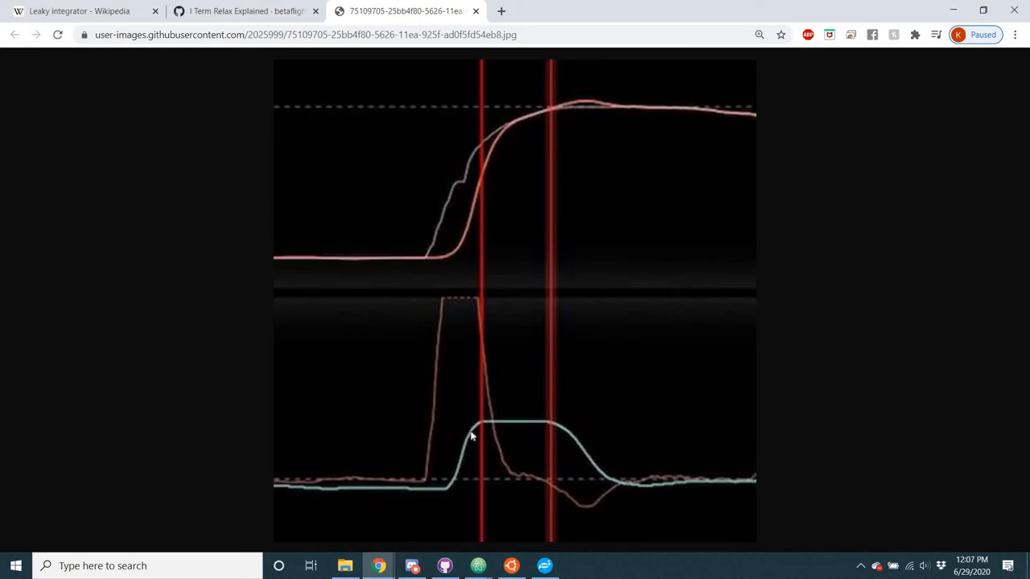
mouse_move(463, 444)
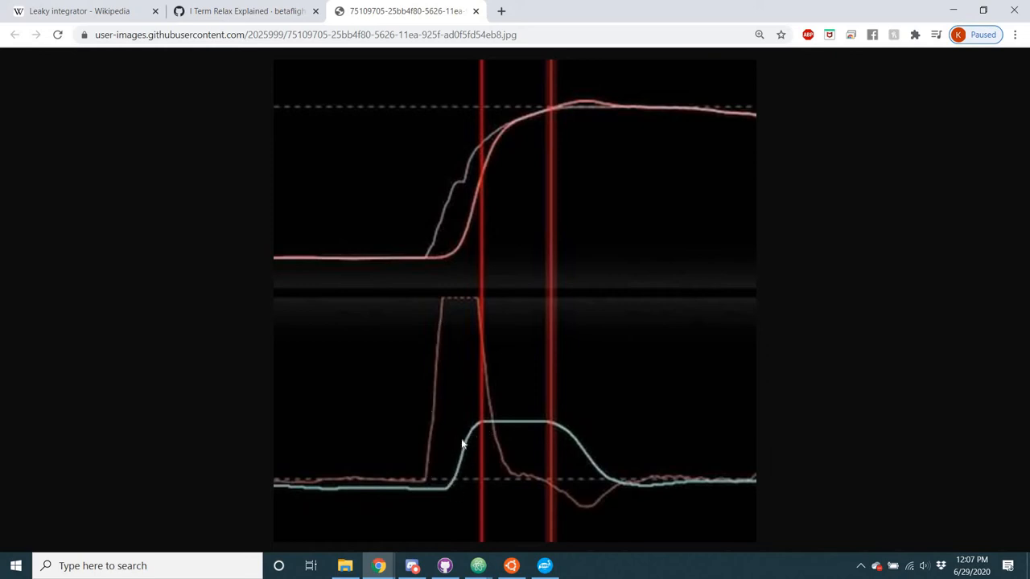
mouse_move(458, 468)
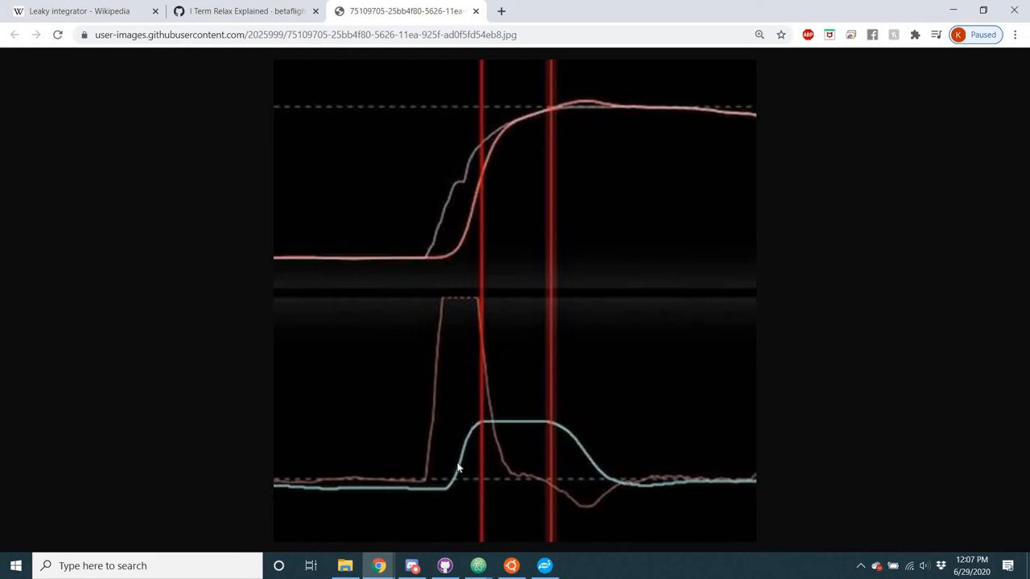
mouse_move(473, 432)
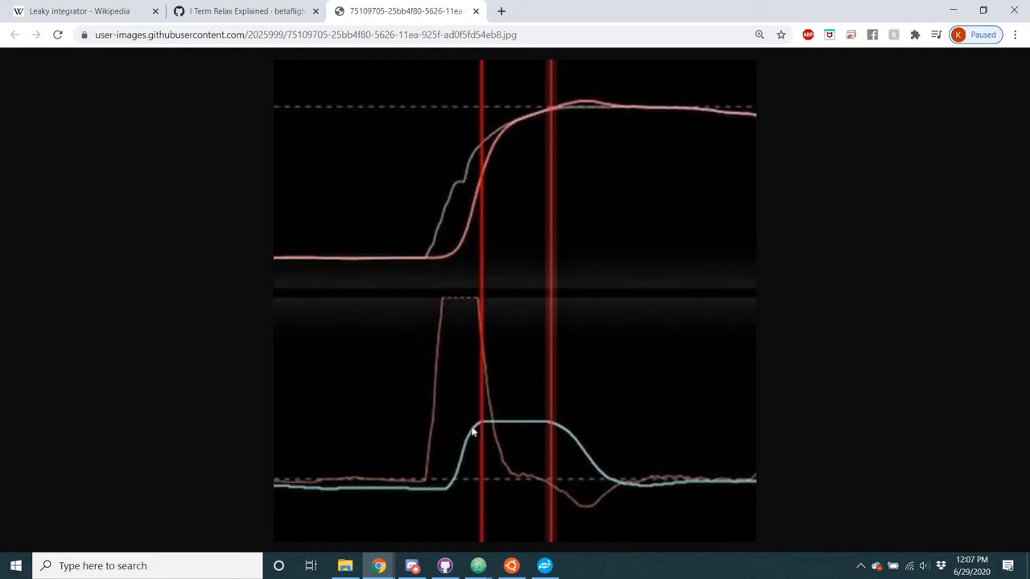
mouse_move(485, 427)
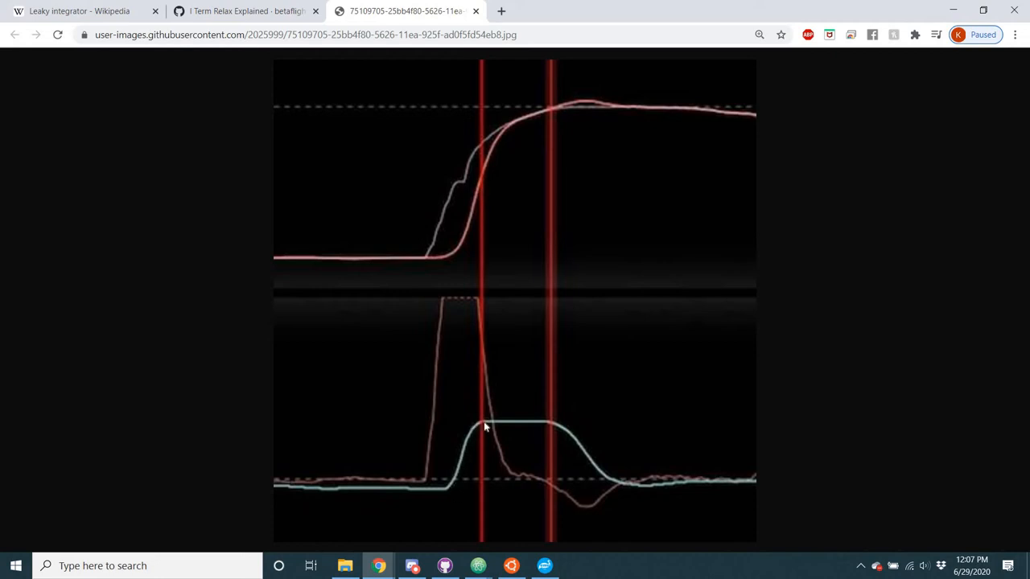
mouse_move(449, 421)
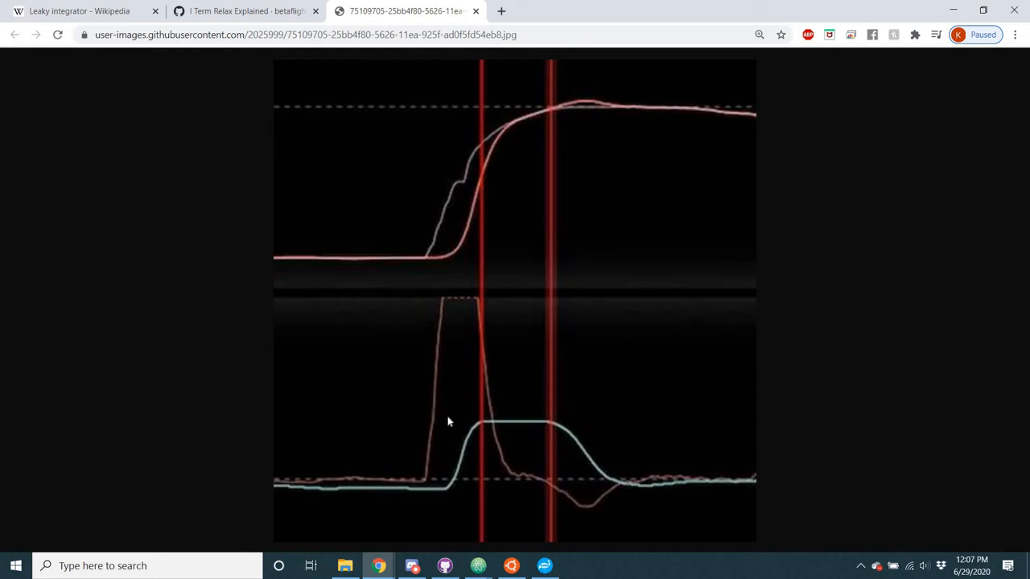
mouse_move(416, 449)
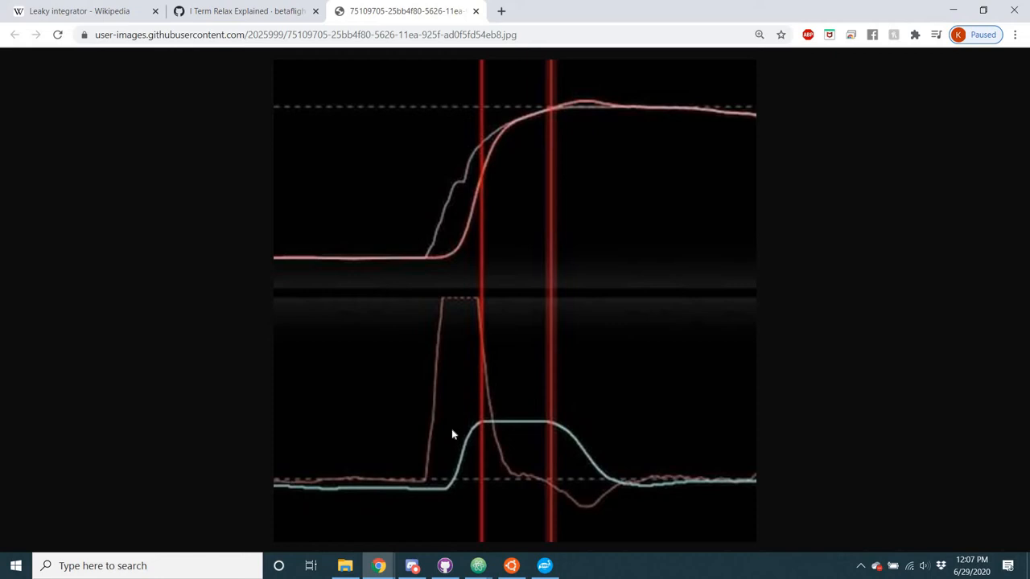
mouse_move(513, 506)
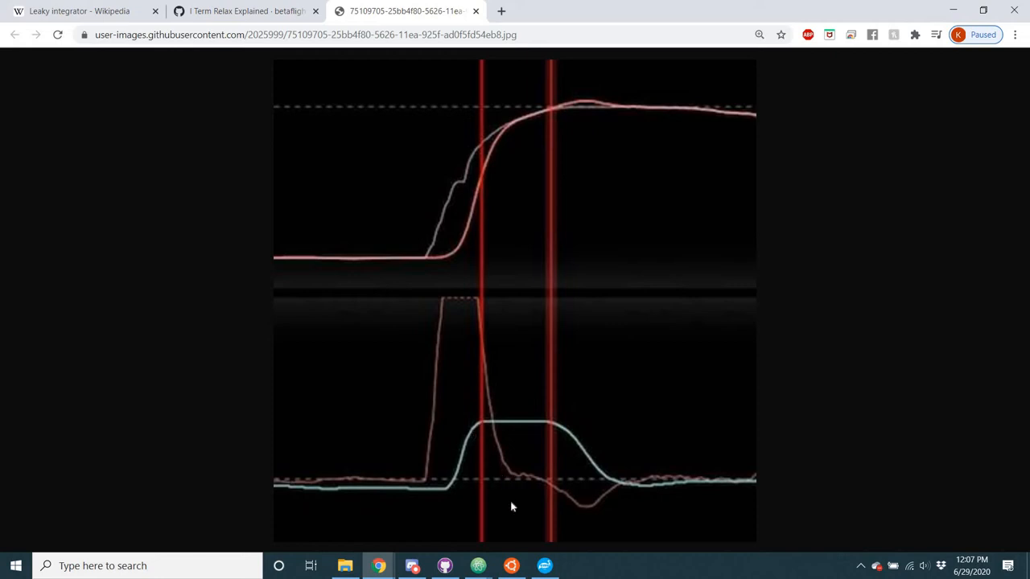
mouse_move(509, 491)
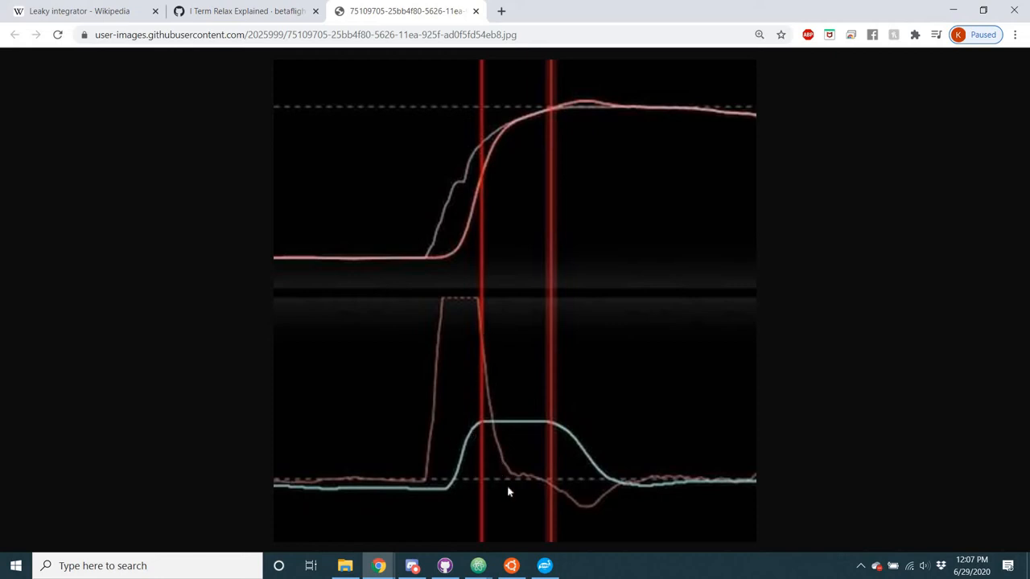
mouse_move(483, 394)
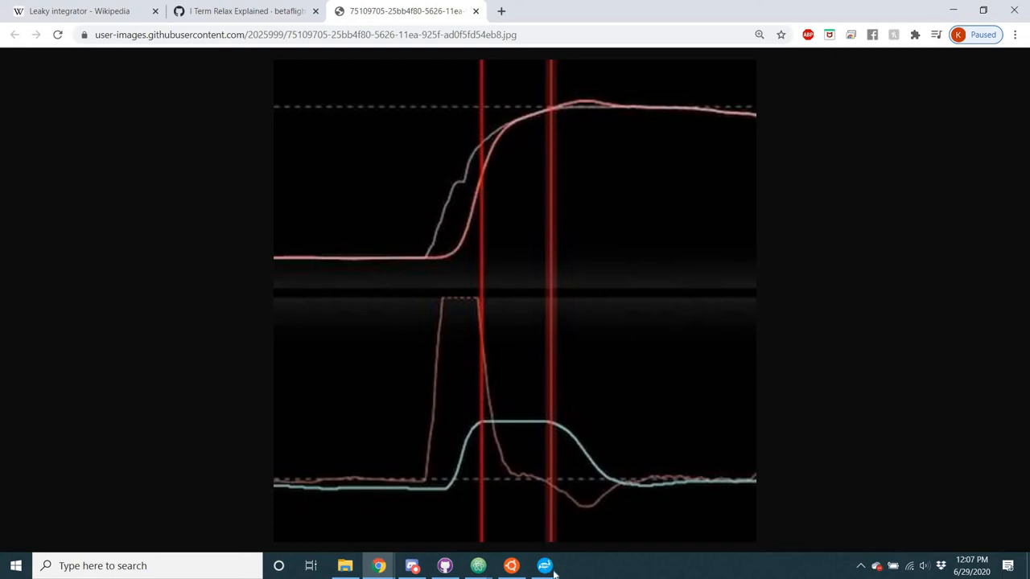
Step: Bring the Emuflight Configurator window back in front of Chrome
click(545, 565)
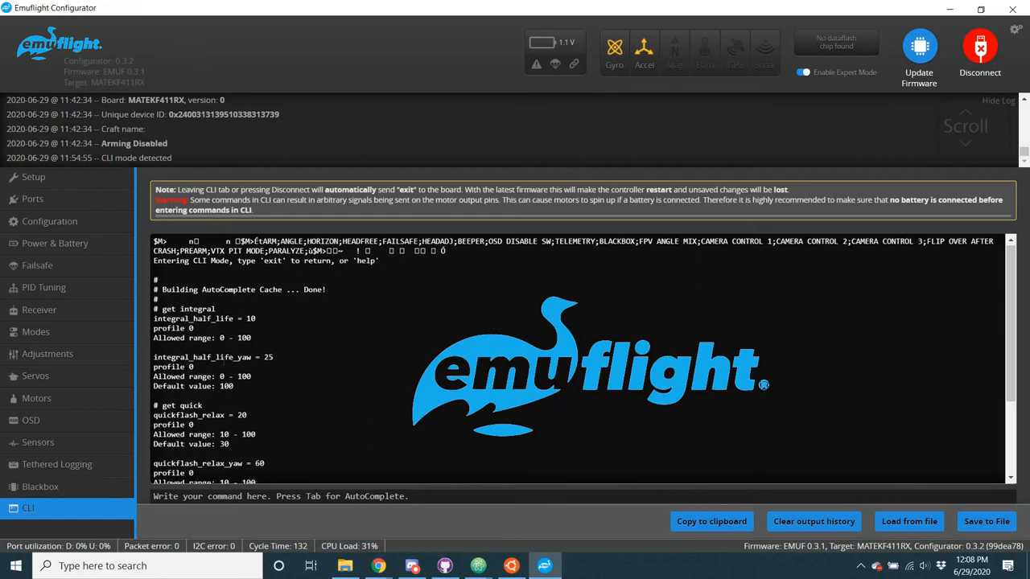
mouse_move(260, 394)
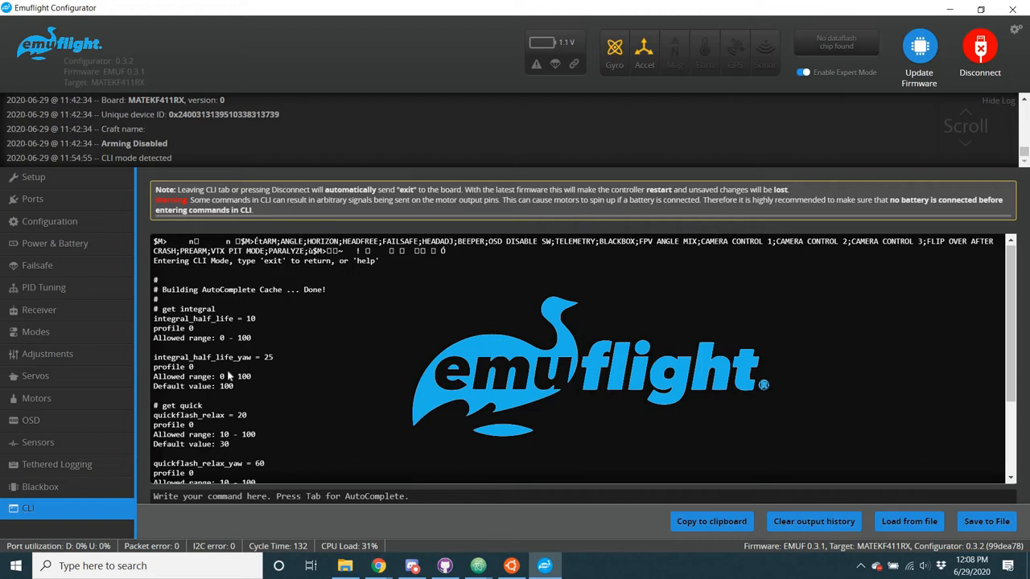
mouse_move(259, 367)
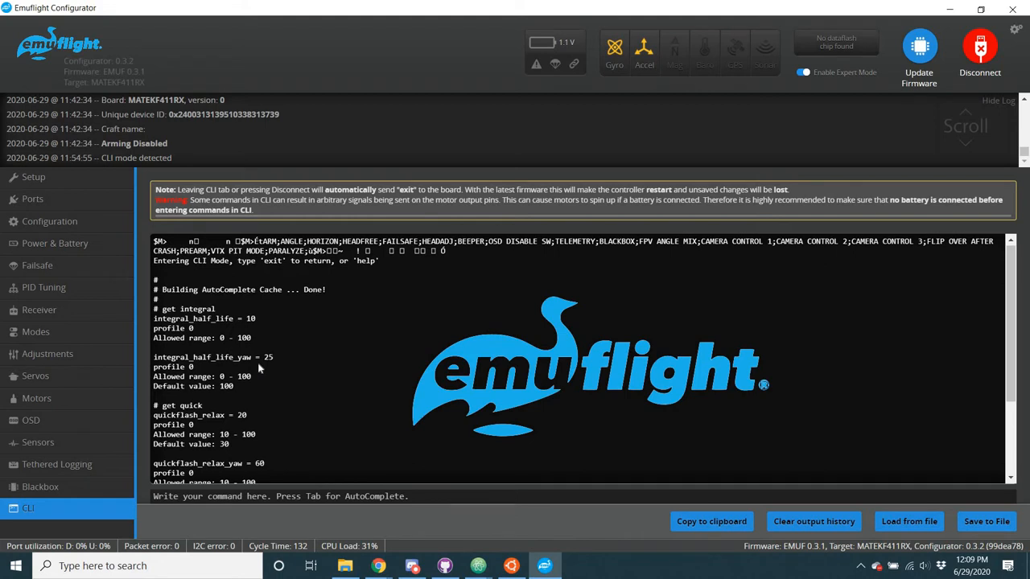
mouse_move(259, 367)
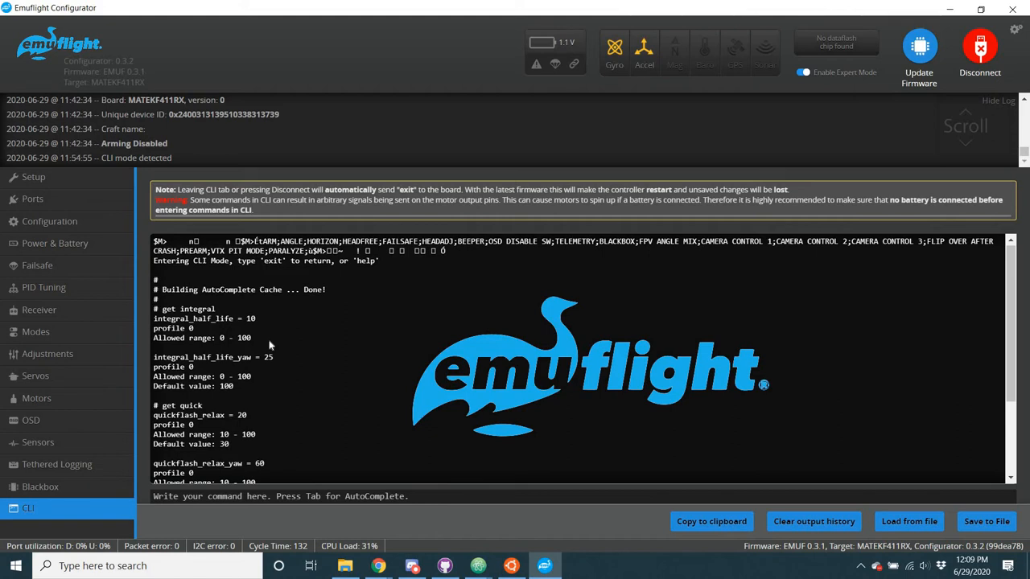
mouse_move(271, 344)
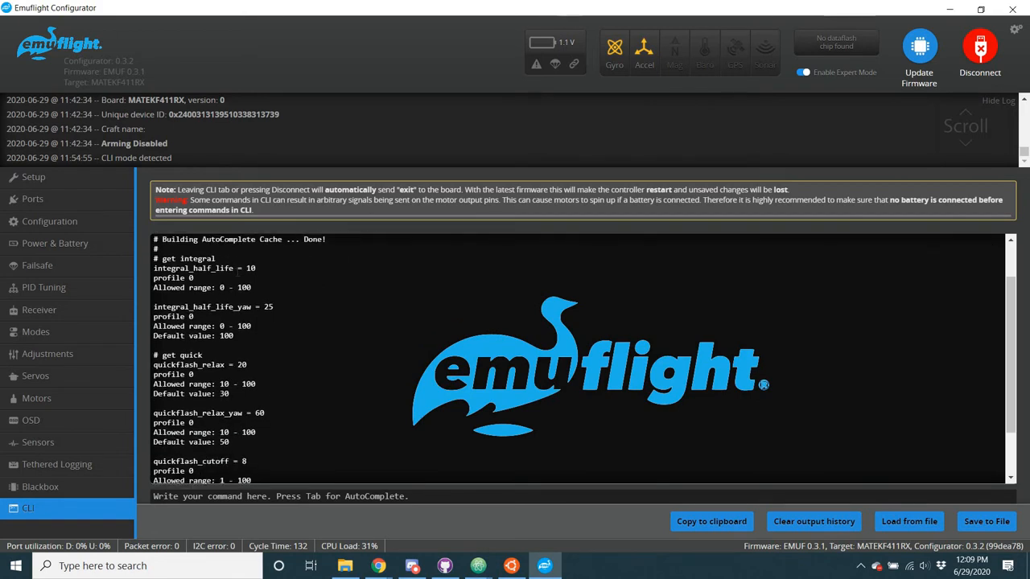
Step: Scroll the CLI output down to quickflash_relax_type, then return to the Chrome graph
scroll(down, 3)
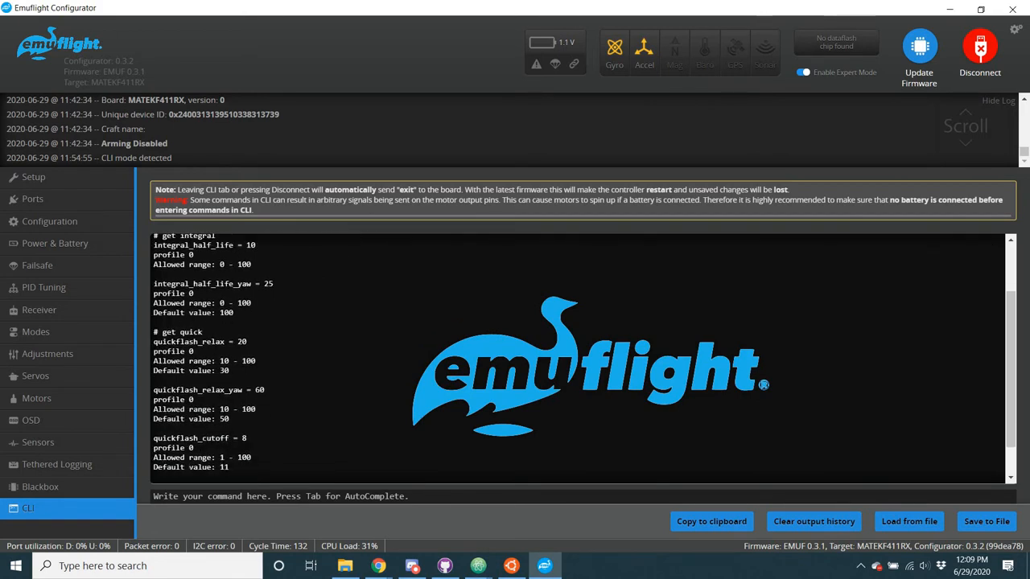
scroll(down, 3)
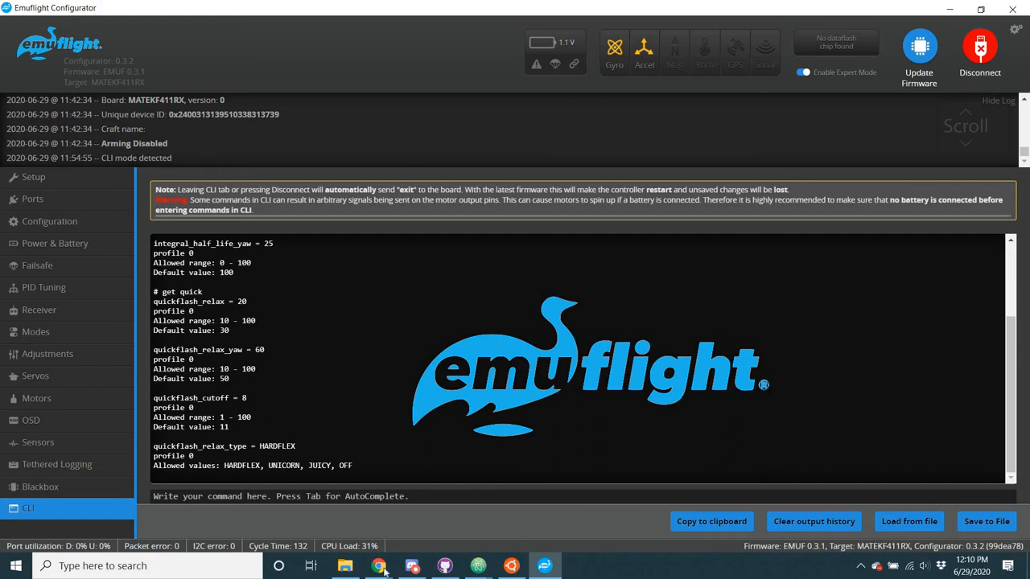
click(377, 565)
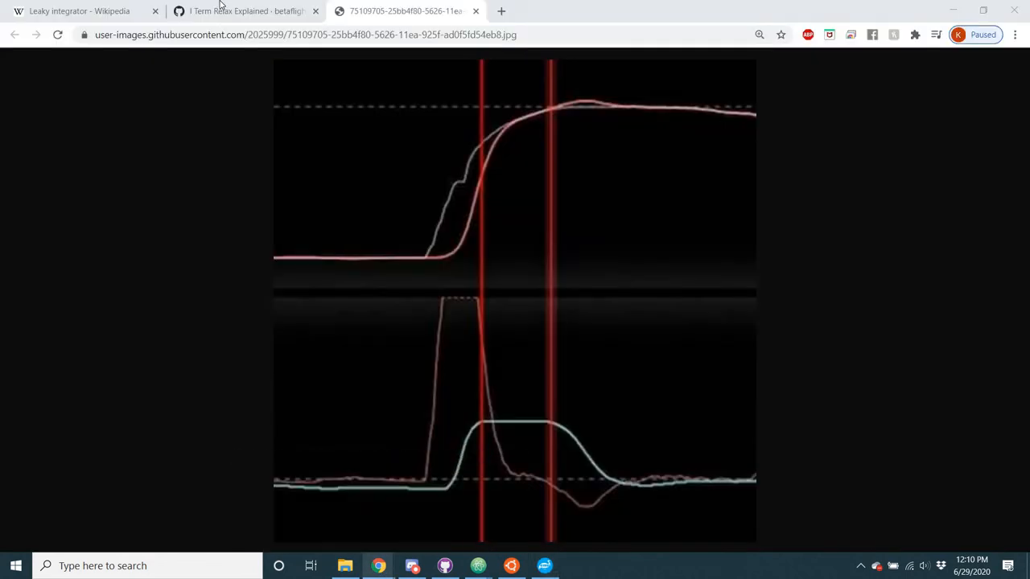
Step: Revisit the wiki's Known Drawbacks graphs, then return to the Configurator CLI showing HARDFLEX
click(247, 10)
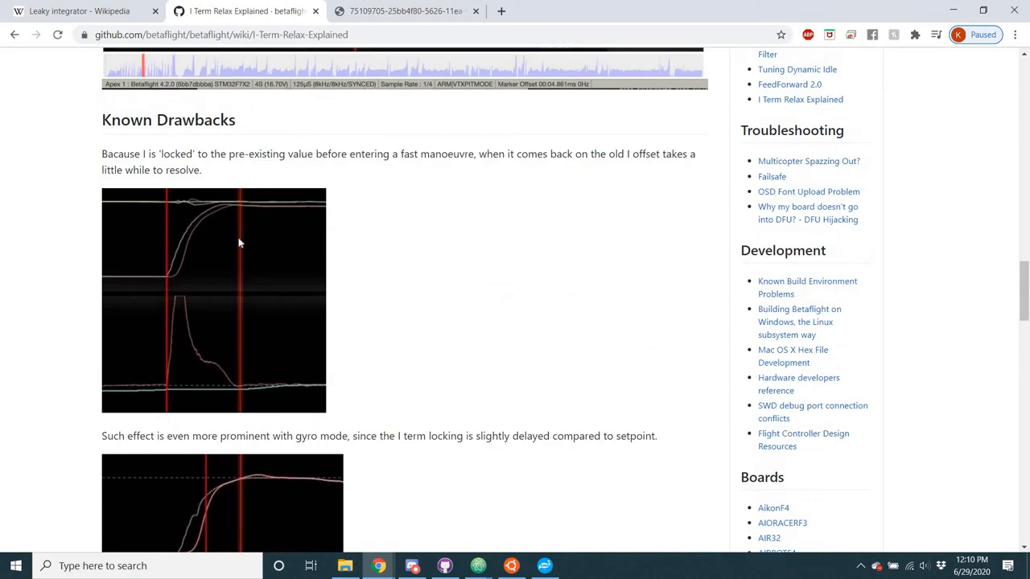
scroll(down, 3)
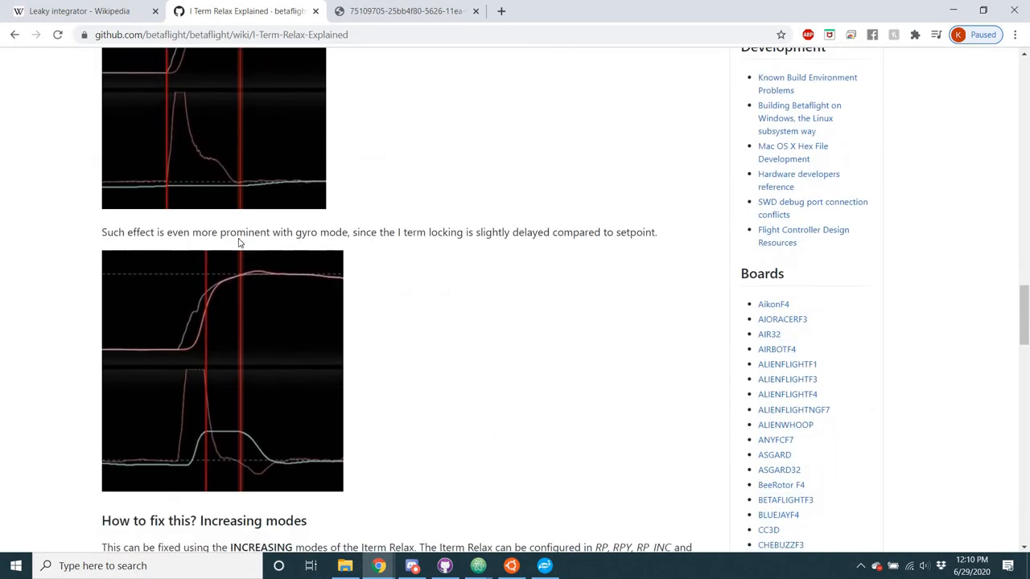
scroll(down, 3)
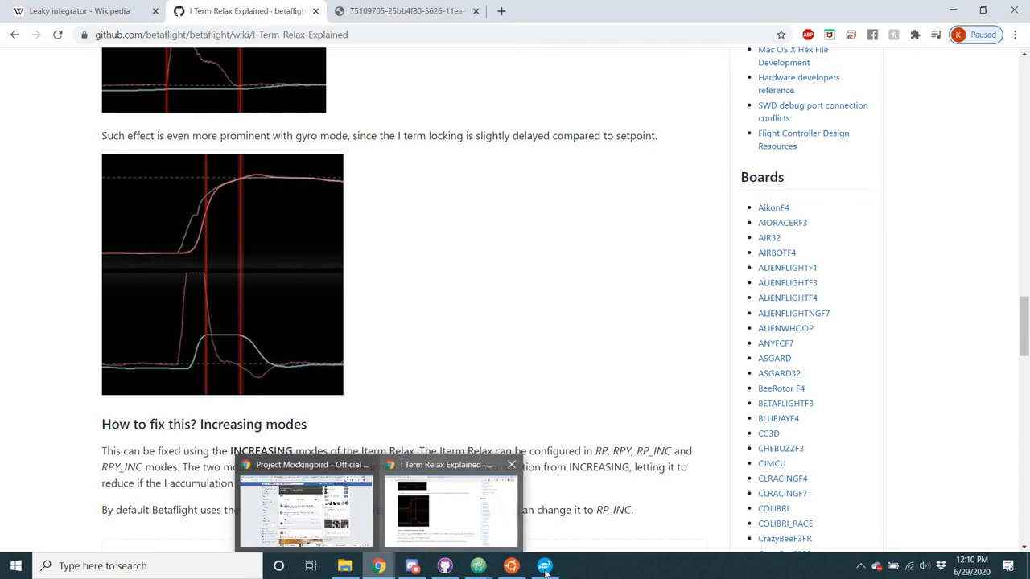
click(544, 565)
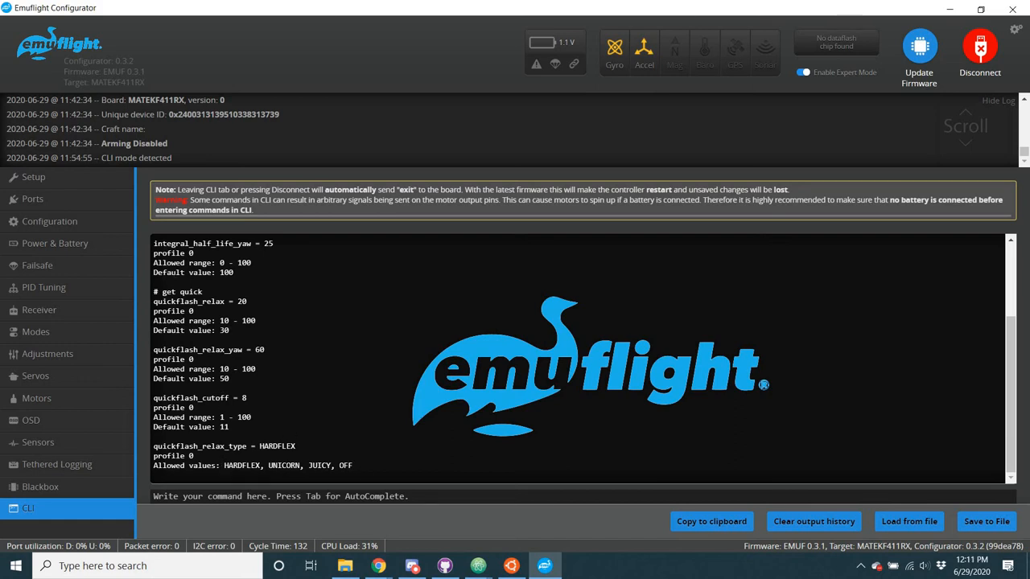
mouse_move(283, 384)
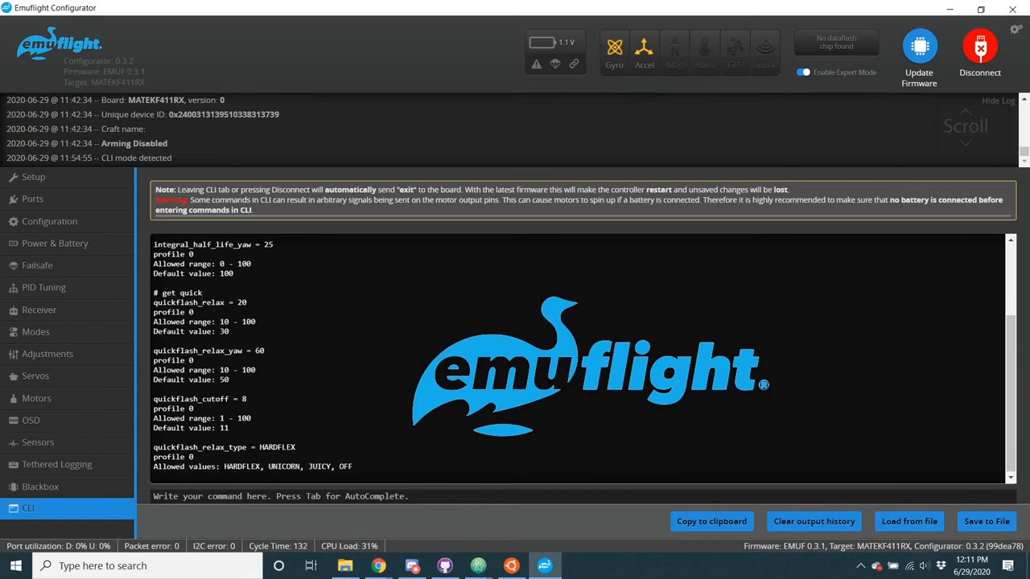
double_click(231, 302)
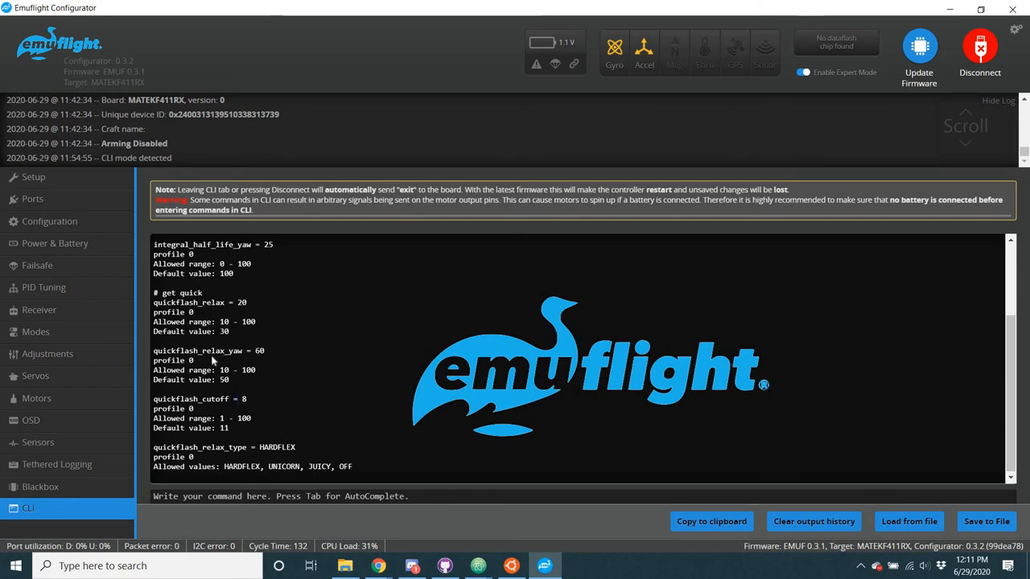
mouse_move(213, 341)
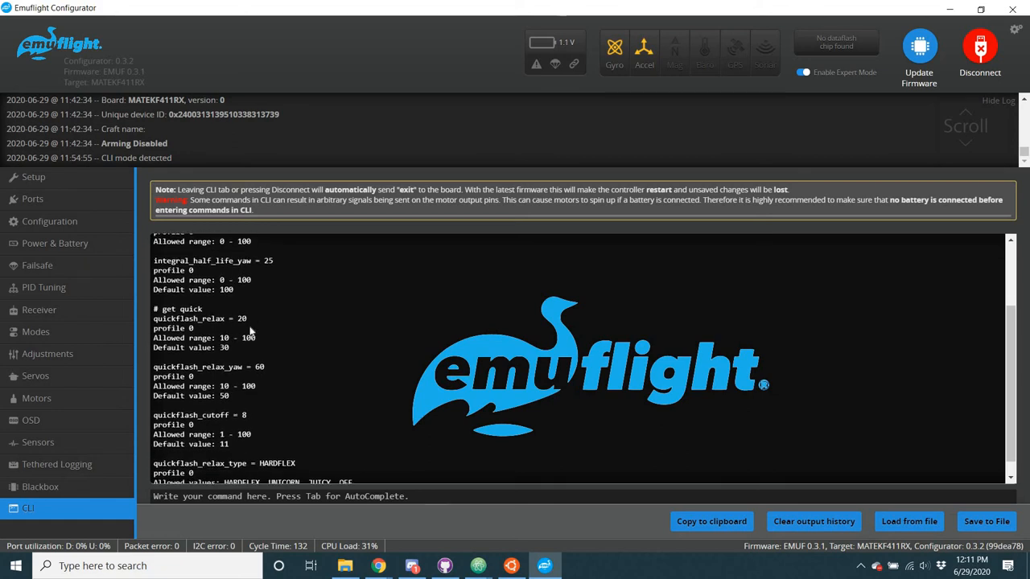
mouse_move(259, 385)
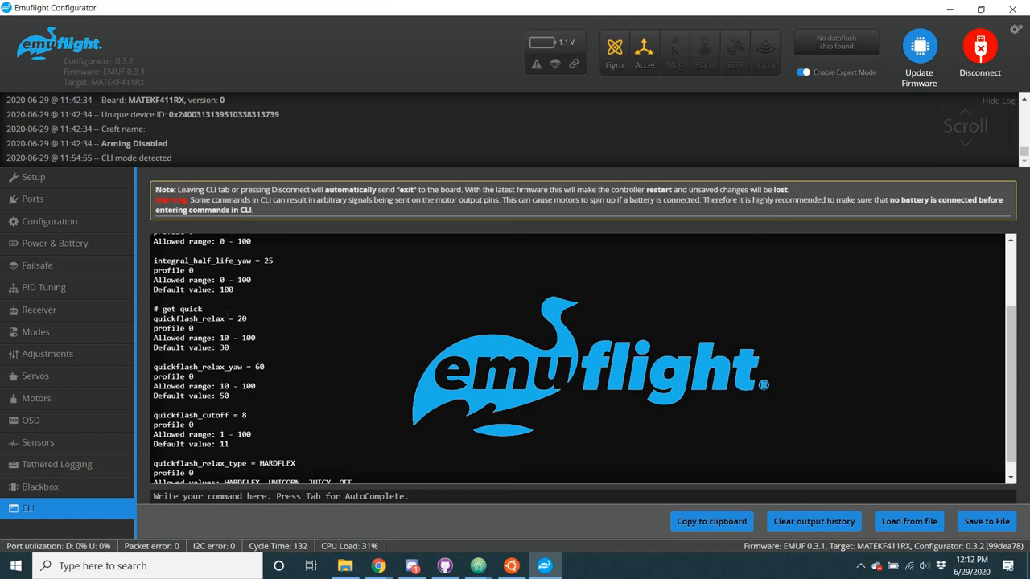
mouse_move(268, 318)
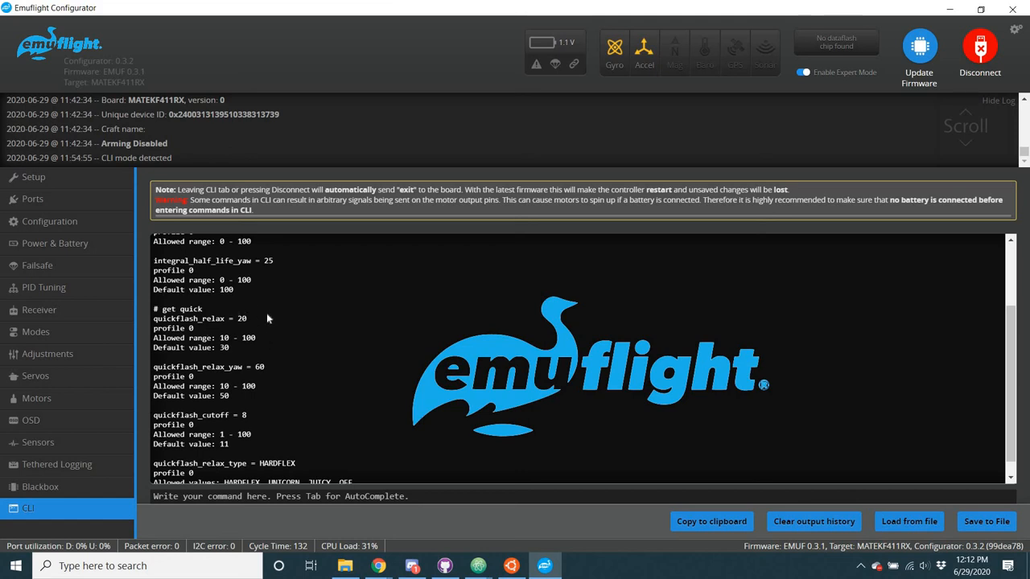
mouse_move(270, 318)
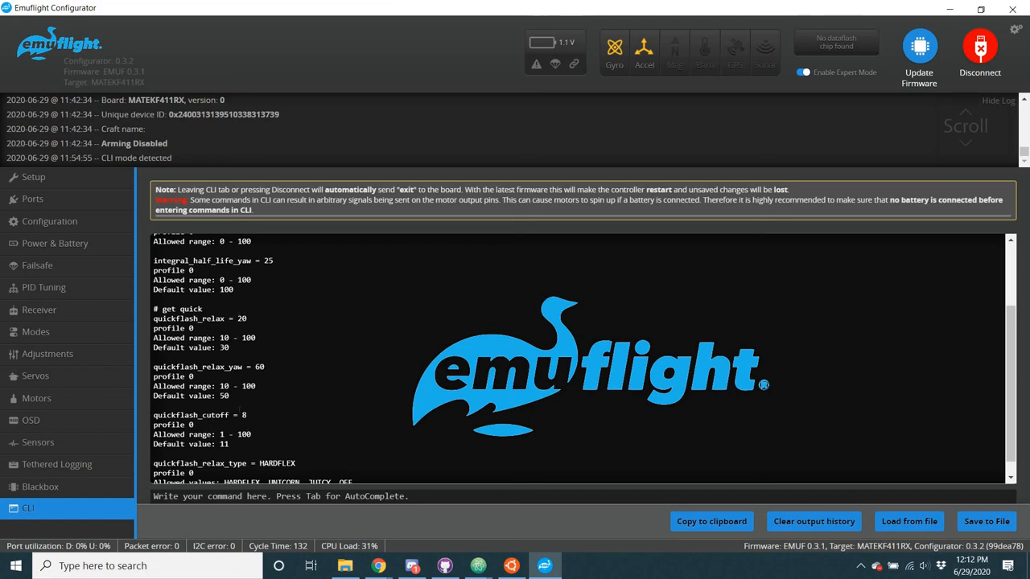
mouse_move(257, 415)
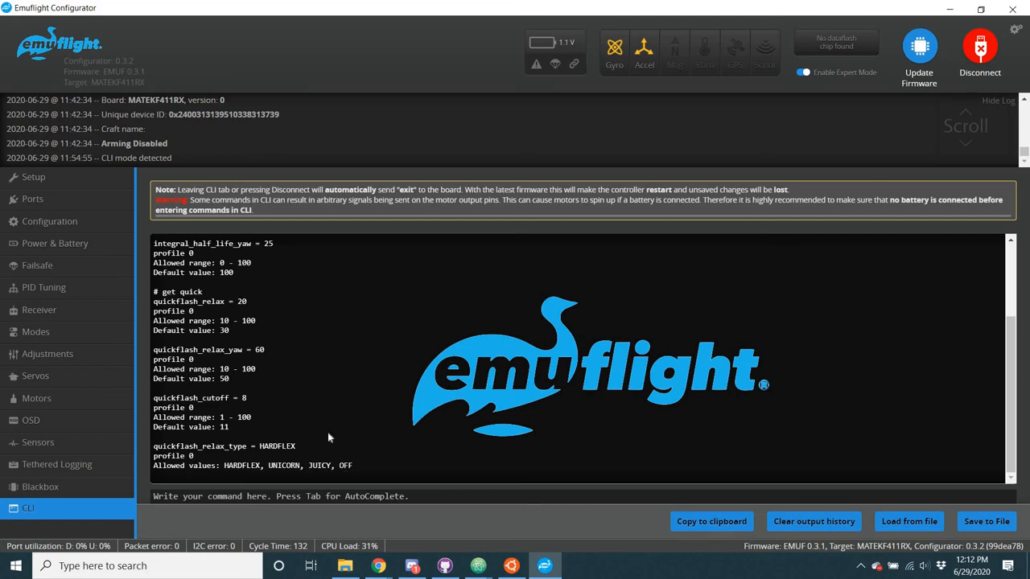
mouse_move(252, 461)
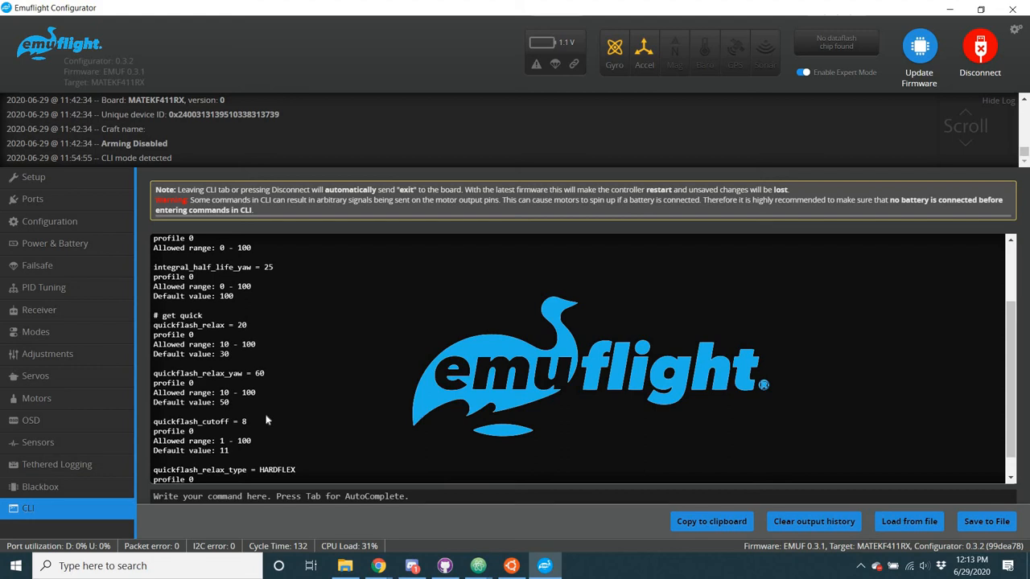
mouse_move(289, 413)
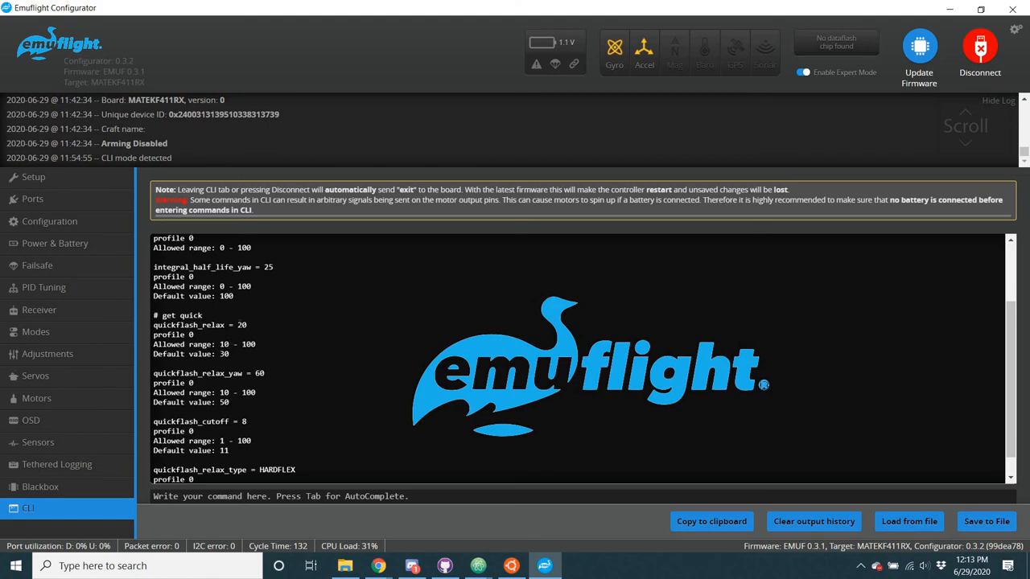
mouse_move(265, 344)
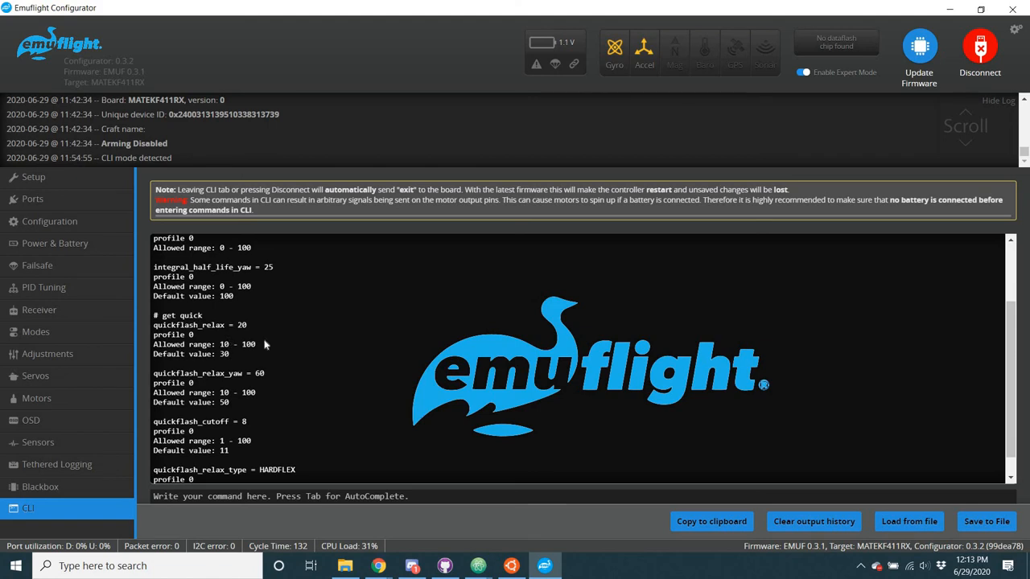
mouse_move(199, 421)
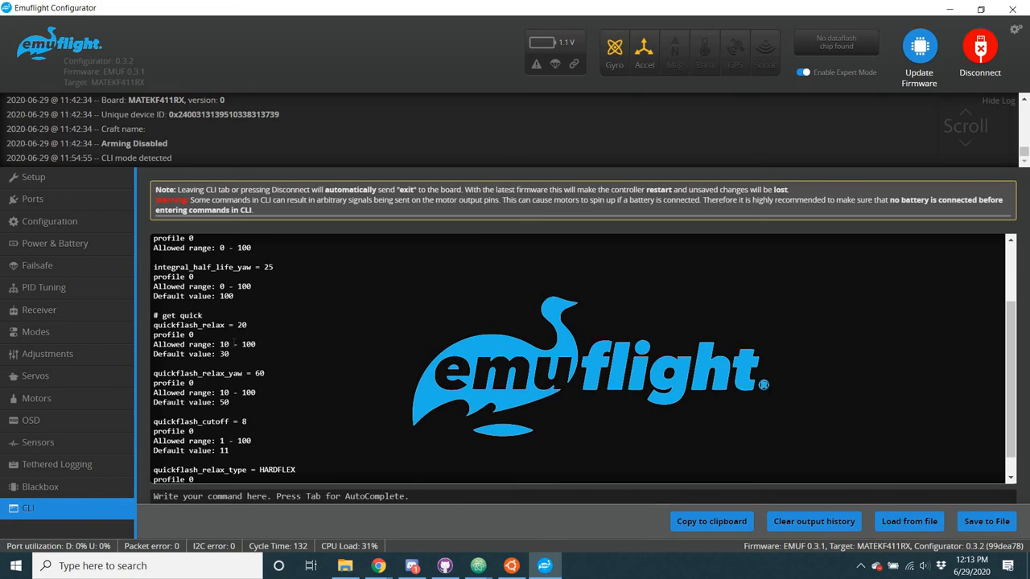
mouse_move(249, 329)
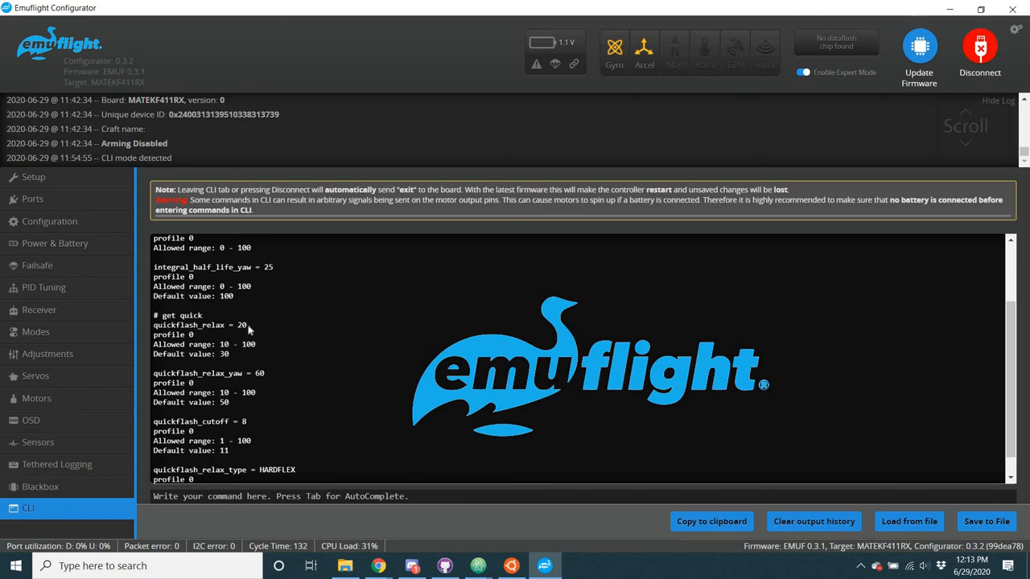
double_click(241, 324)
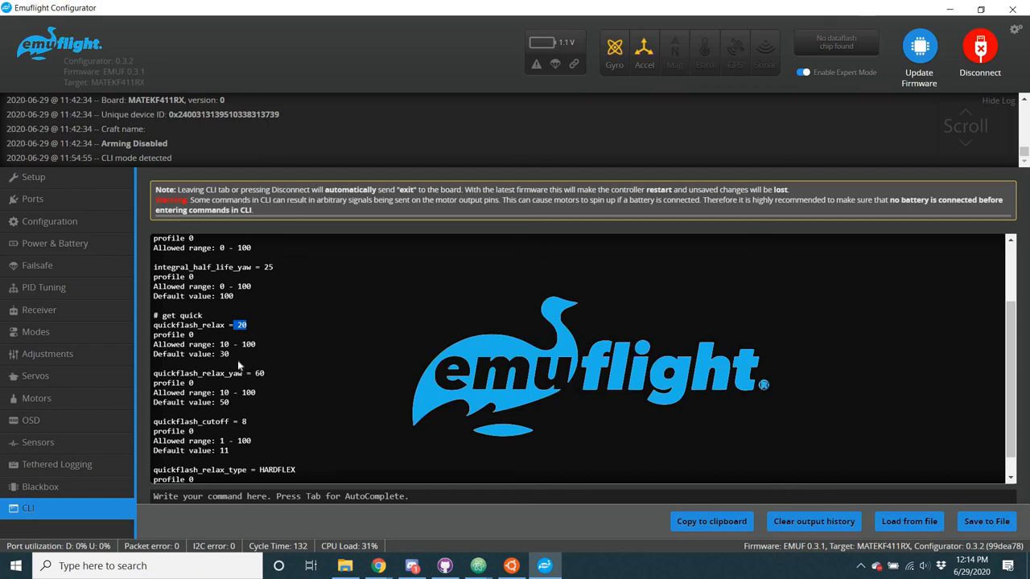
mouse_move(233, 337)
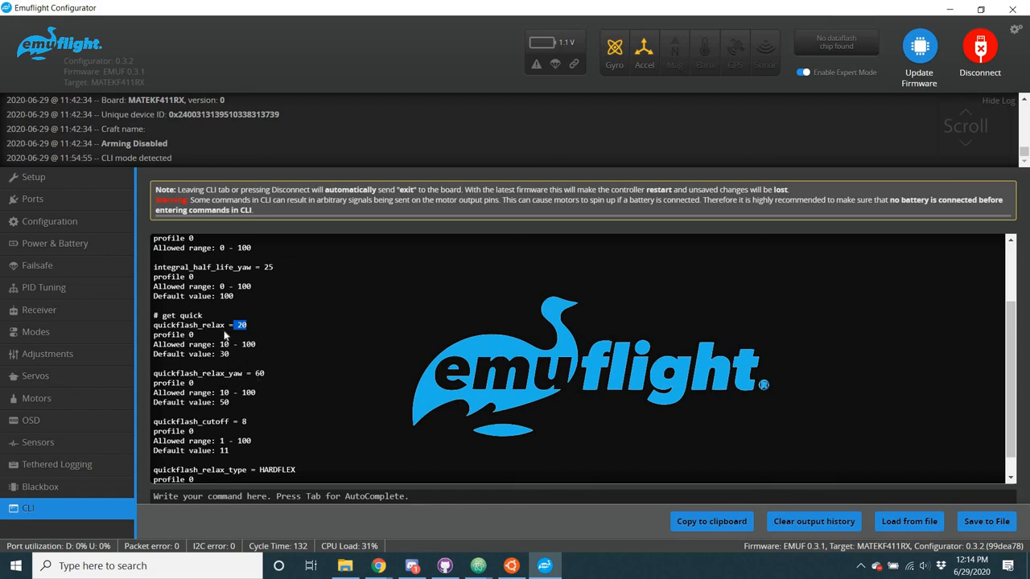
mouse_move(260, 393)
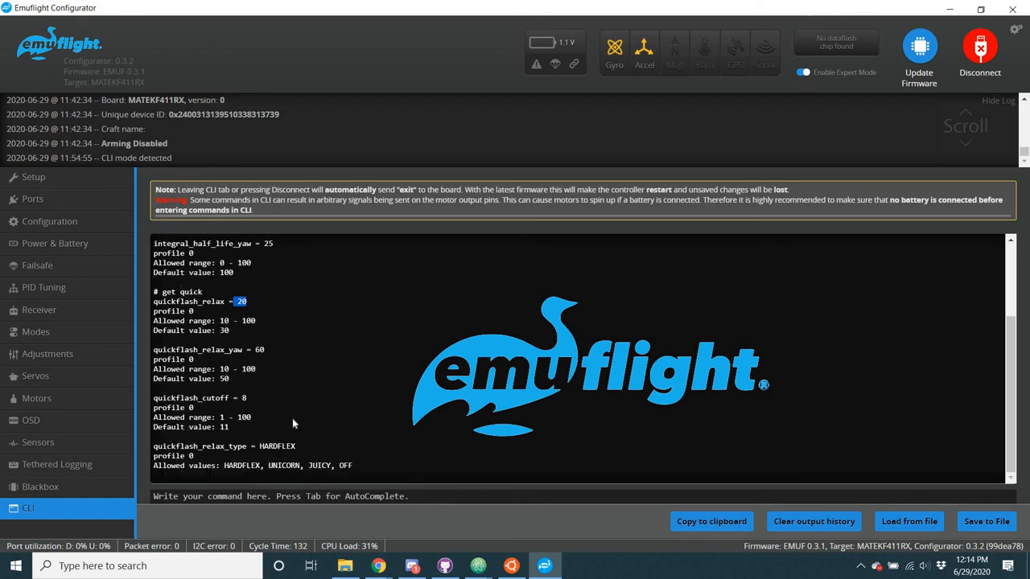
mouse_move(263, 443)
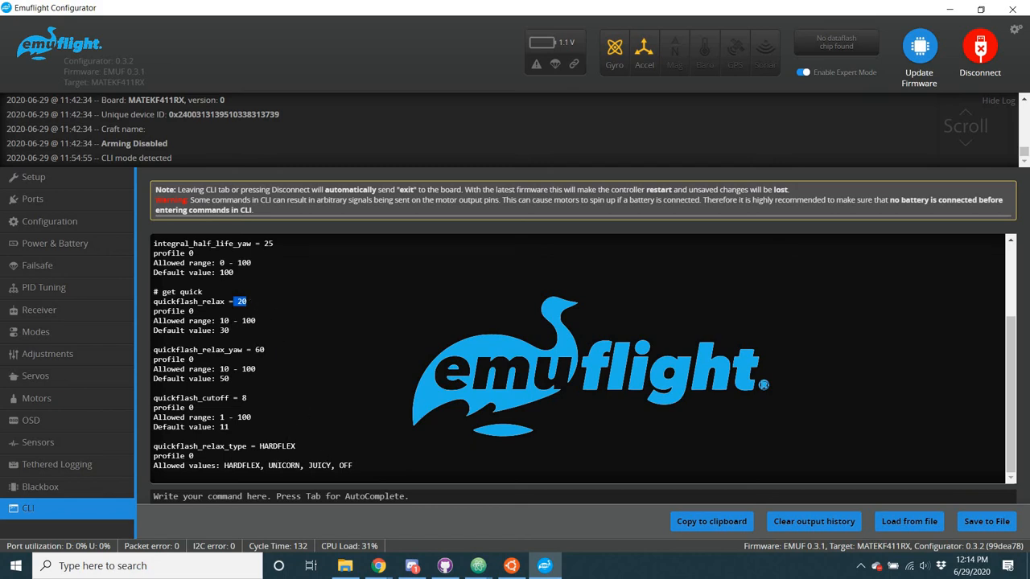
mouse_move(246, 481)
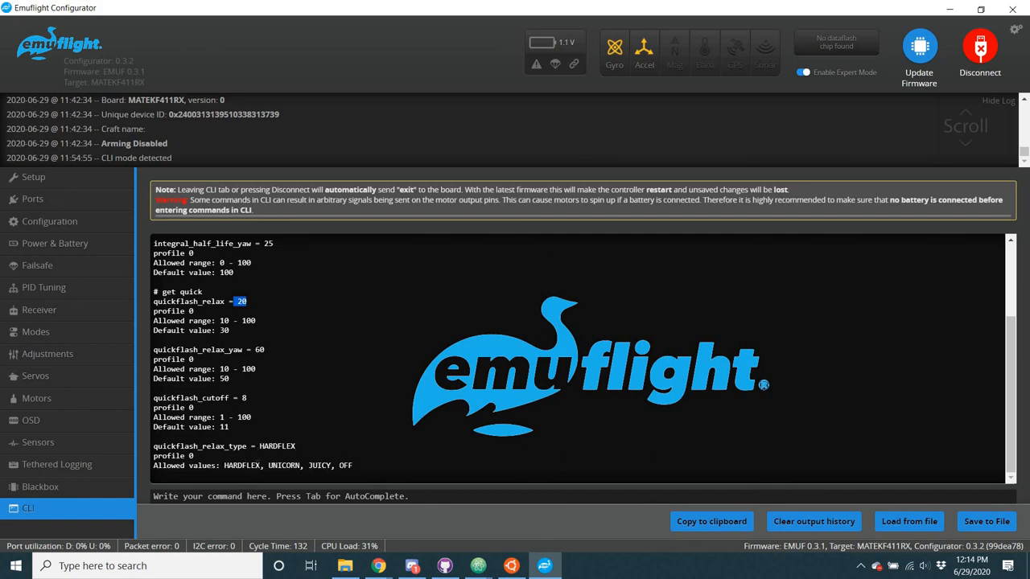
mouse_move(324, 481)
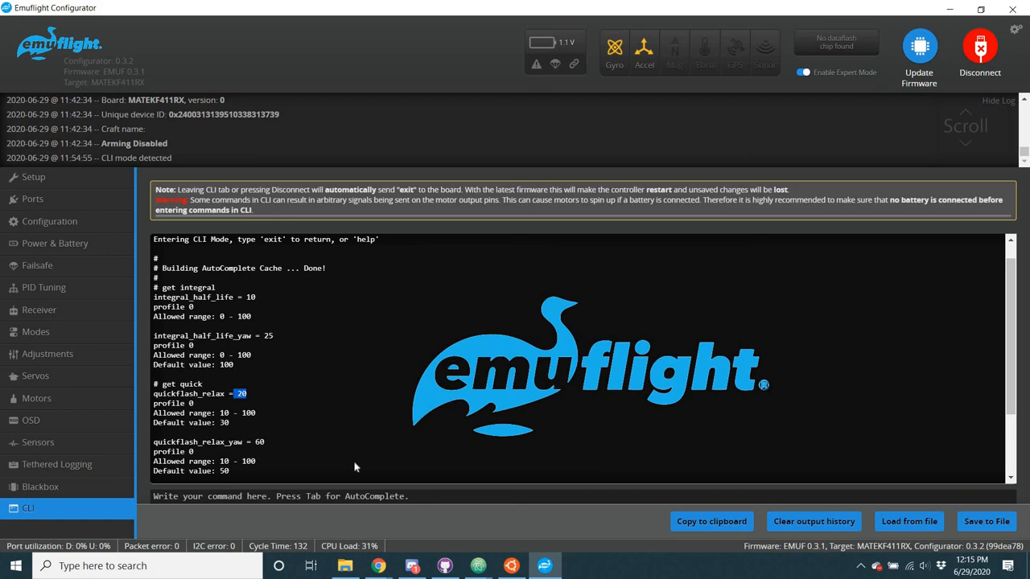
mouse_move(300, 328)
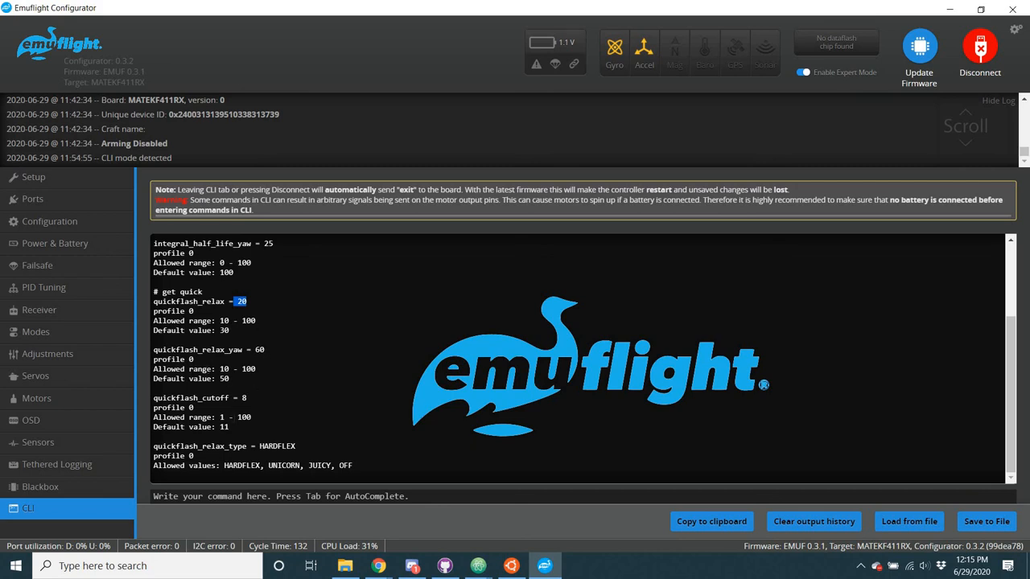
mouse_move(273, 446)
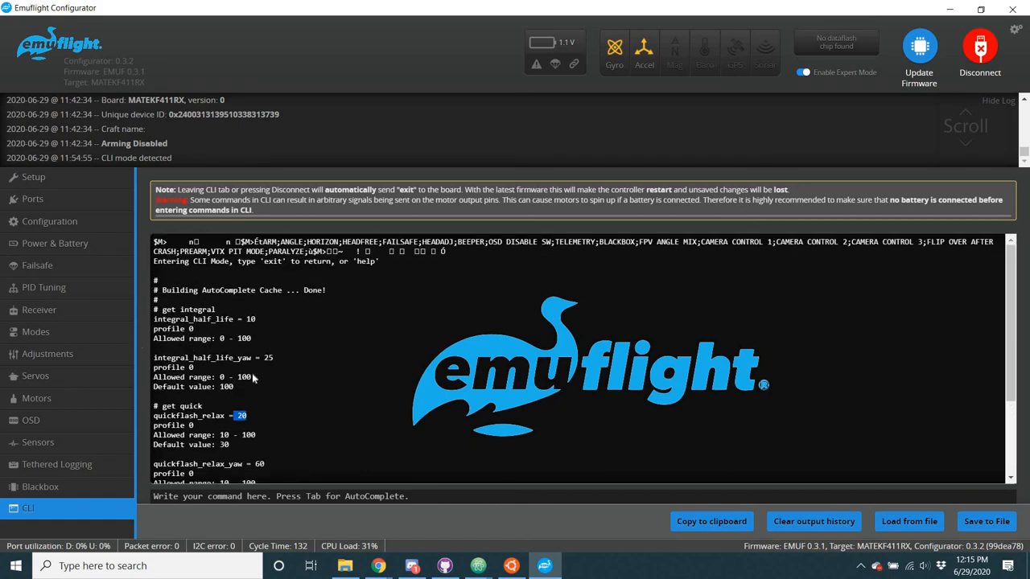
scroll(down, 3)
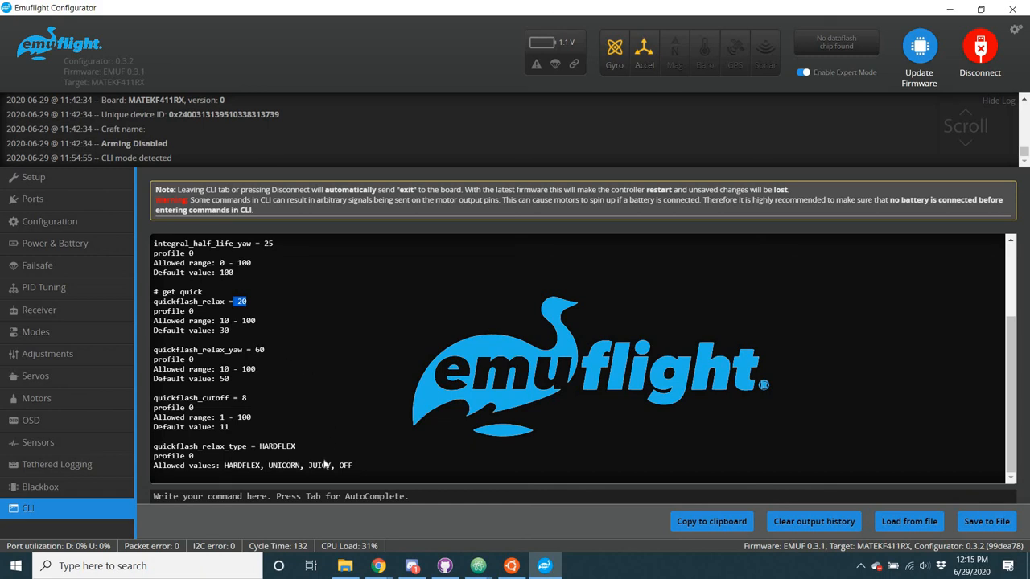
double_click(319, 465)
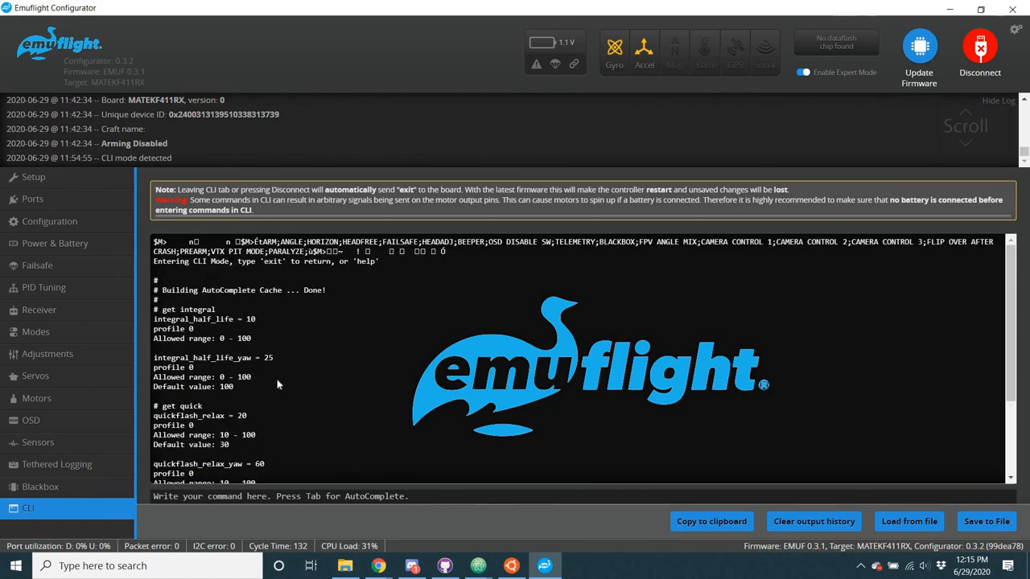
scroll(down, 3)
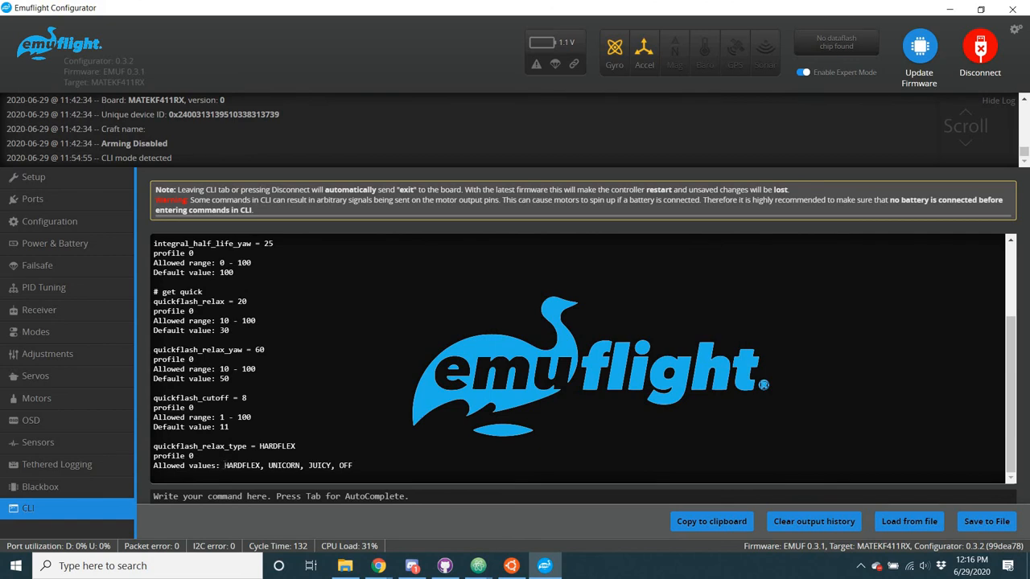
drag(223, 465, 331, 465)
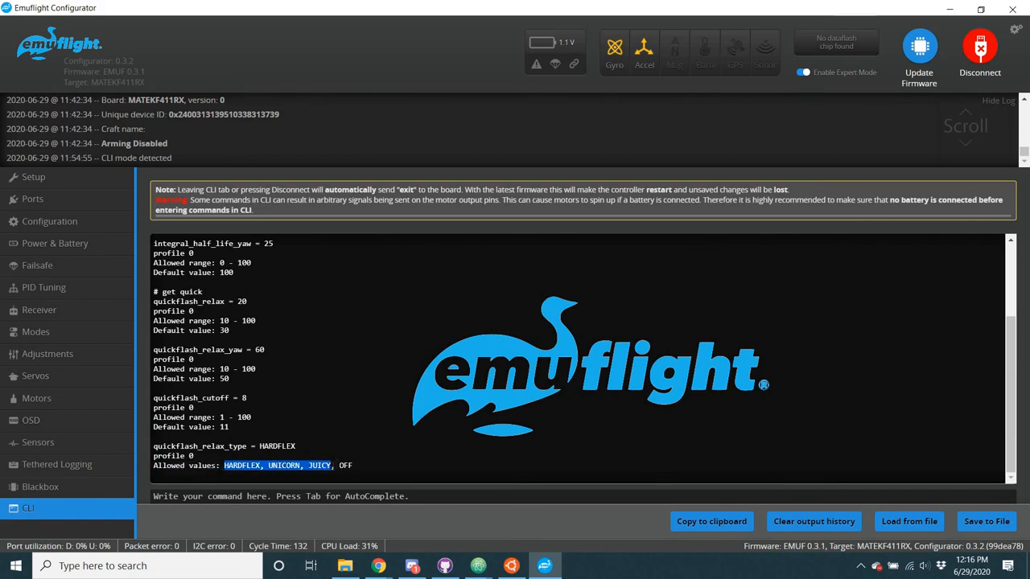
mouse_move(430, 441)
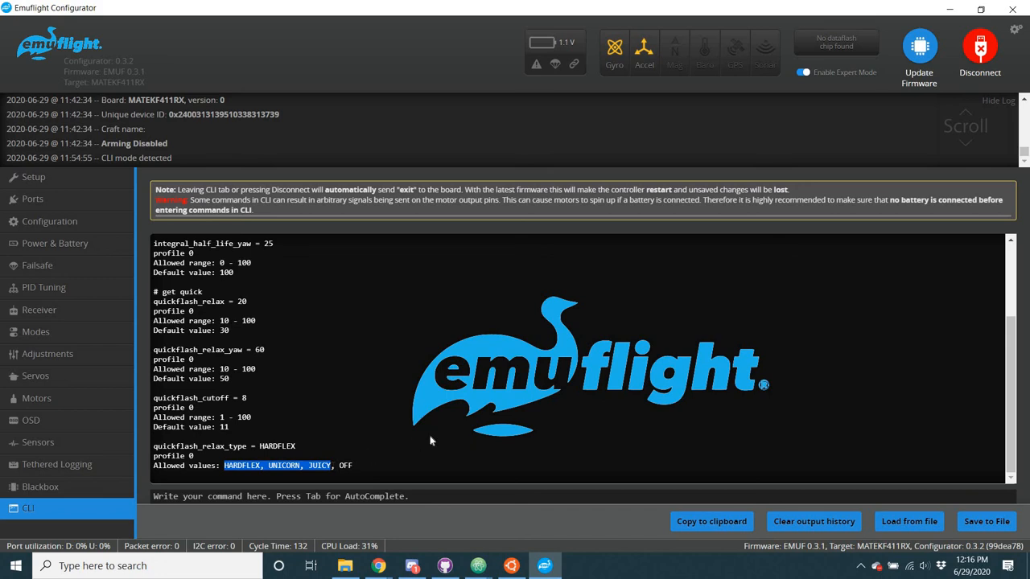